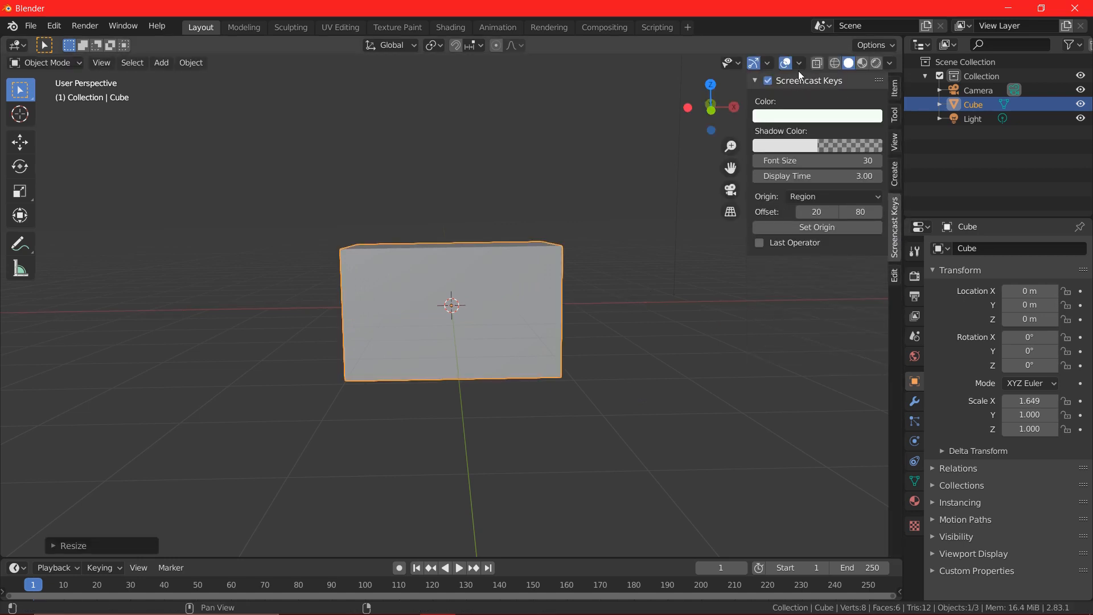
Add a Bevel modifier to the stretched cube to chamfer its edges.
click(173, 483)
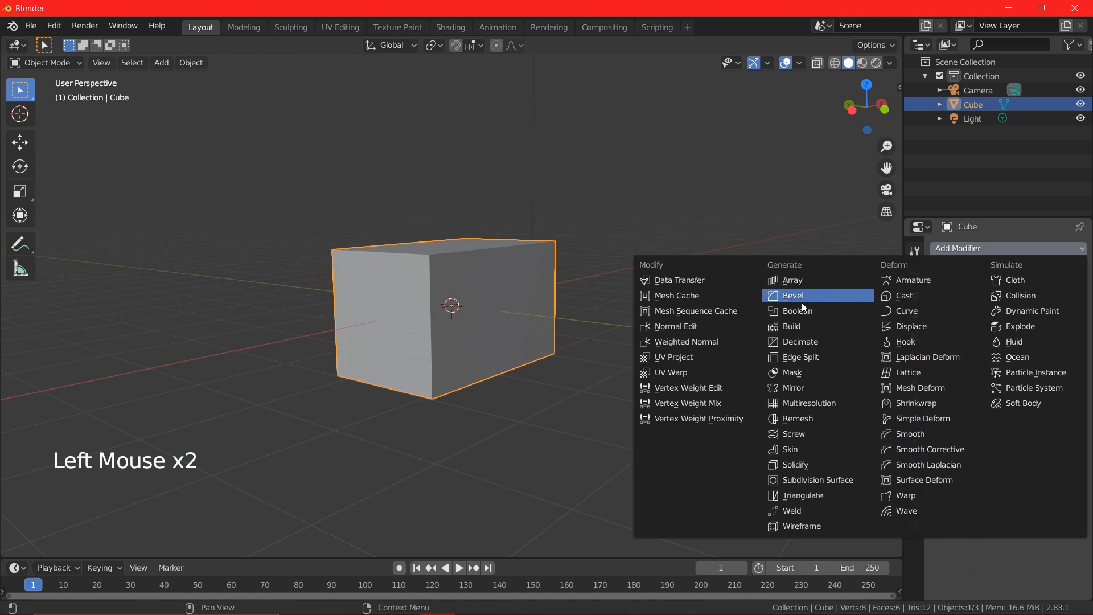
click(793, 295)
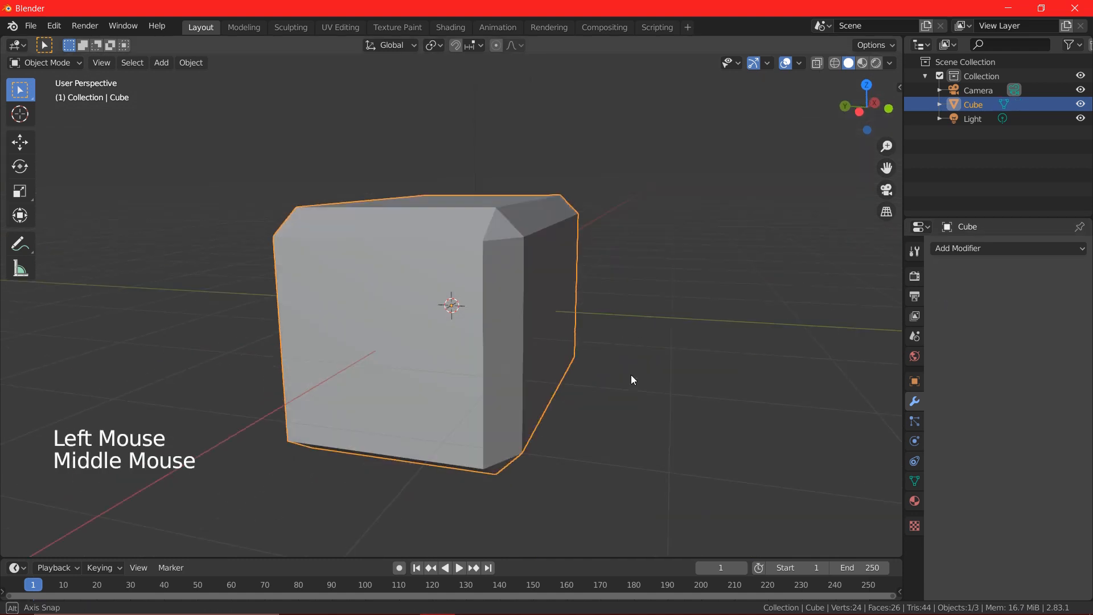
Enter Edit Mode on the hammer-head block and clear the face selection.
key(Tab)
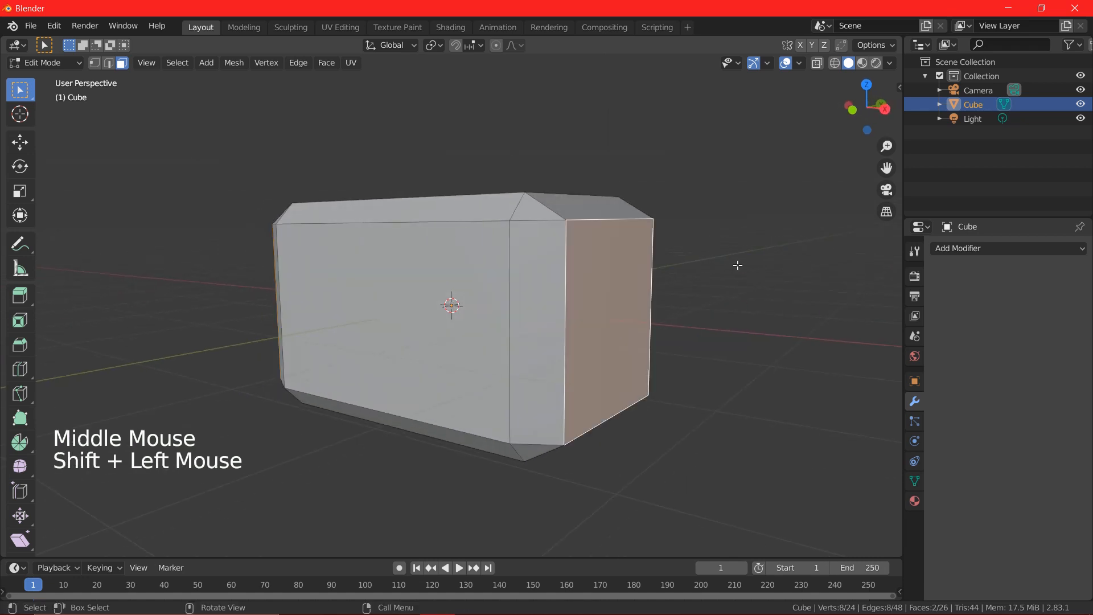
key(s)
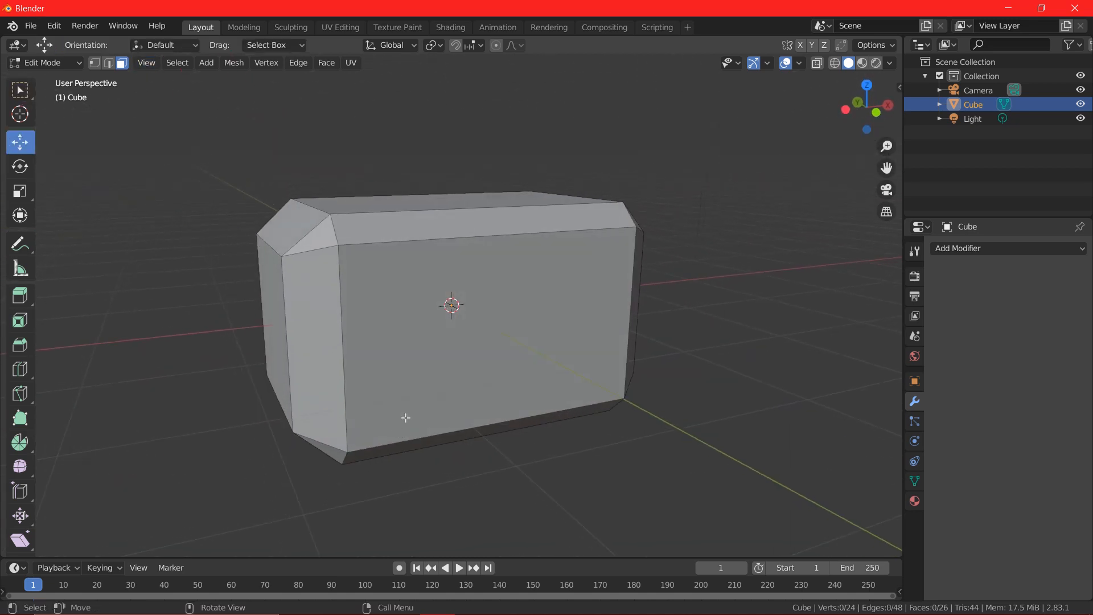
Inset the chamfered corner faces with a 0.03 m thick border.
click(19, 320)
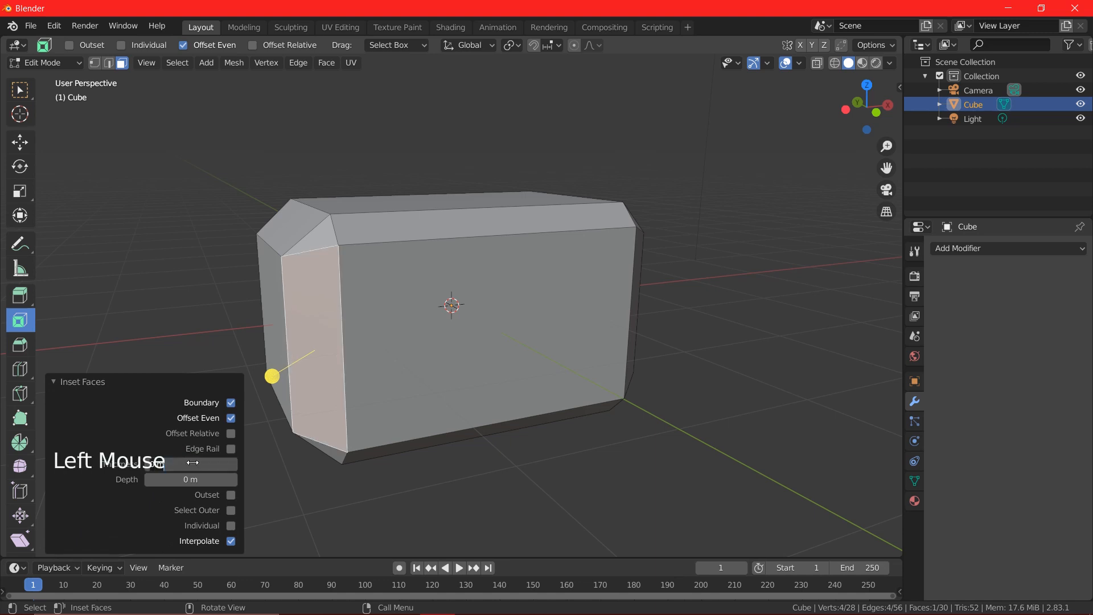
key(Backspace)
text(0.03 m)
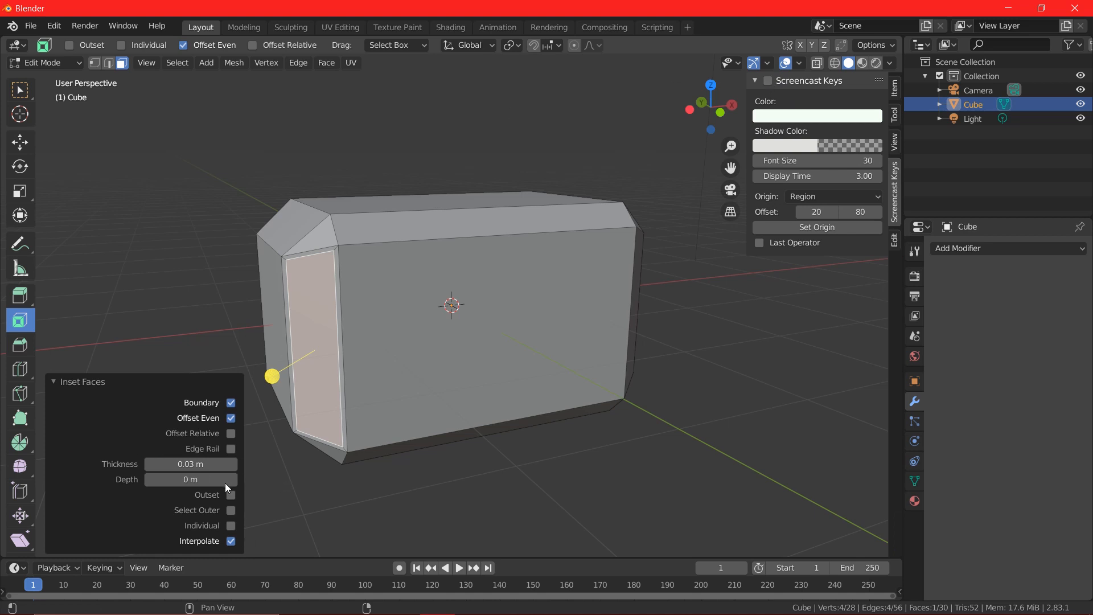
mouse_move(426, 408)
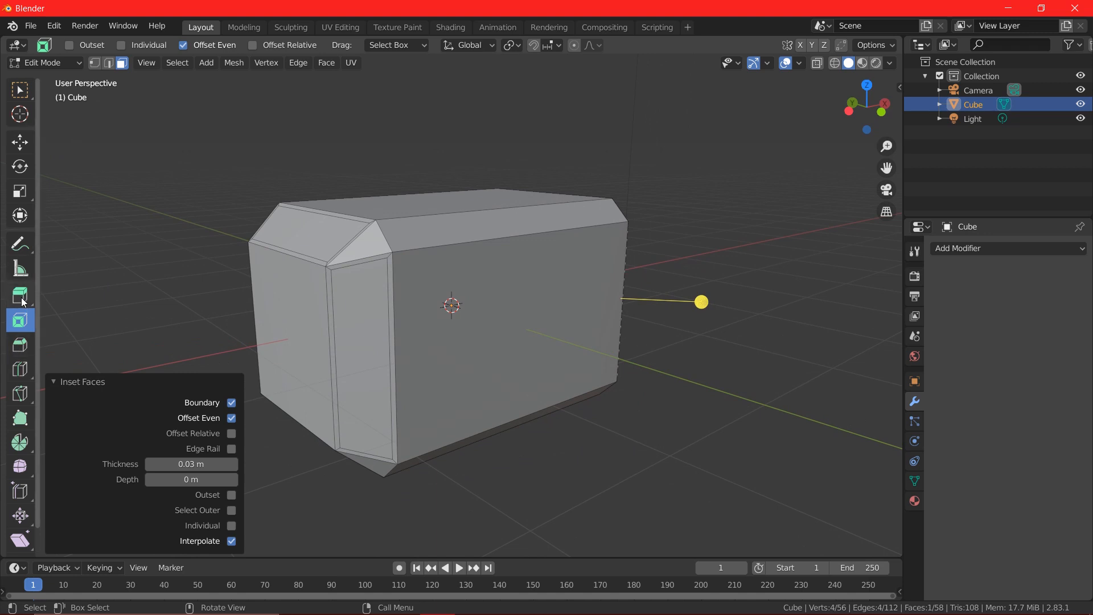
Extrude the inset faces -0.06 m into the block as grooves and return to Object Mode.
click(19, 295)
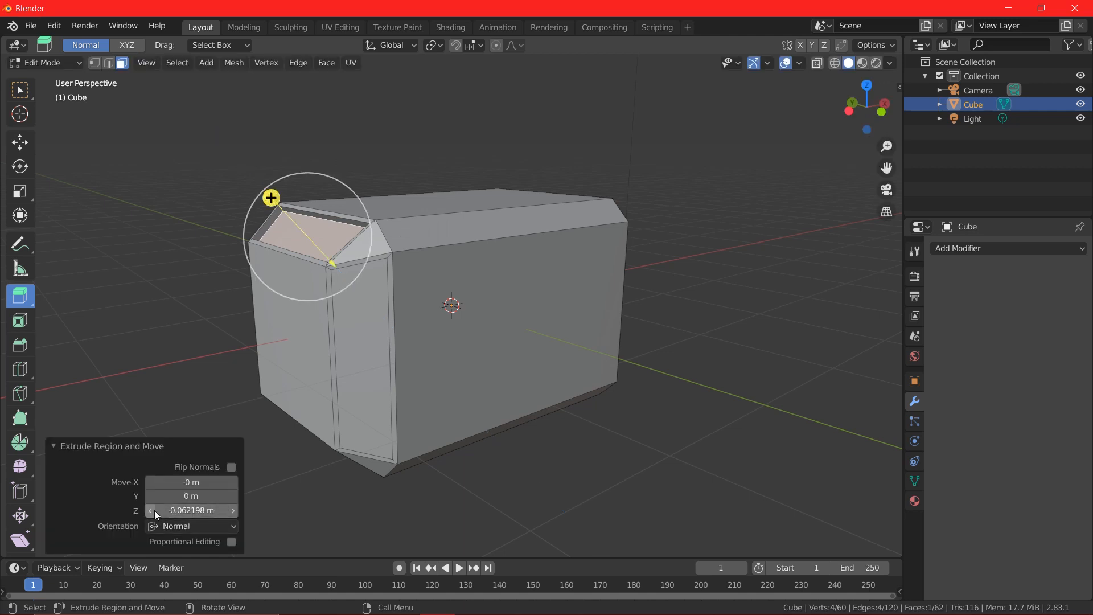
click(190, 510)
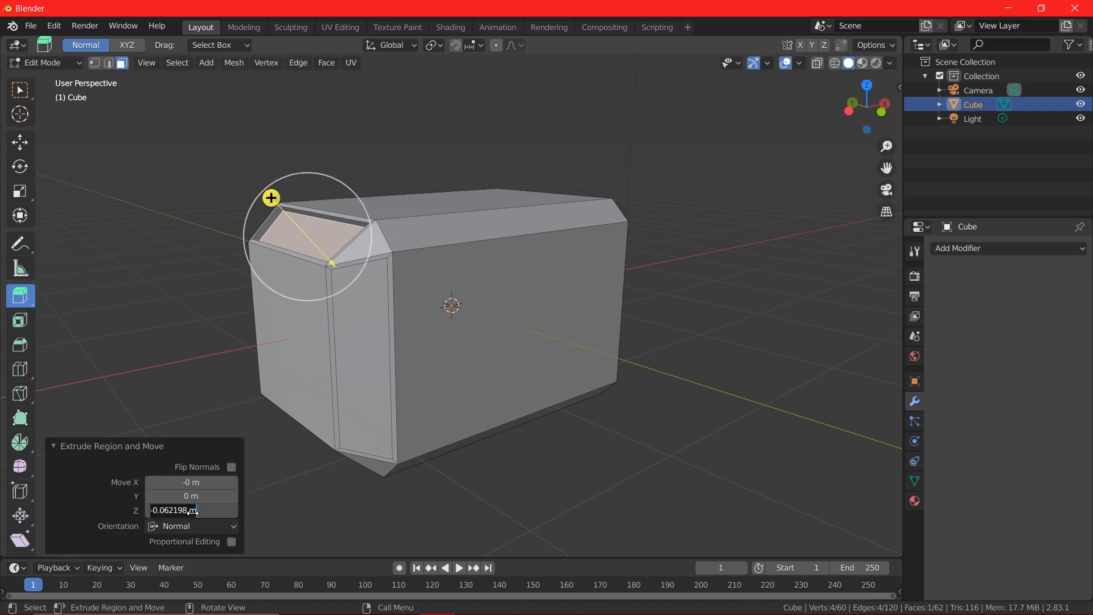
text(-0)
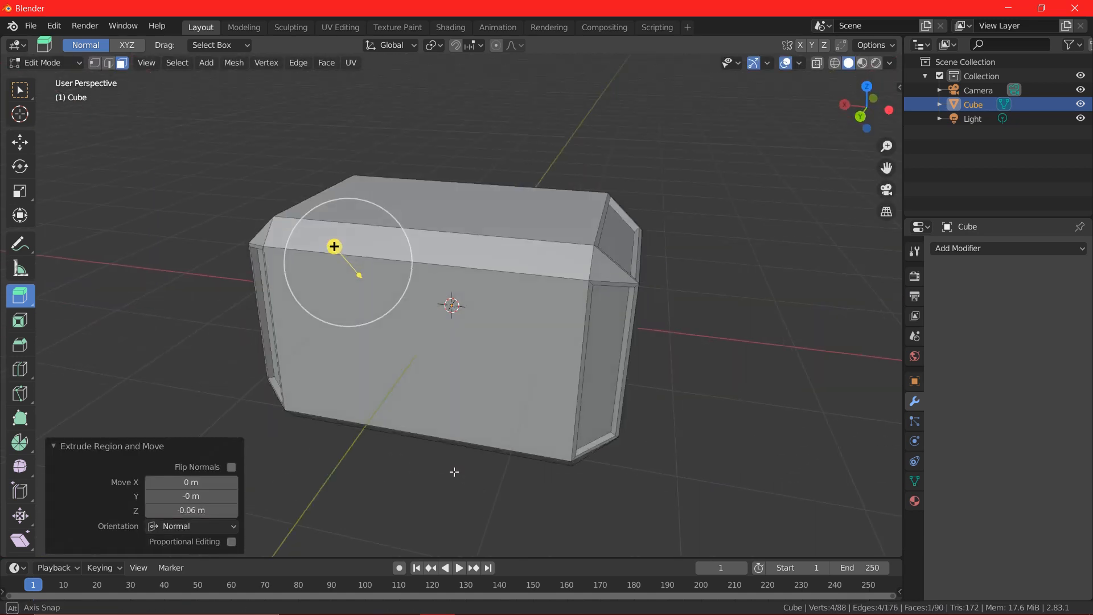
key(Tab)
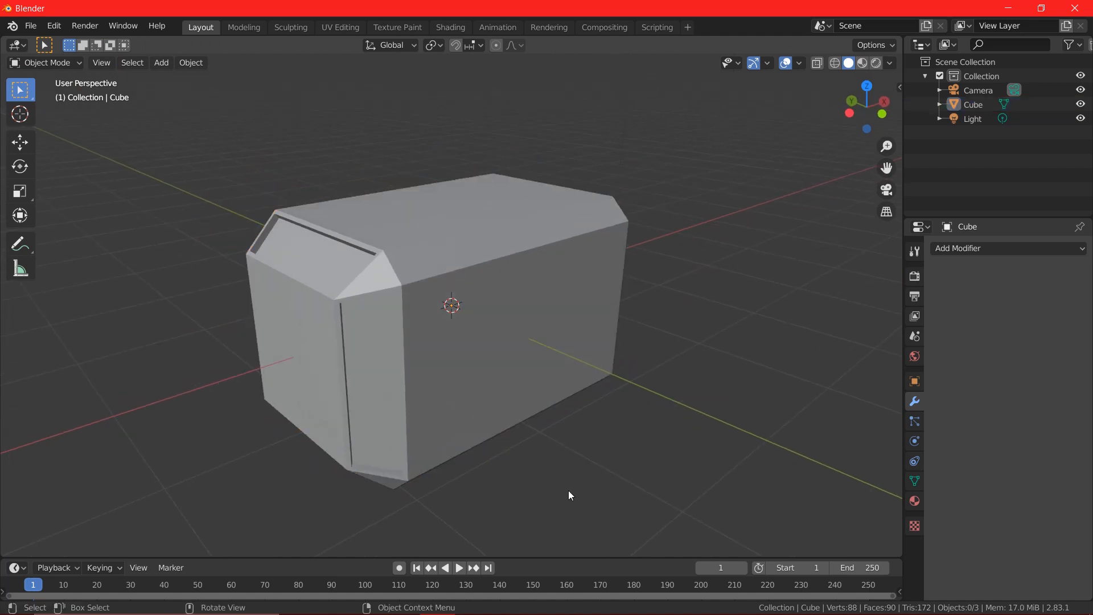
drag(569, 495, 647, 413)
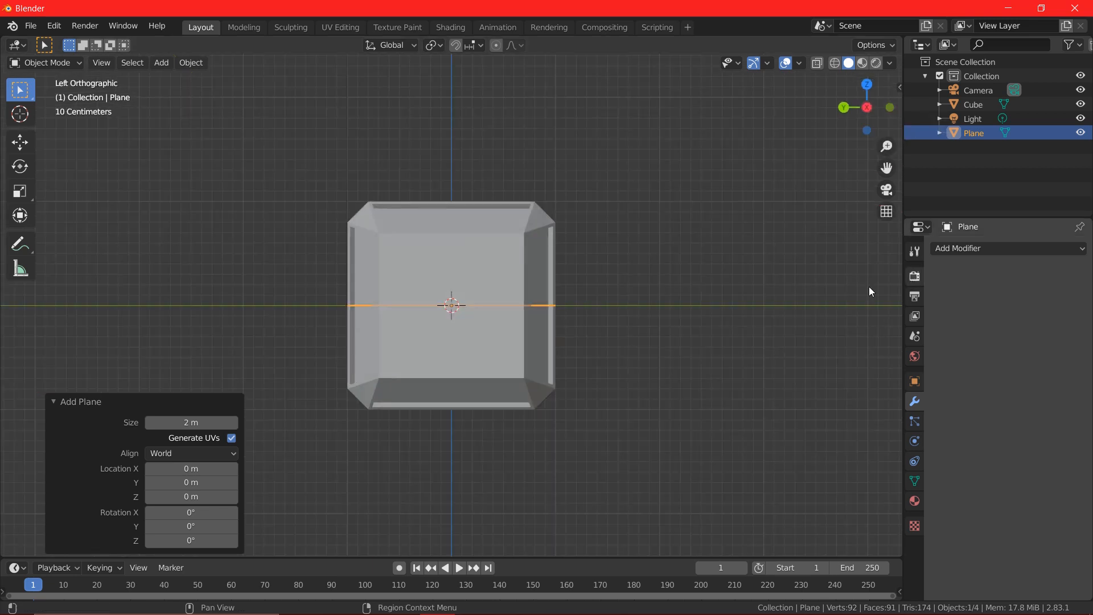
Lower the plane about 0.72 m beneath the hammer head, then return to perspective view.
key(g)
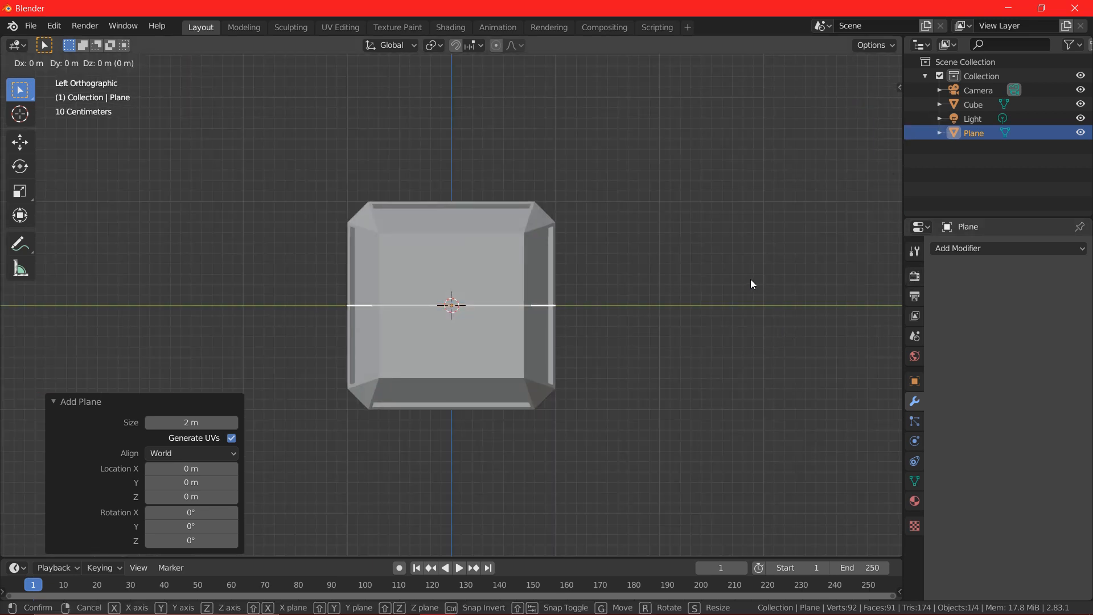
mouse_move(82, 311)
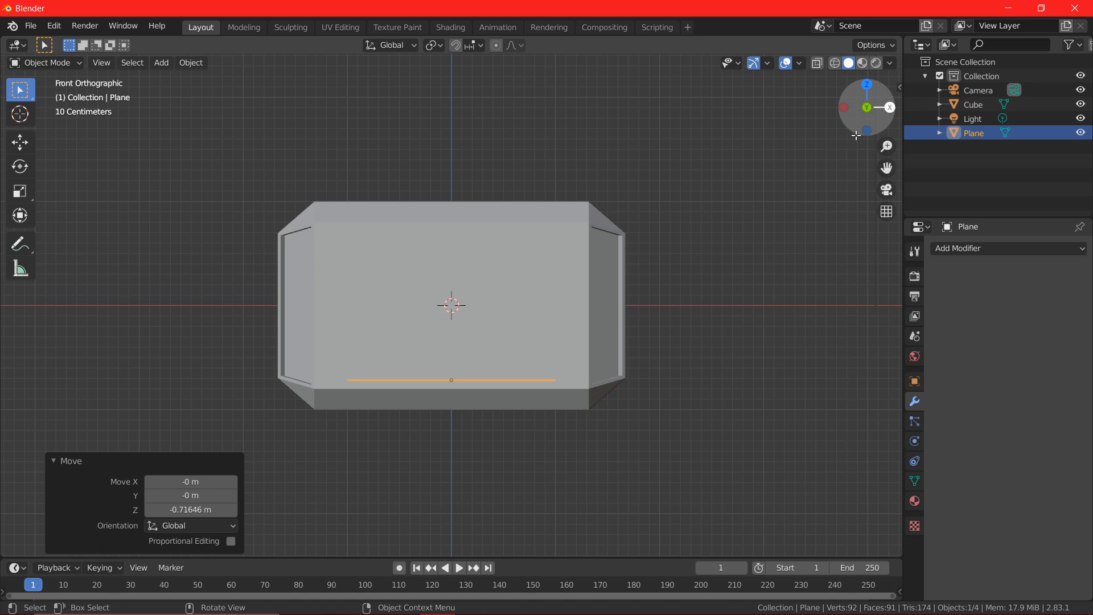
key(s)
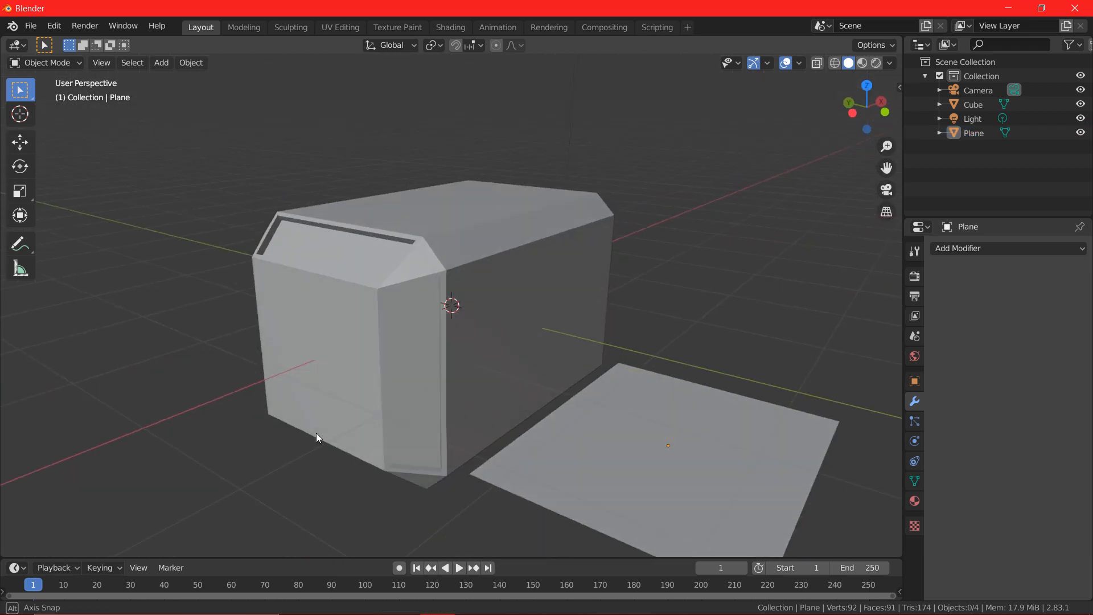
Loop-cut the plane with 2 cuts, raise the middle strip, and add 0.05 m Solidify.
key(Tab)
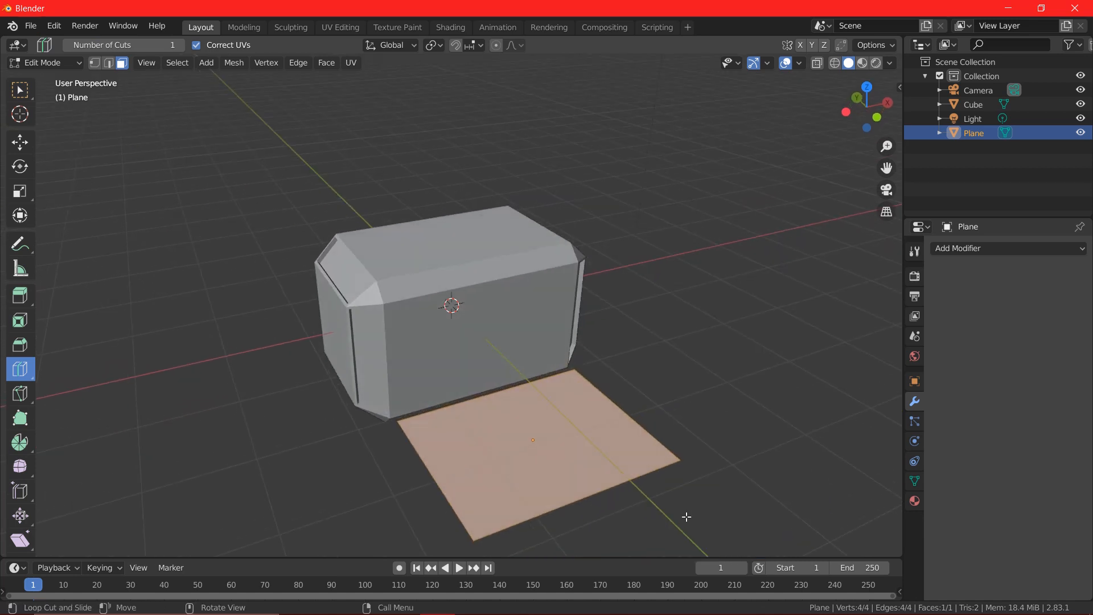
click(534, 439)
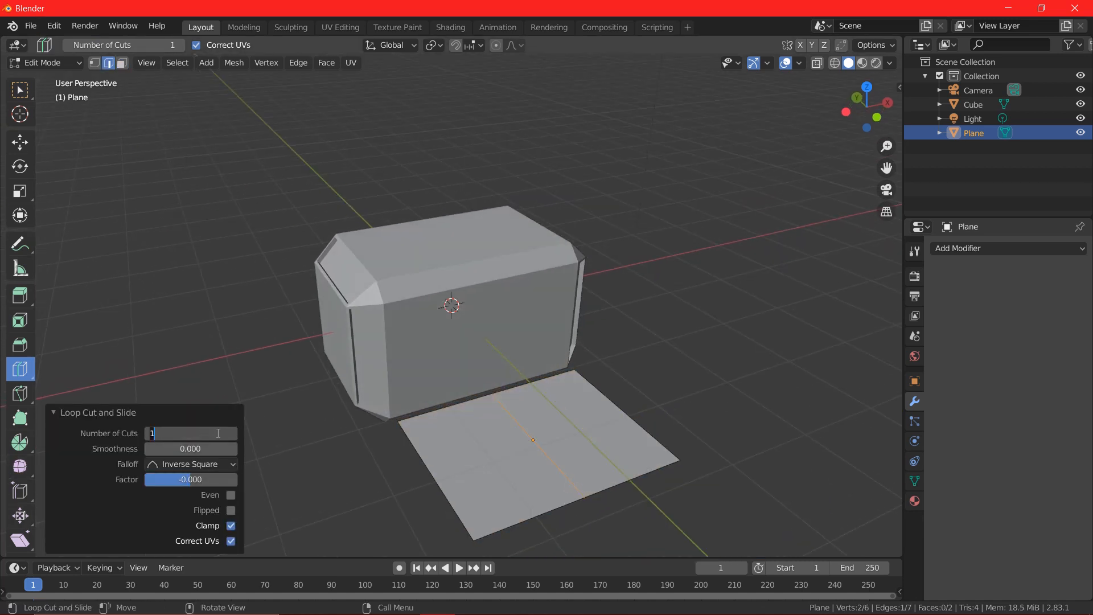
text(2)
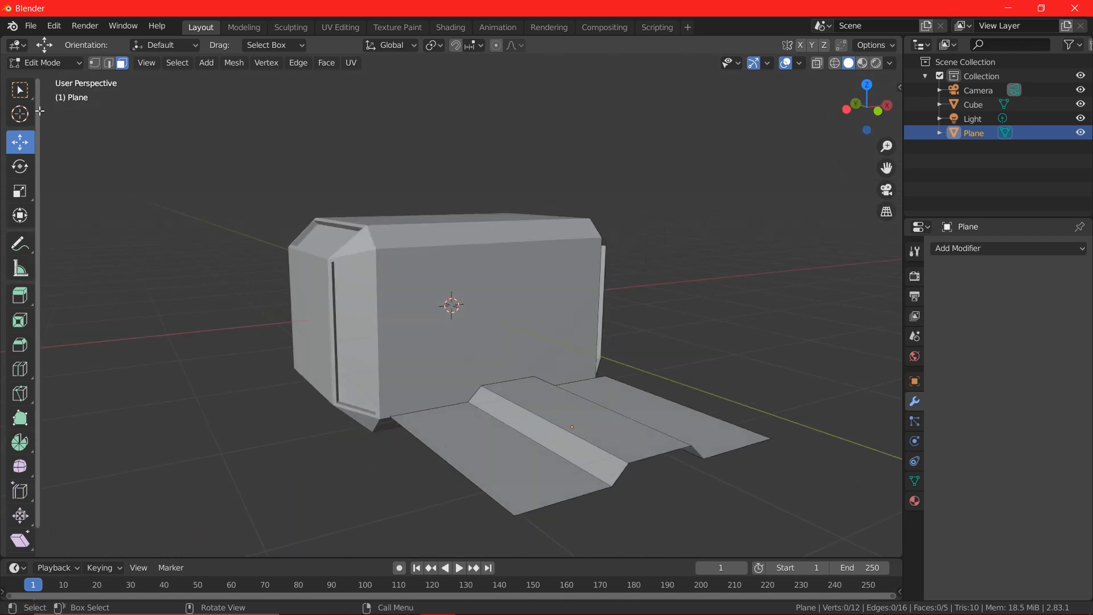
key(Tab)
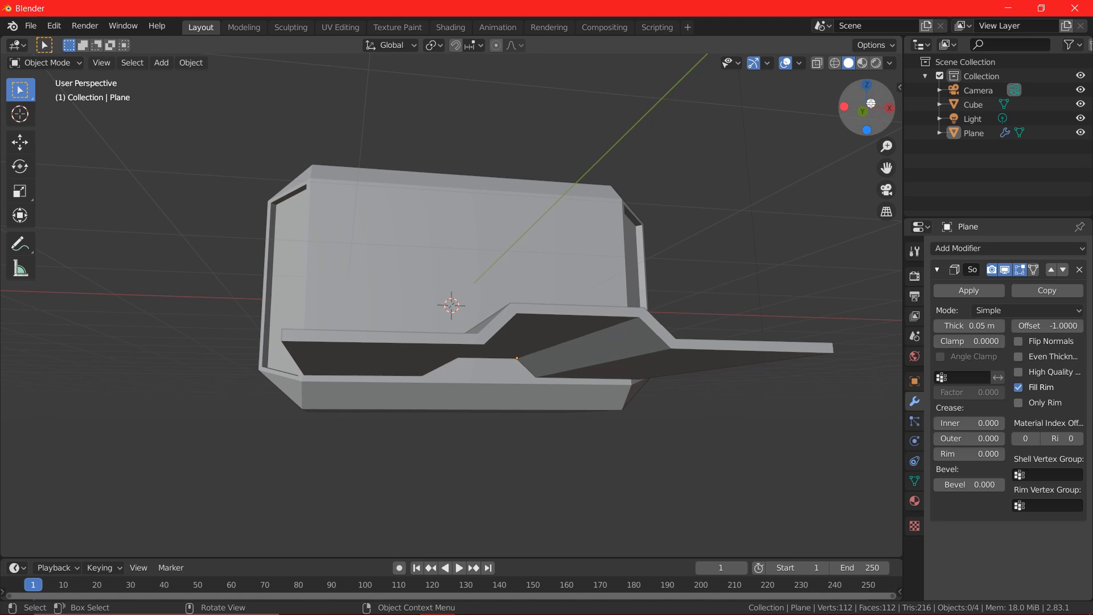
In Front view, select the ridged strip and apply its 0.05 m Solidify modifier.
key(KP_1)
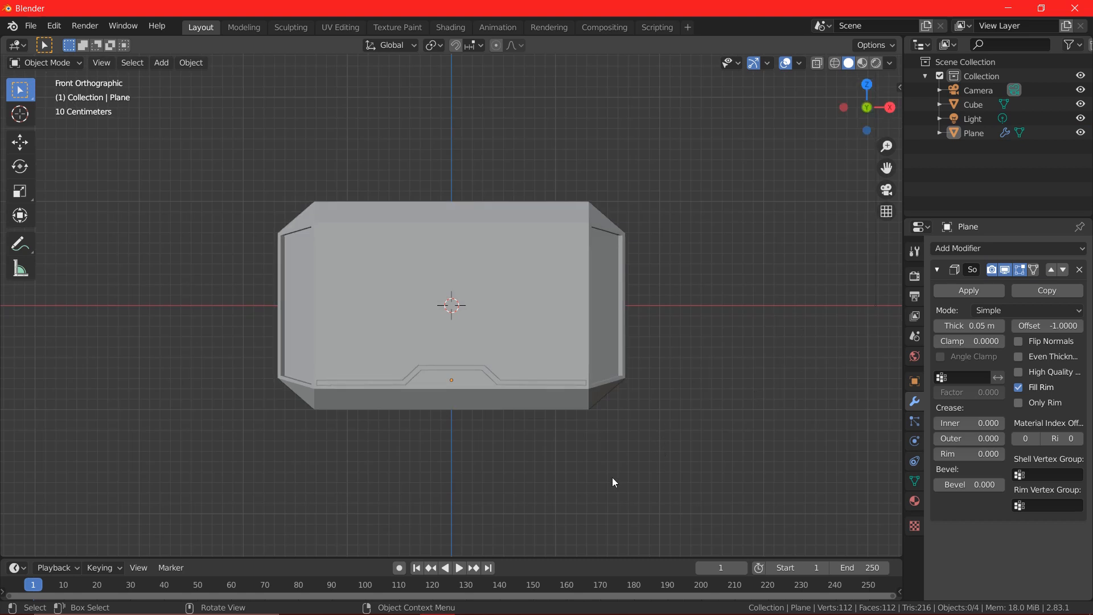
click(503, 380)
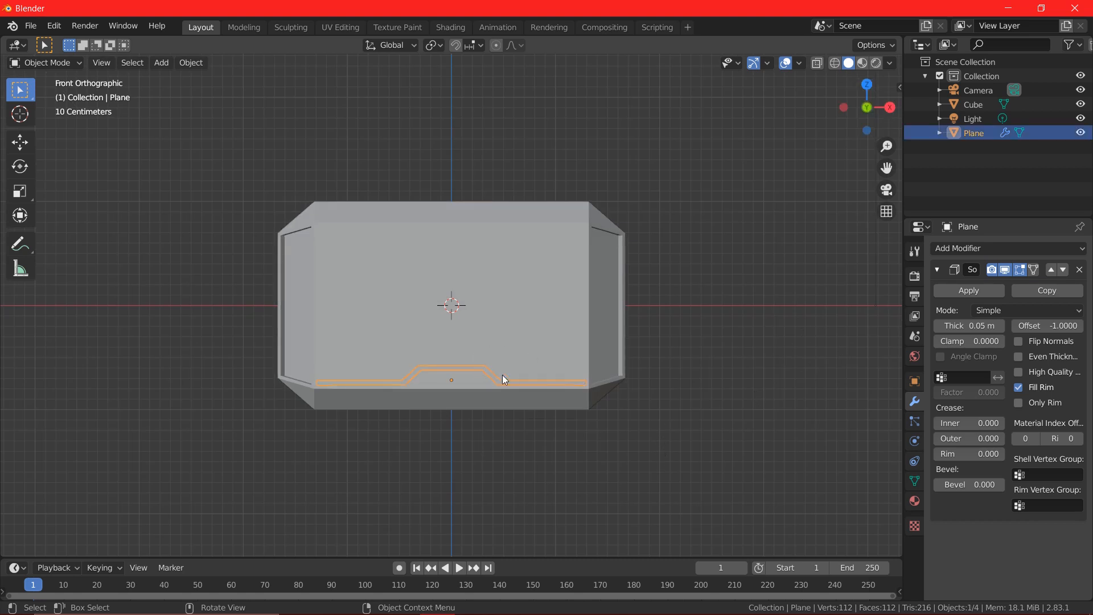
key(g)
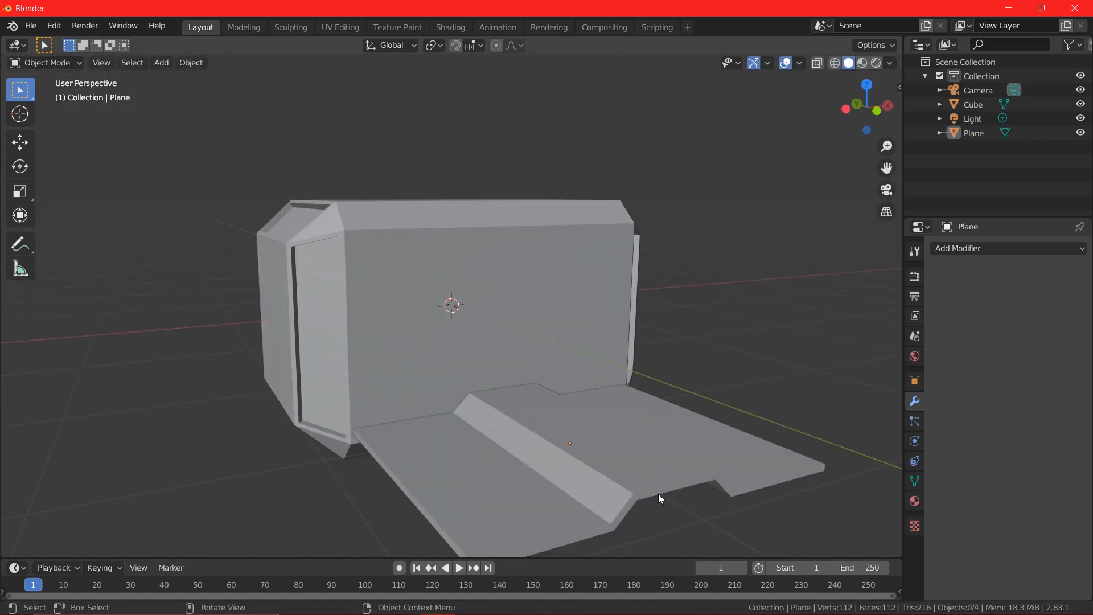
drag(659, 499, 551, 284)
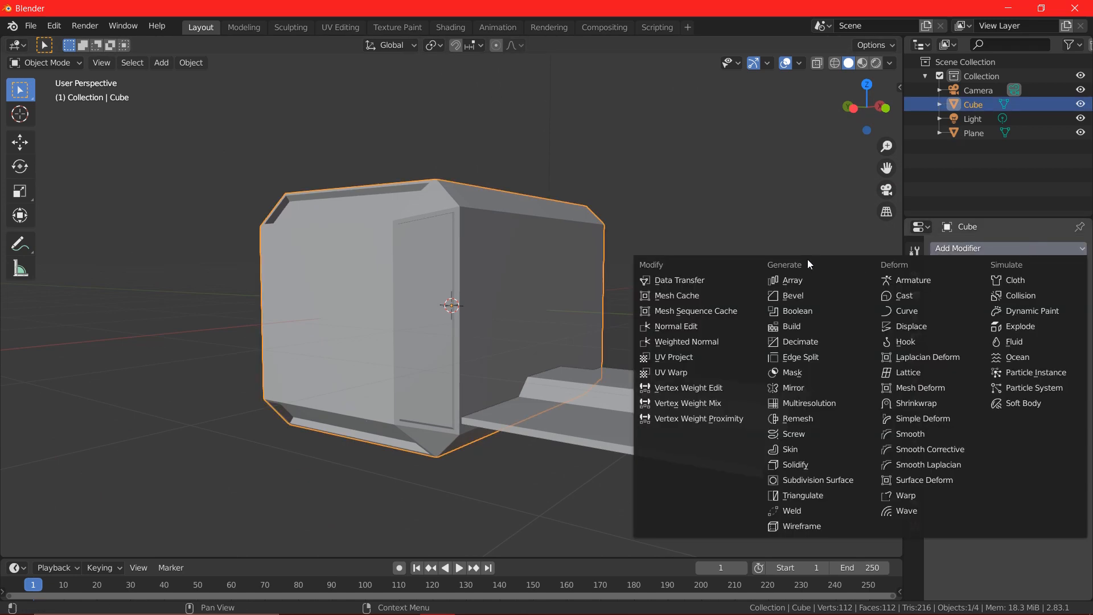
Add a Boolean Difference modifier to the head with the ridged Plane as cutter.
click(798, 310)
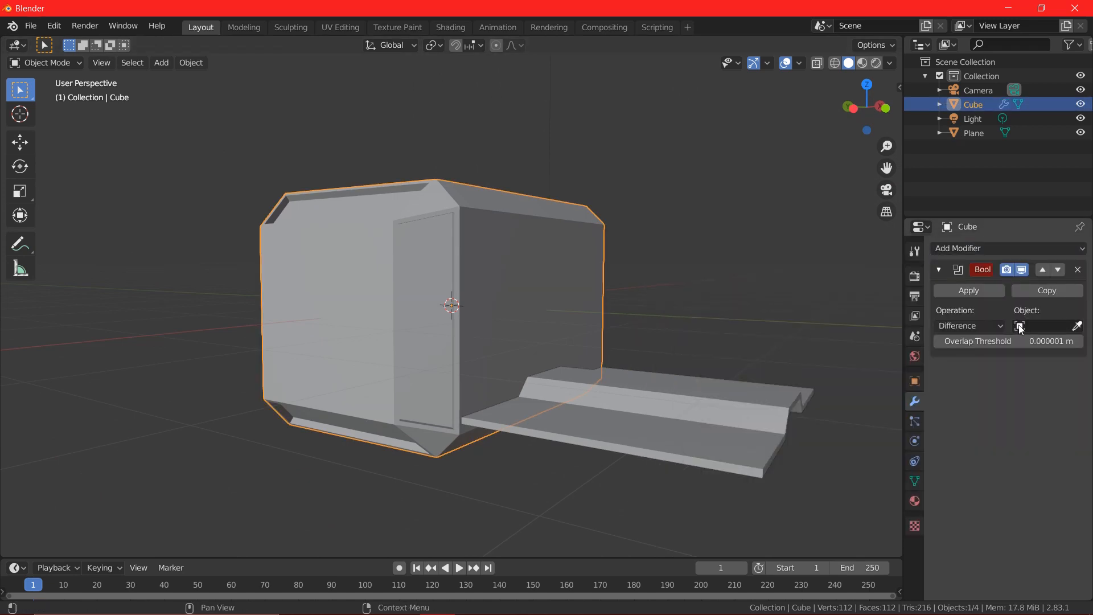
click(968, 290)
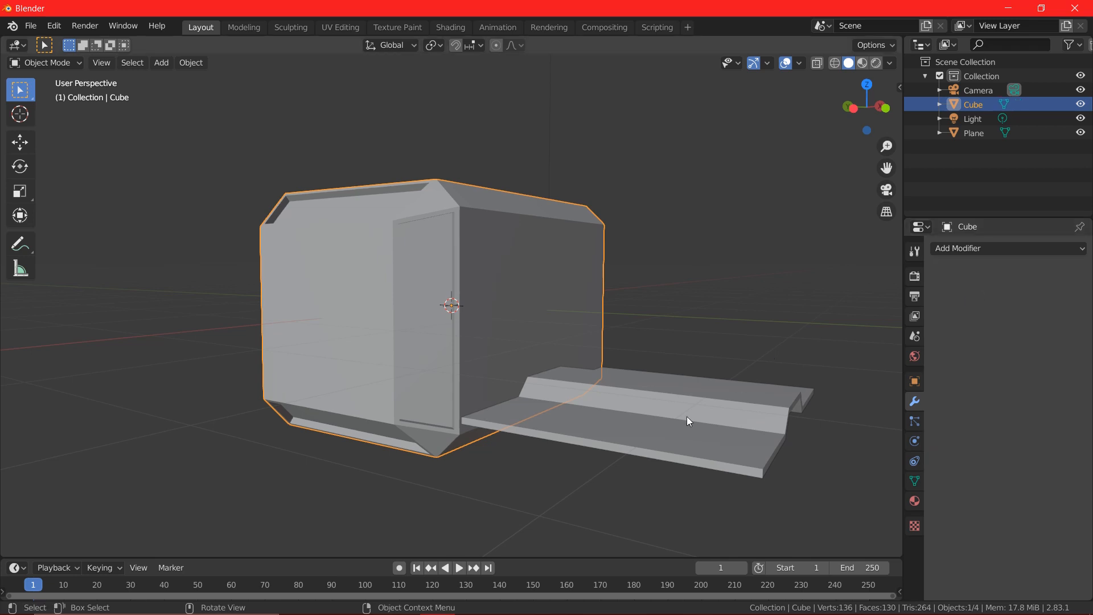
mouse_move(789, 419)
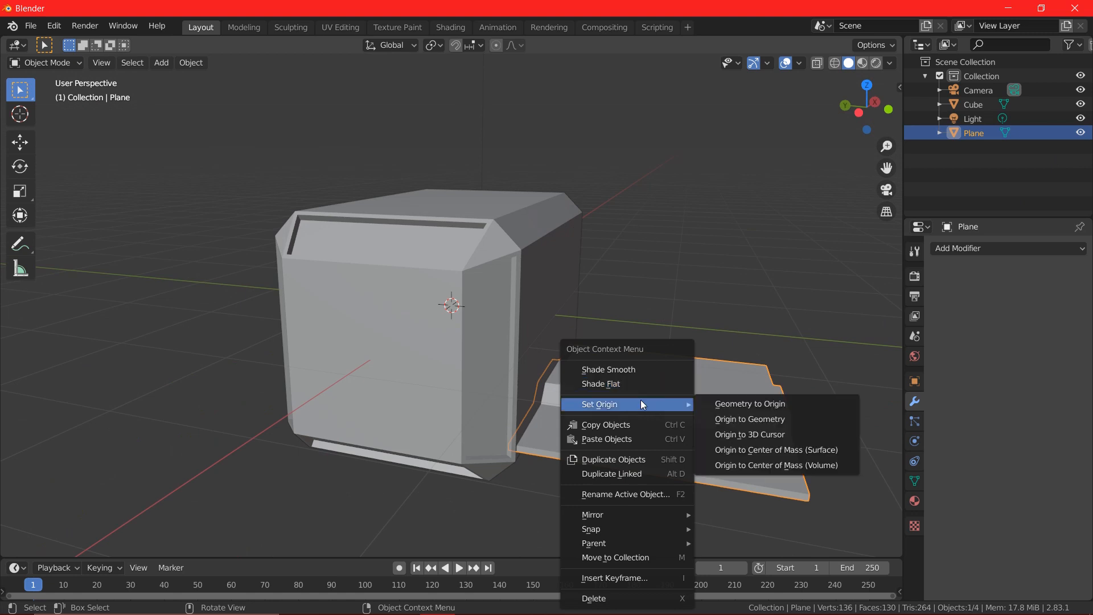
Set the ridged strip's origin to the 3D cursor and reselect the hammer-head block.
click(749, 434)
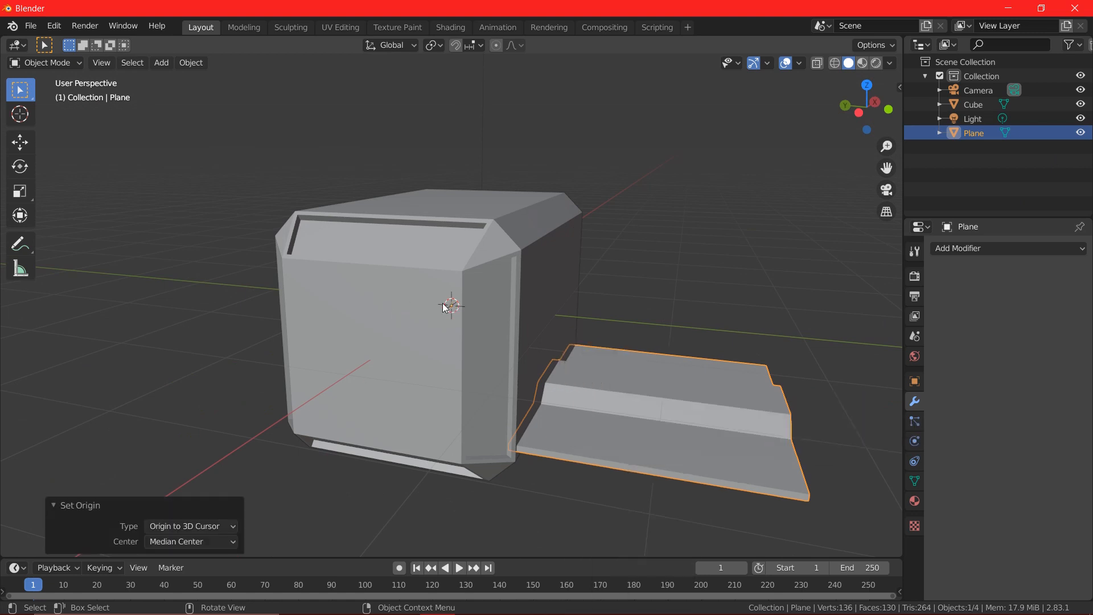
key(7)
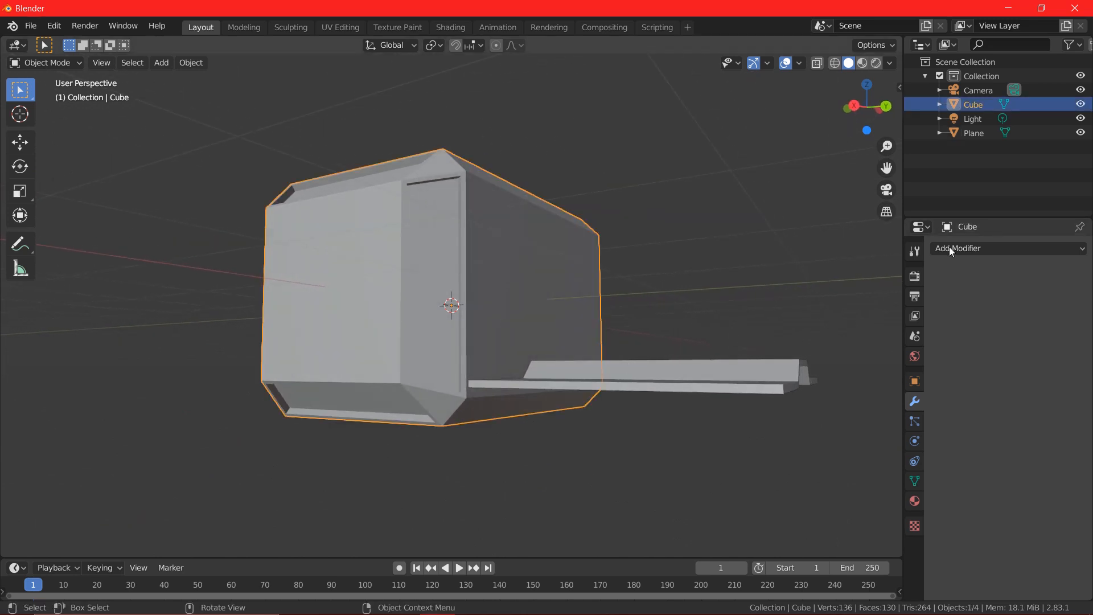
Apply a second Boolean cut from the Plane to the head and hide the cutter.
click(958, 248)
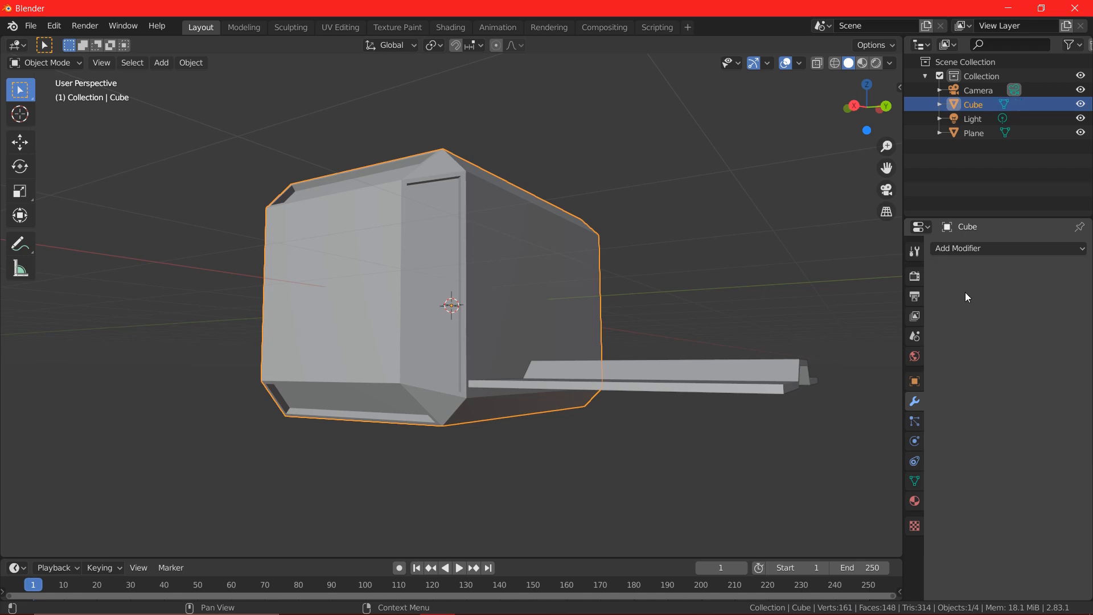
click(973, 133)
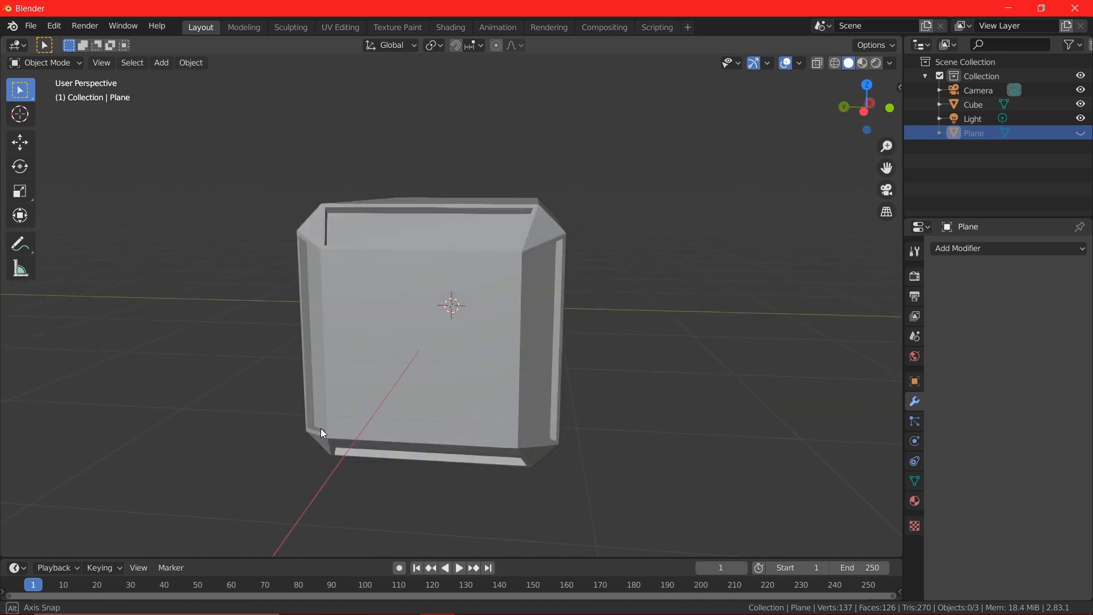
Enable the Outliner's selectability and render restriction toggles, then switch to top view.
drag(320, 432, 627, 411)
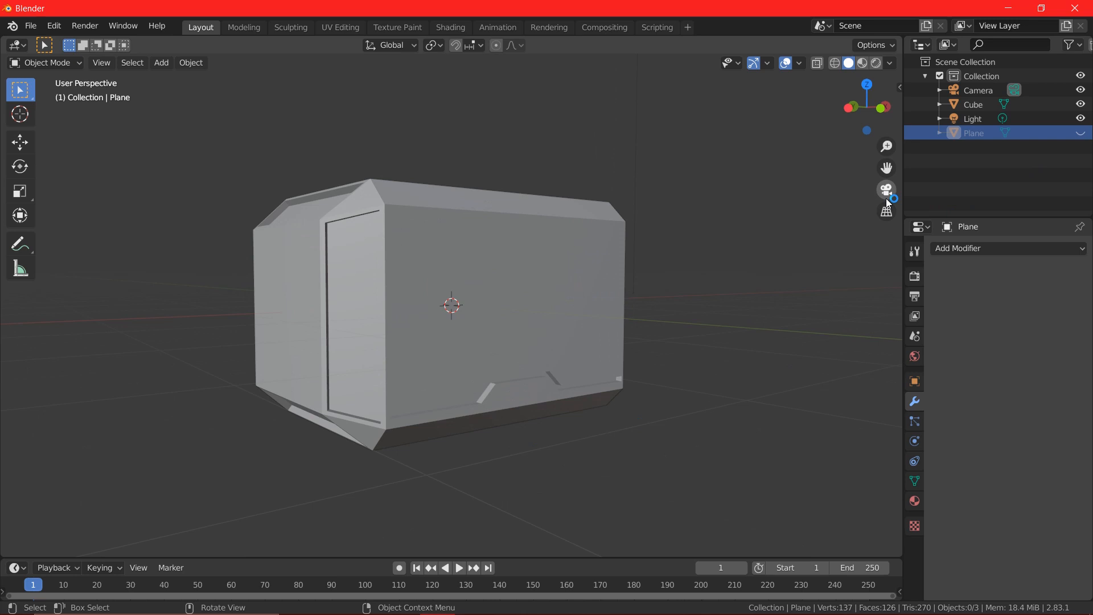
click(1072, 44)
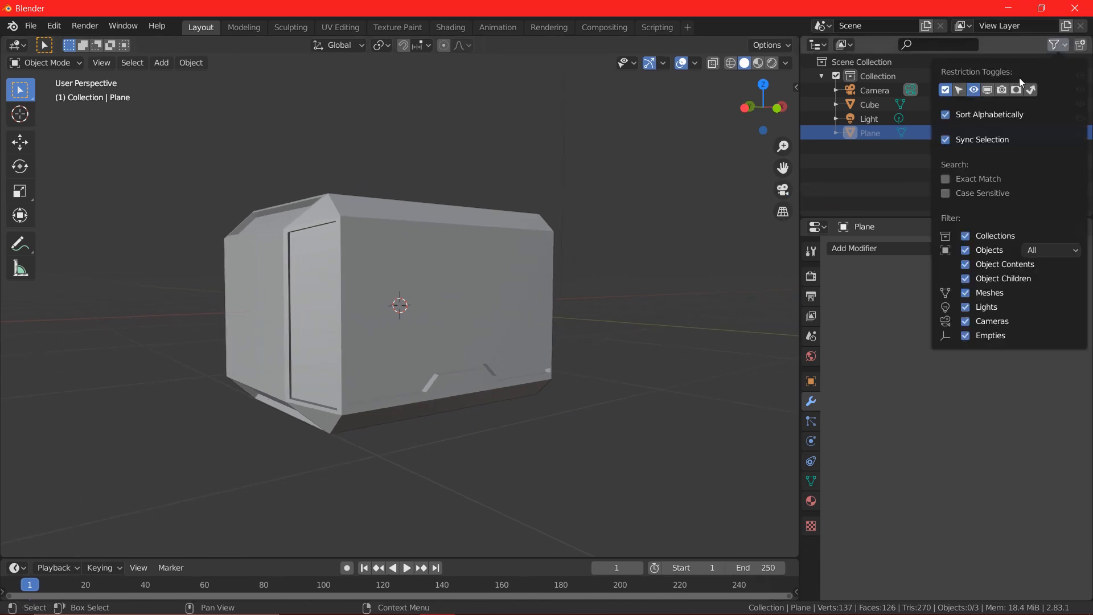
click(1056, 44)
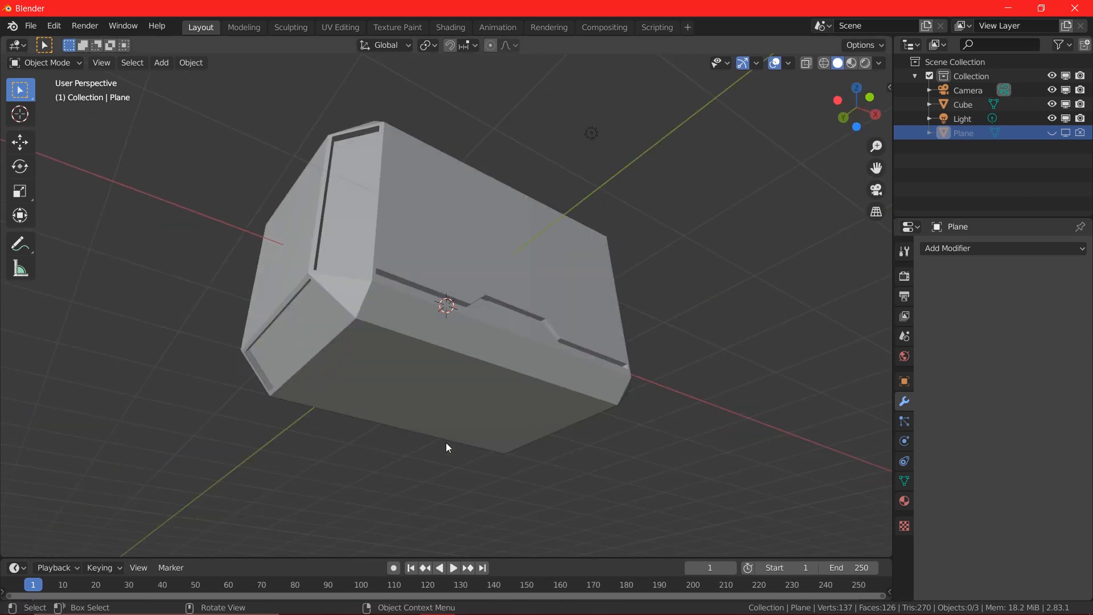
key(7)
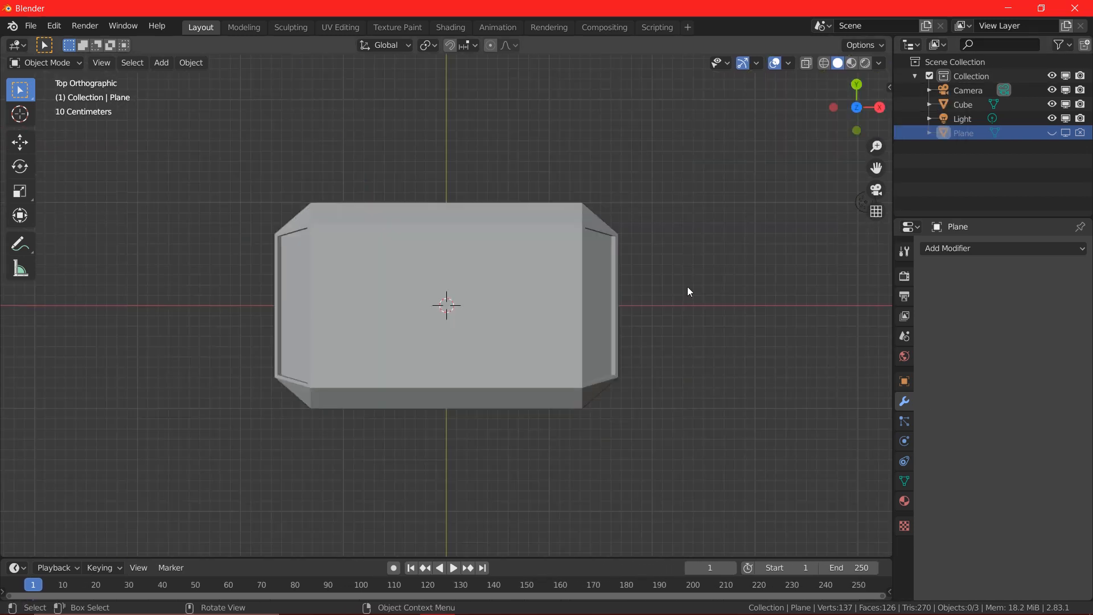
click(161, 62)
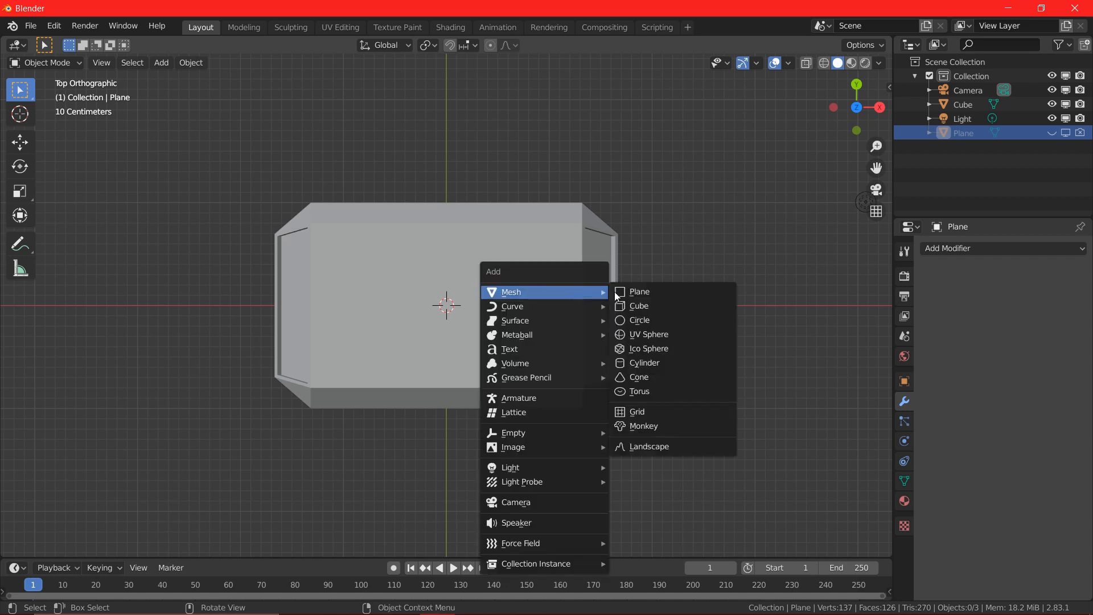
Add a cube and scale it into a tall handle block beneath the head.
click(638, 305)
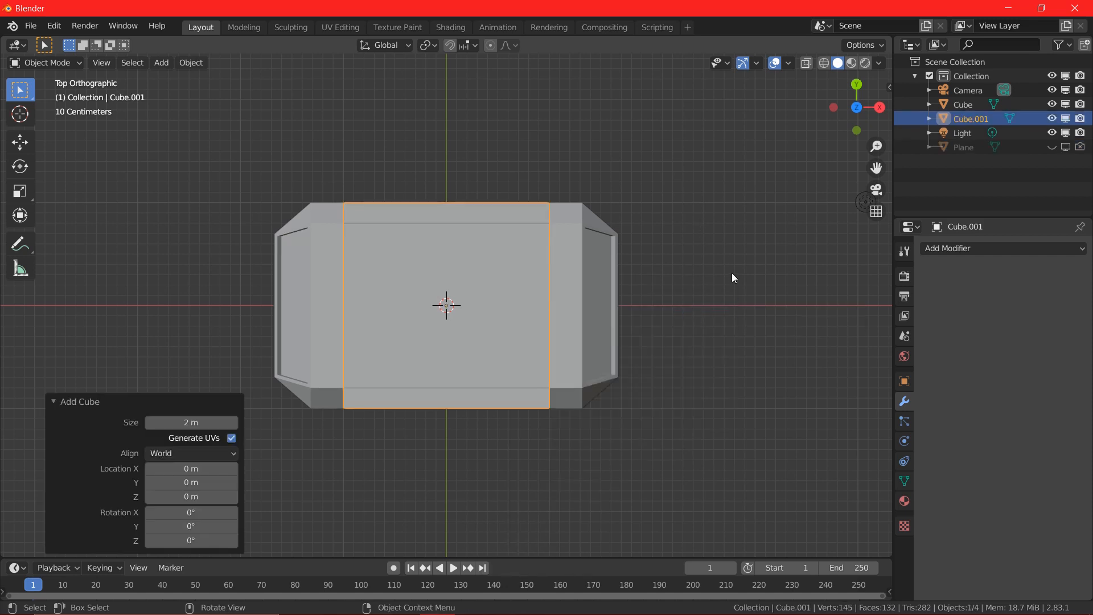
key(s)
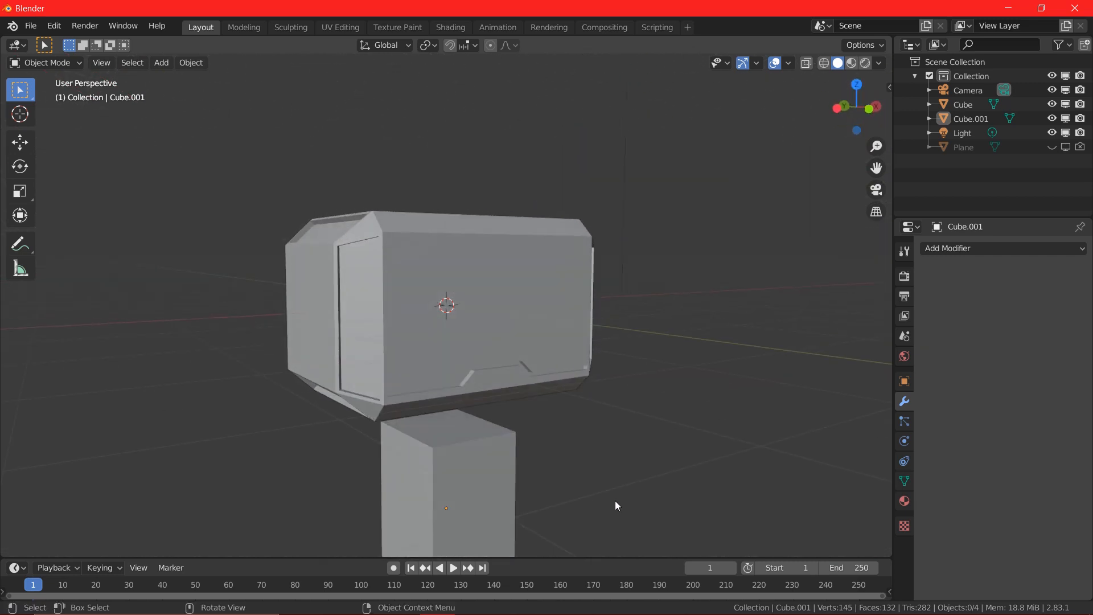
click(446, 481)
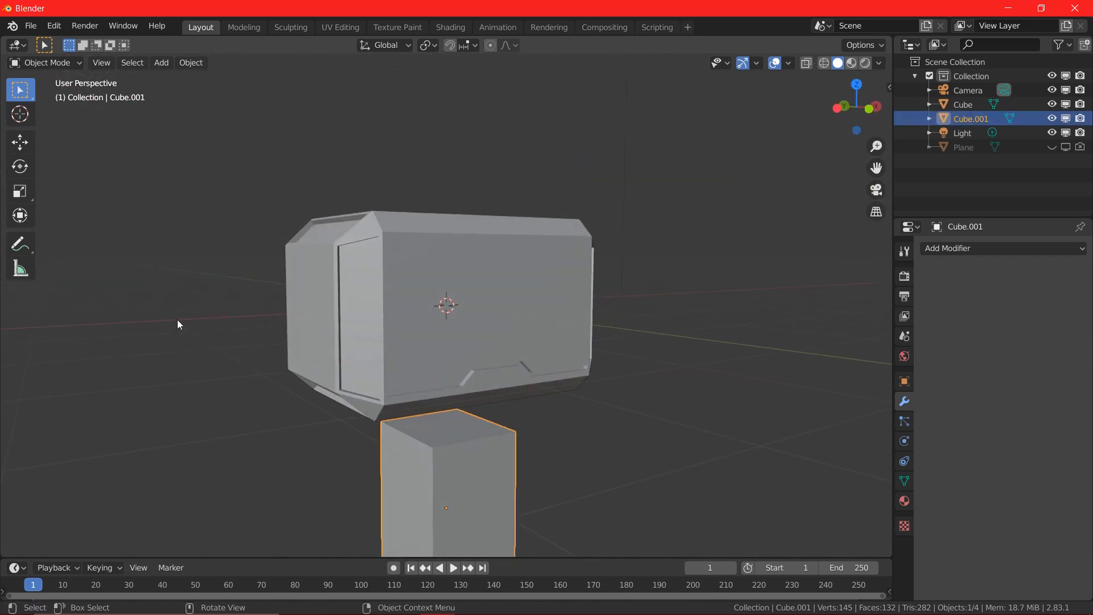
Extrude the block's top face upward into the head in Edit Mode.
key(Tab)
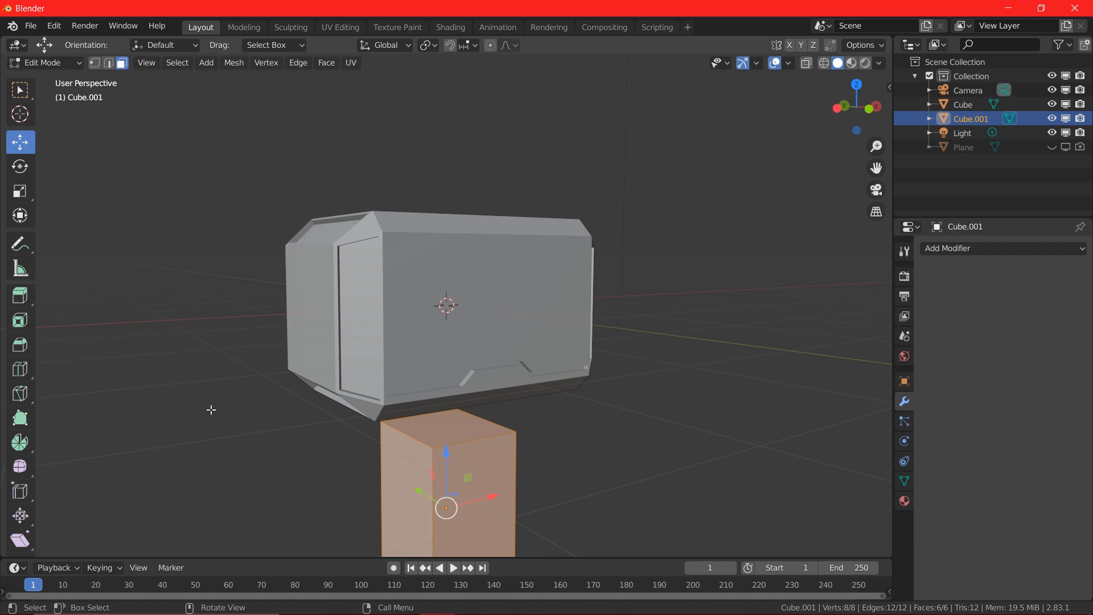
click(20, 369)
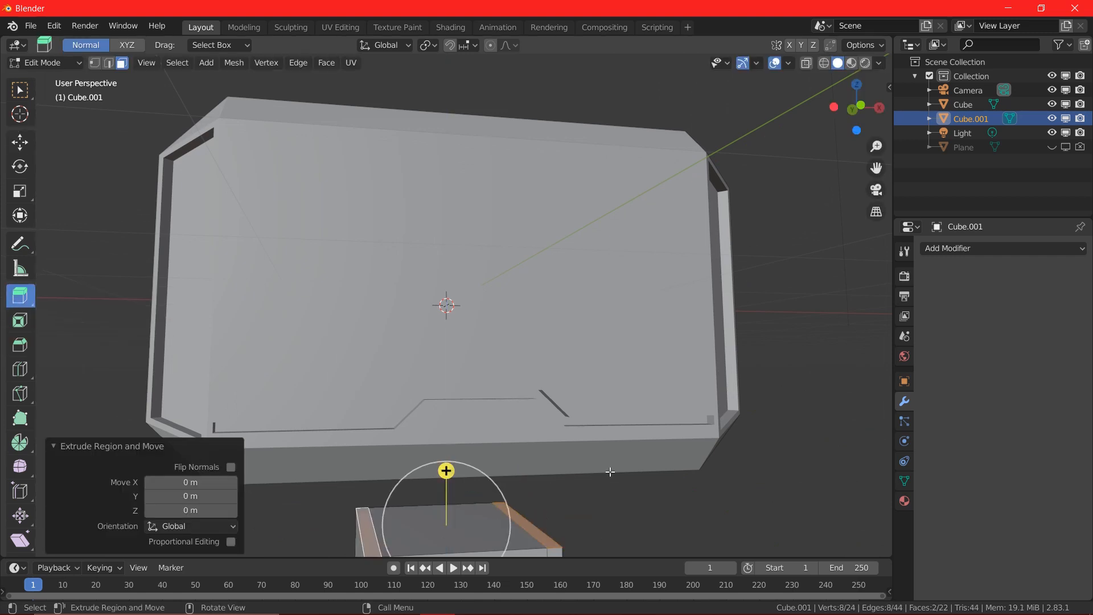
drag(446, 470, 446, 428)
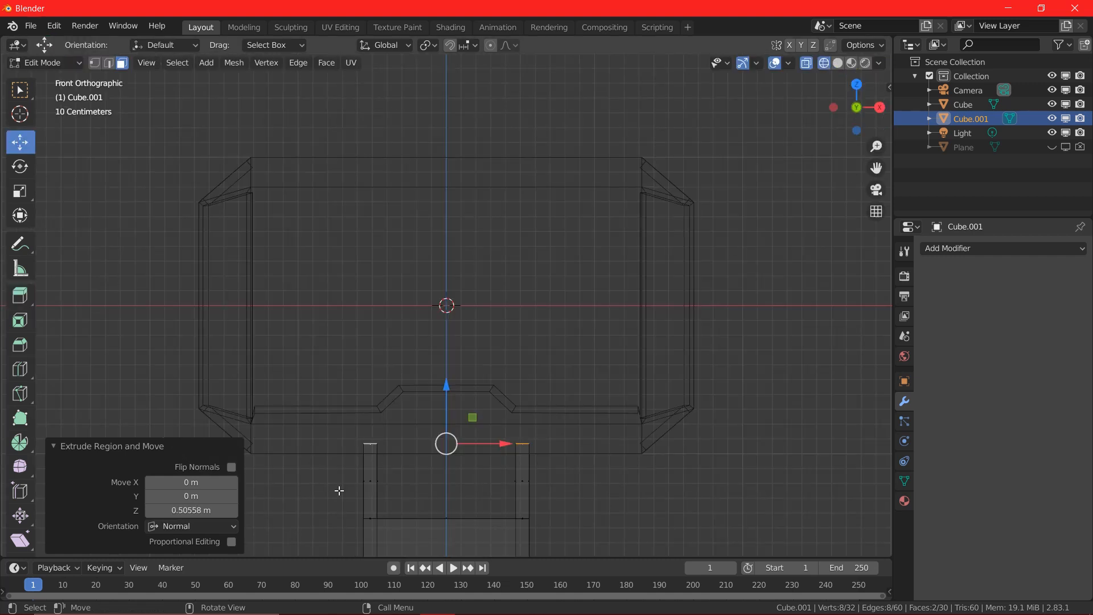
key(g)
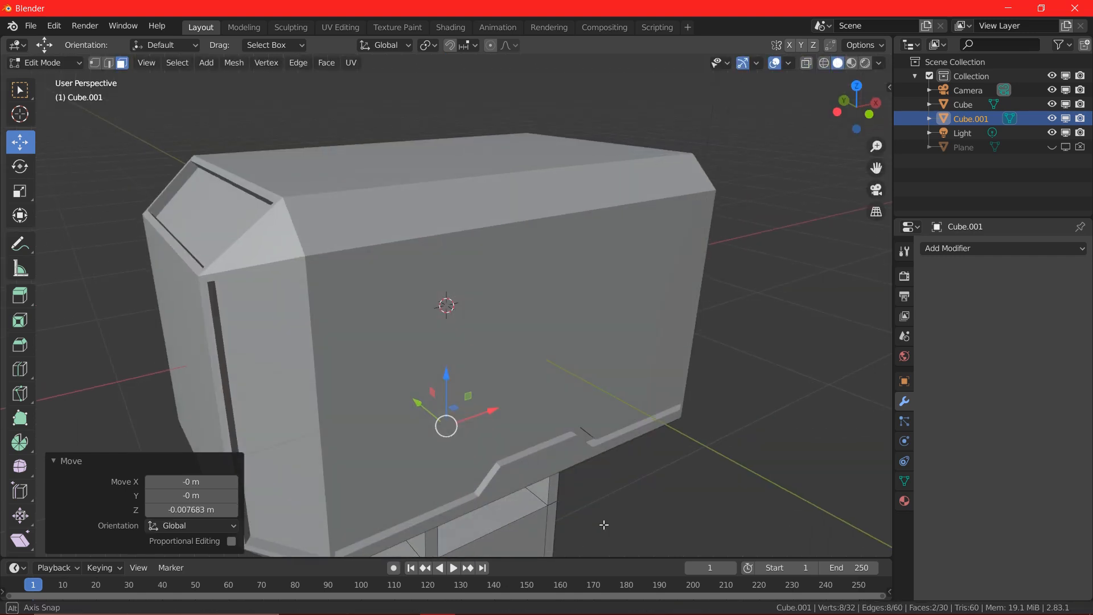
key(Tab)
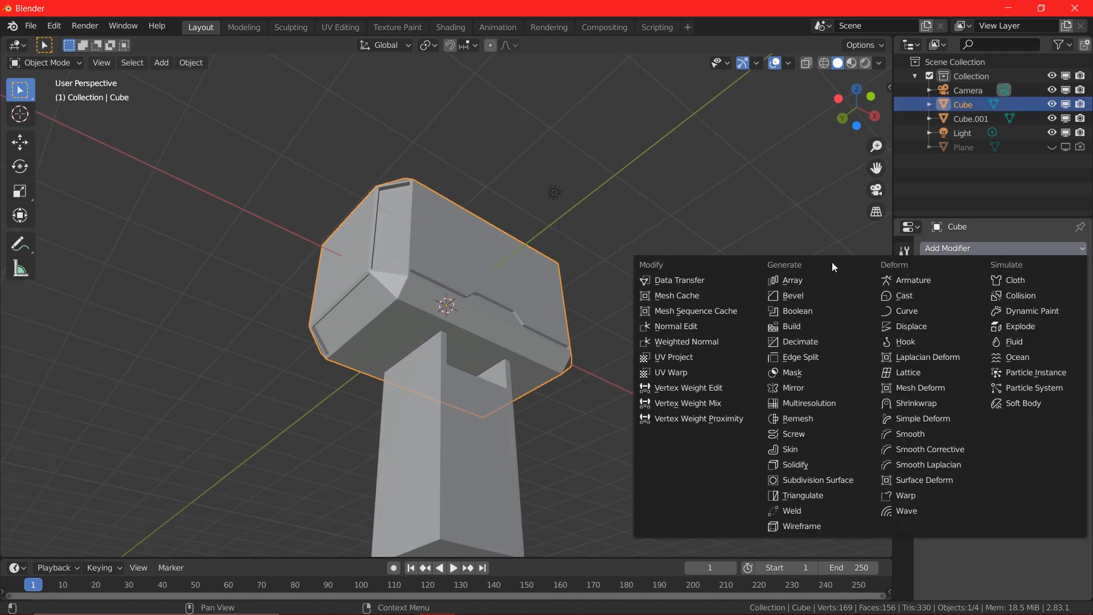
Cut Cube.001 out of the head with an applied Boolean Difference, then inspect it.
click(797, 311)
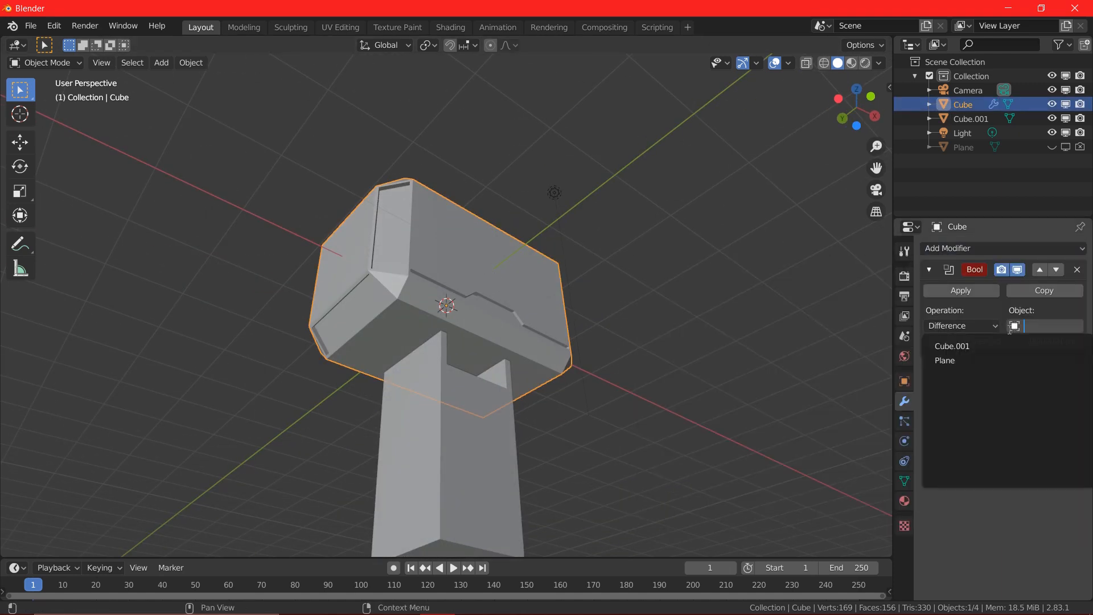
click(960, 289)
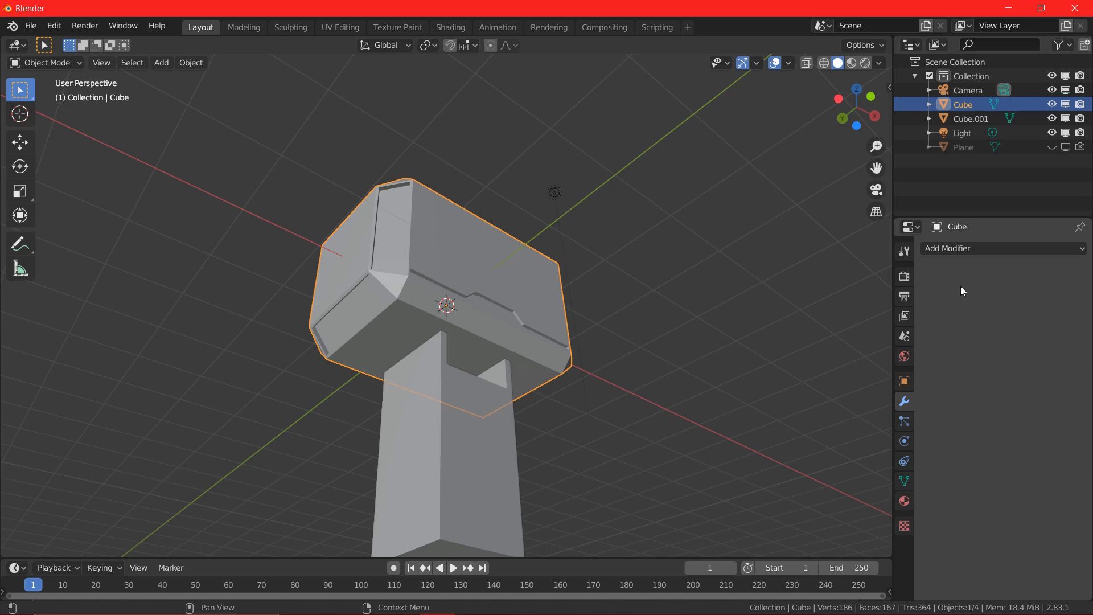
click(969, 119)
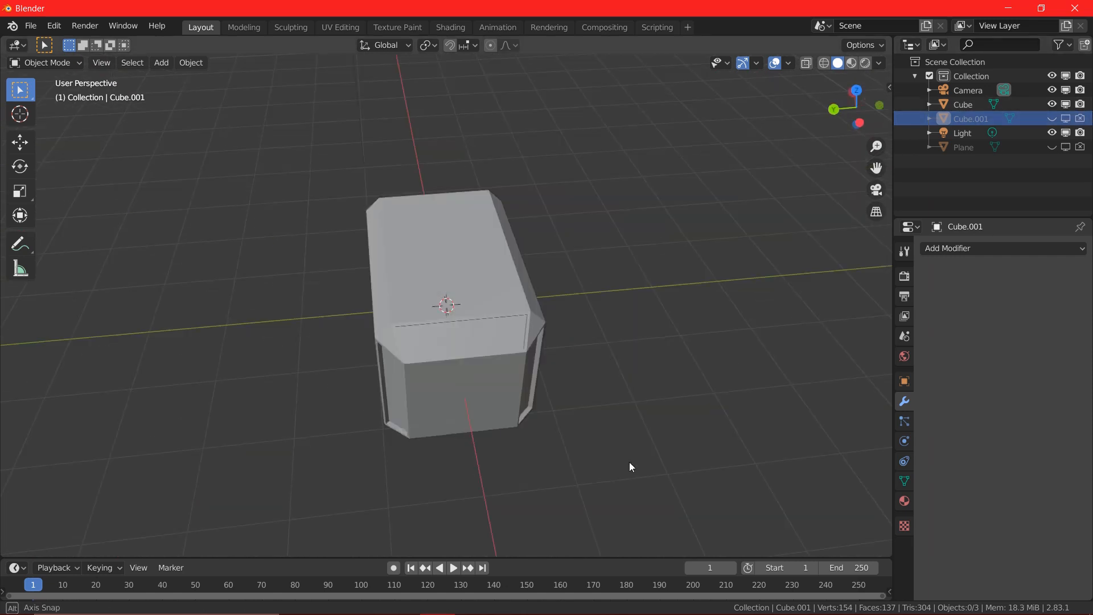
drag(631, 467, 652, 463)
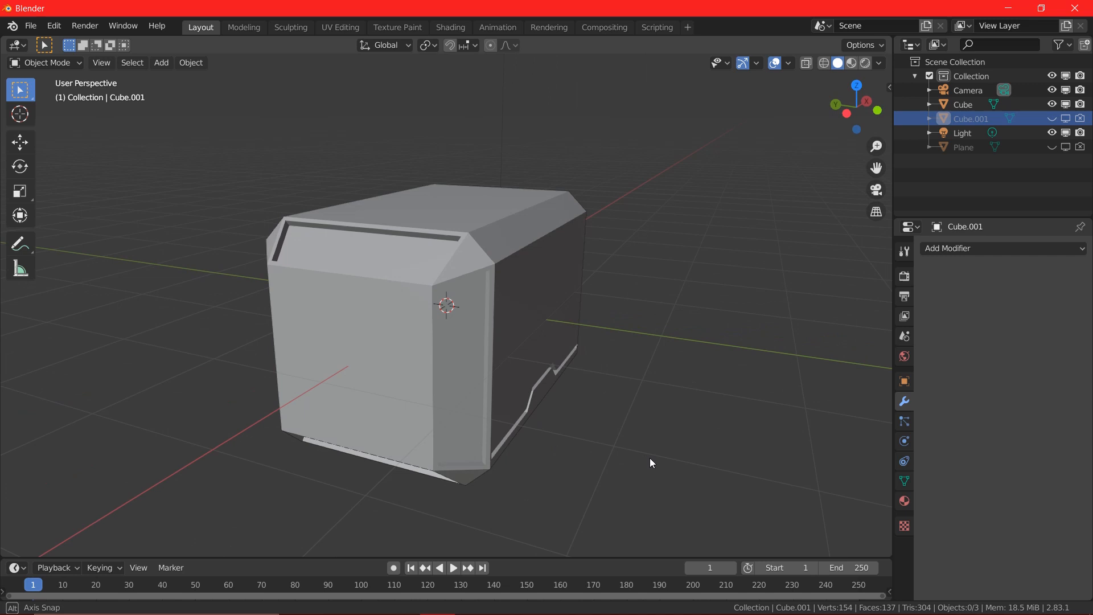
drag(649, 460, 563, 440)
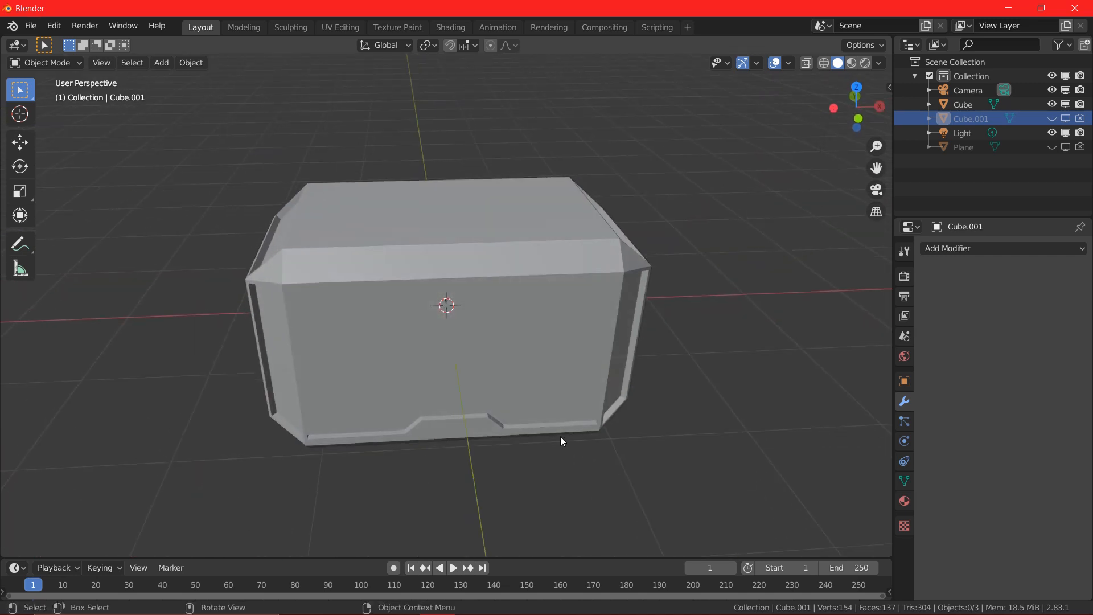
drag(558, 439, 530, 436)
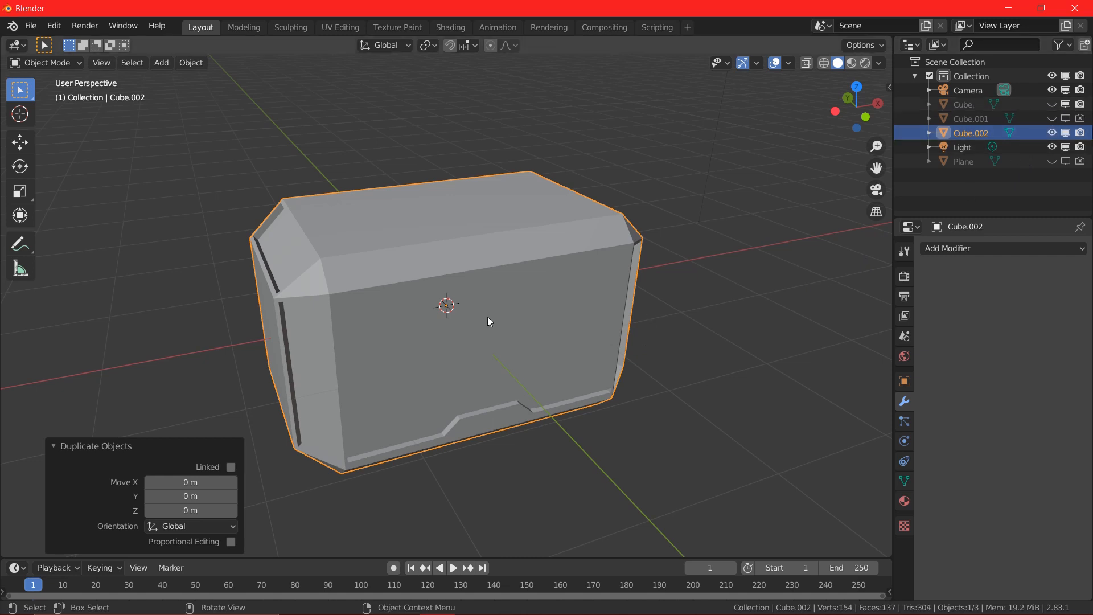
Delete the duplicate head's inner geometry, leaving only two thin border frame strips.
key(Tab)
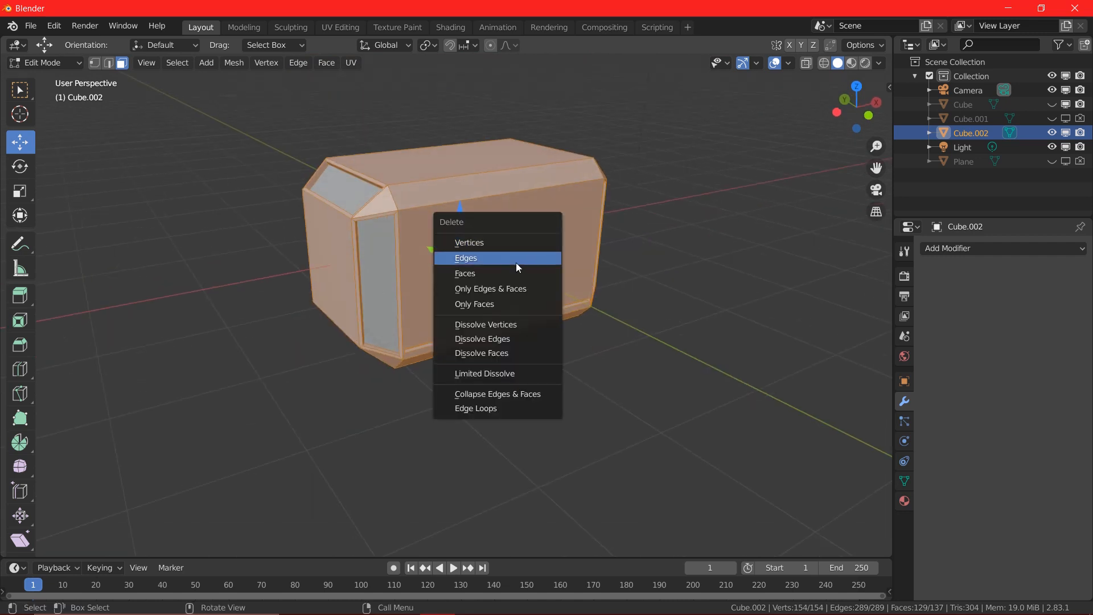
click(465, 258)
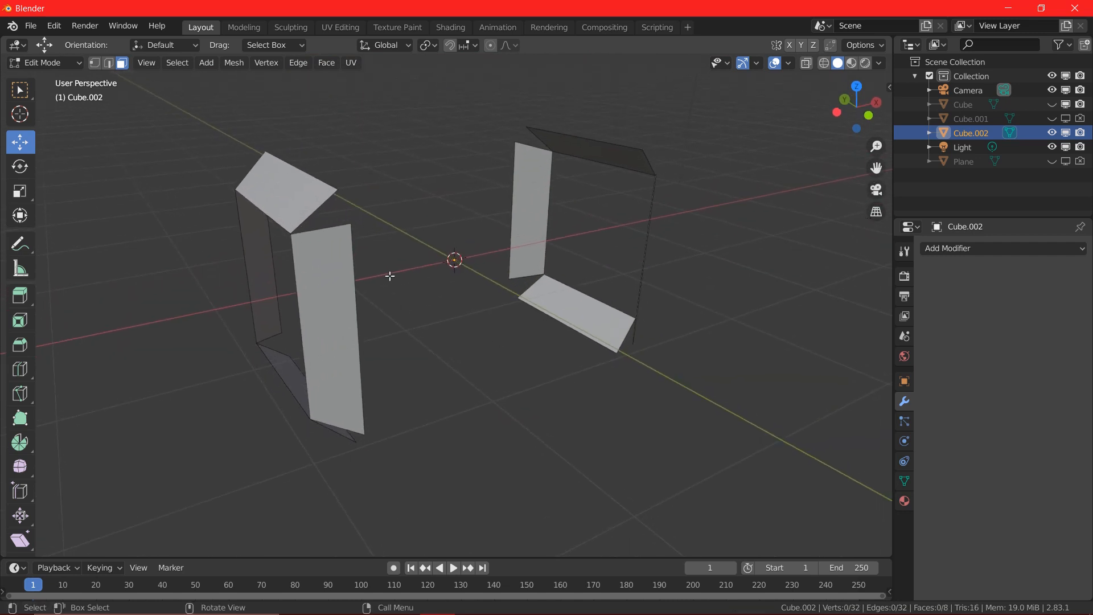
key(Tab)
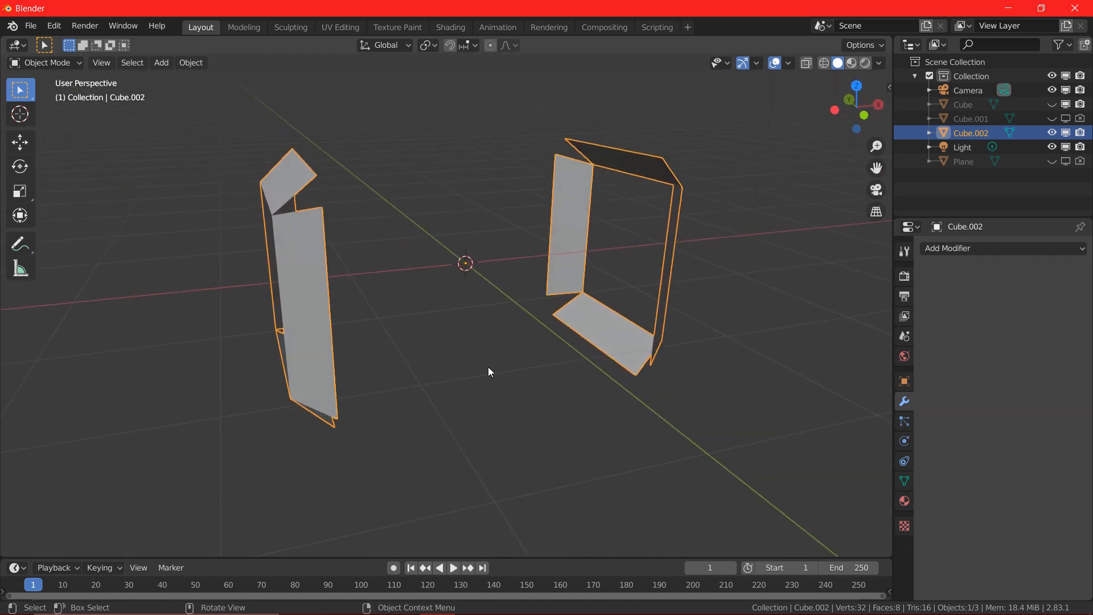
mouse_move(437, 192)
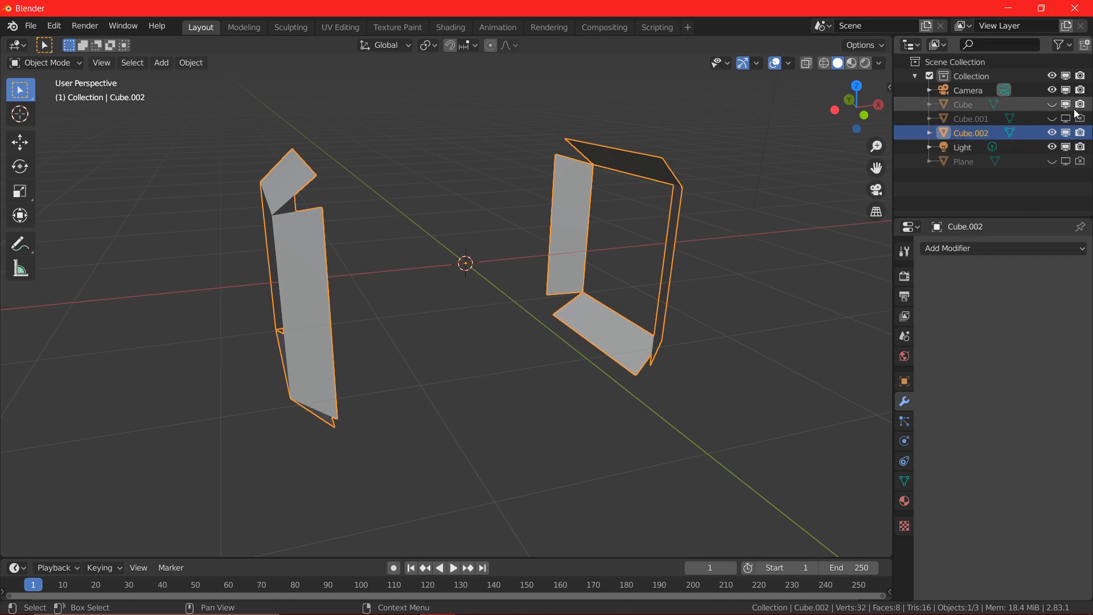
mouse_move(1051, 105)
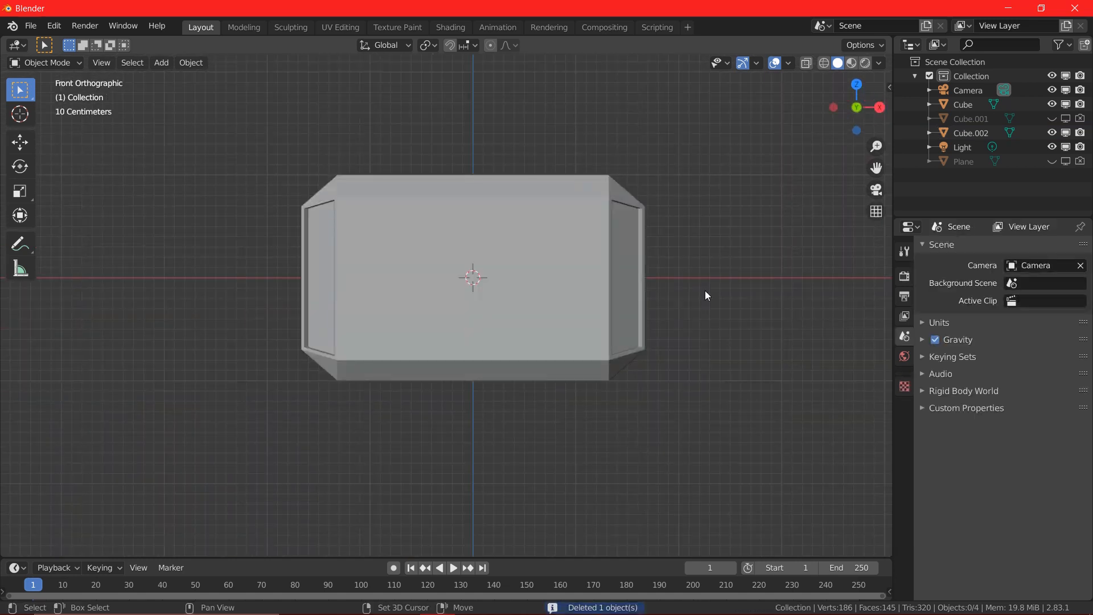
Add an 80-vertex cylinder as the handle below the hammer head.
click(161, 62)
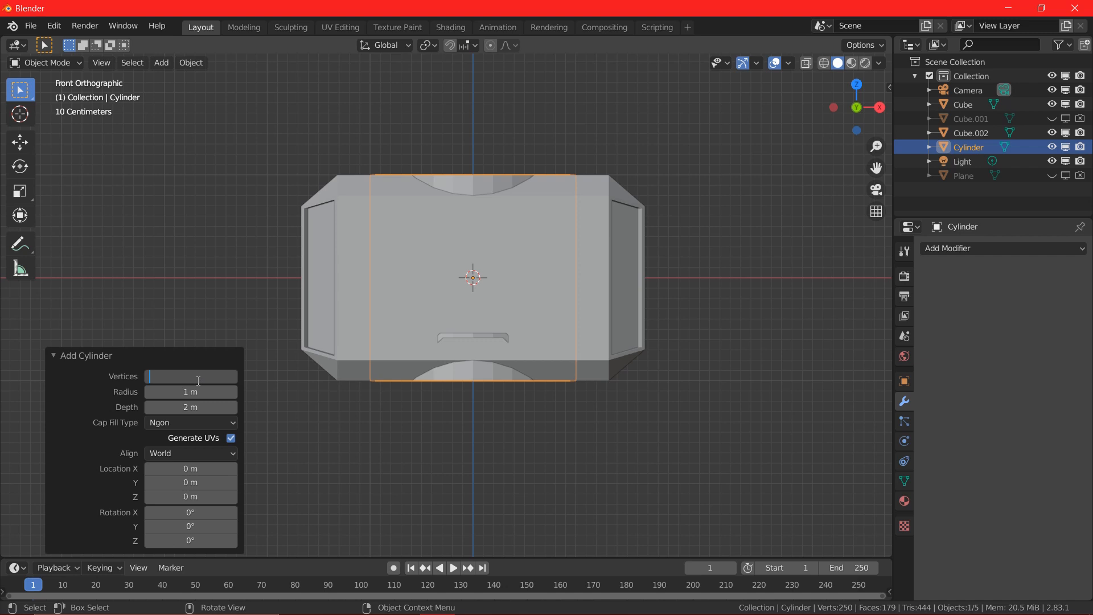
text(80)
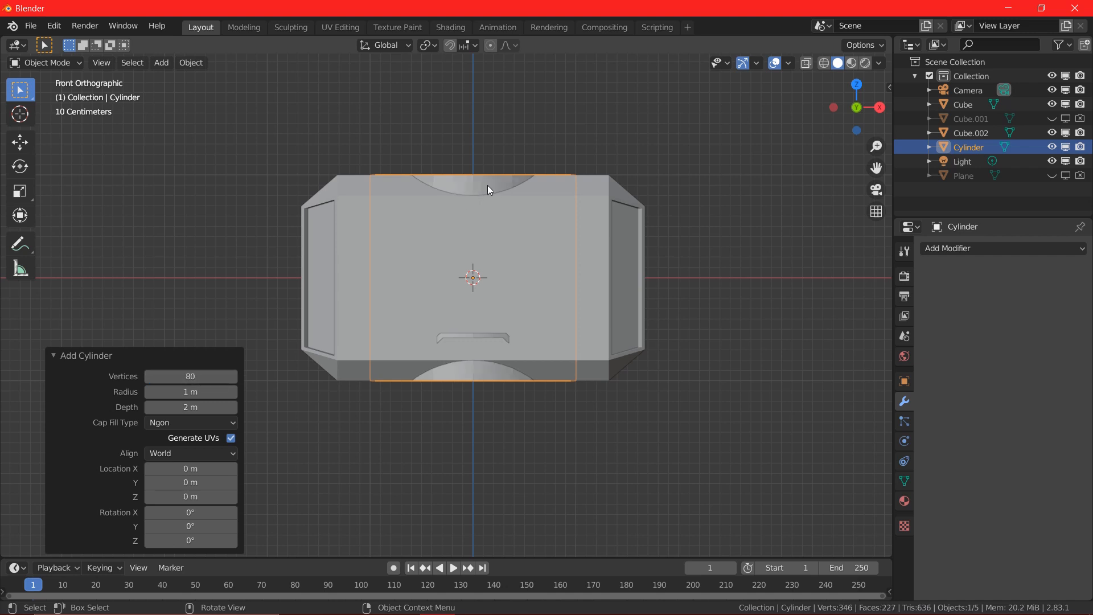
mouse_move(712, 228)
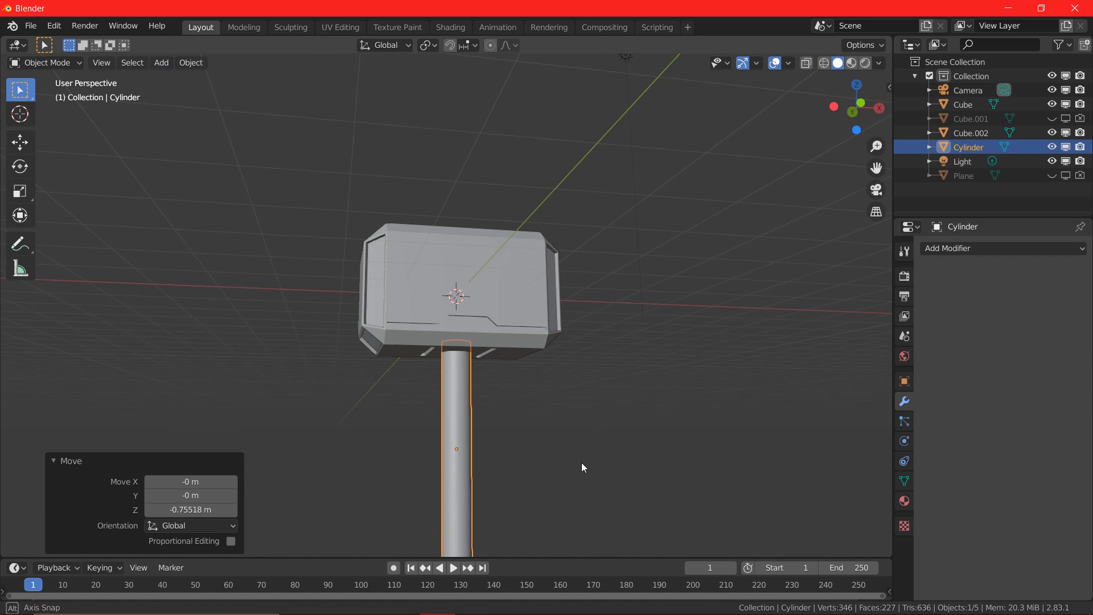
drag(582, 467, 625, 431)
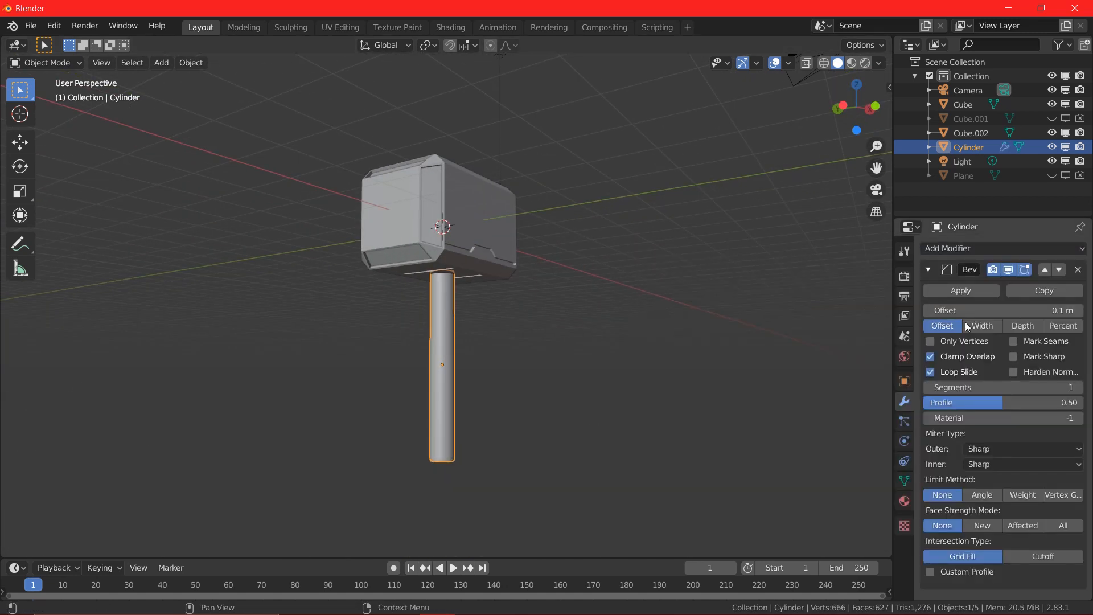
Set the handle bevel to 2 segments and select handle vertices for tapering.
click(1076, 387)
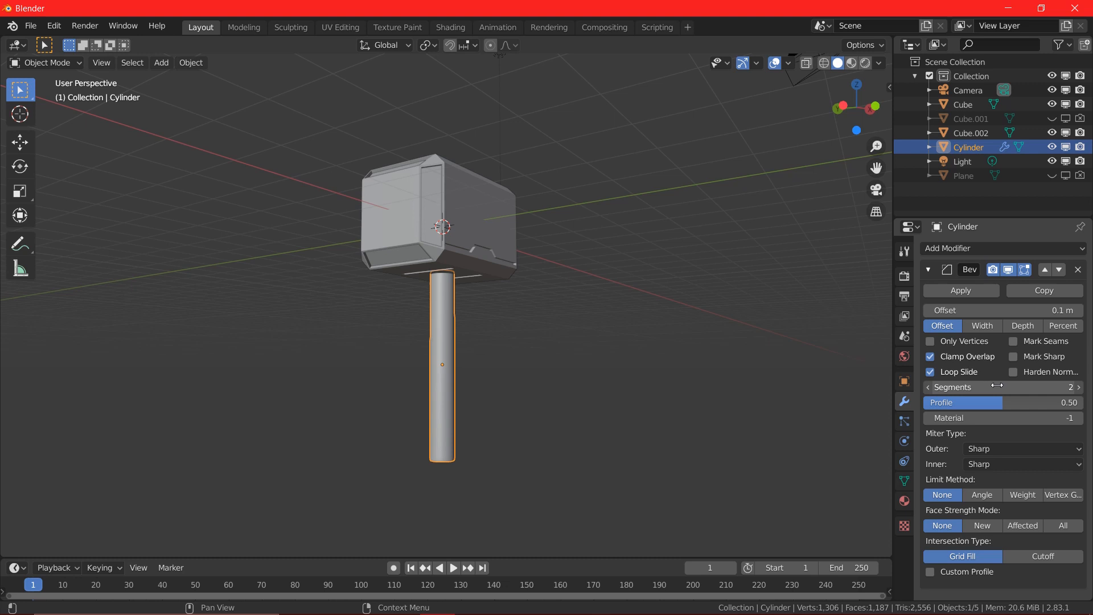
key(Tab)
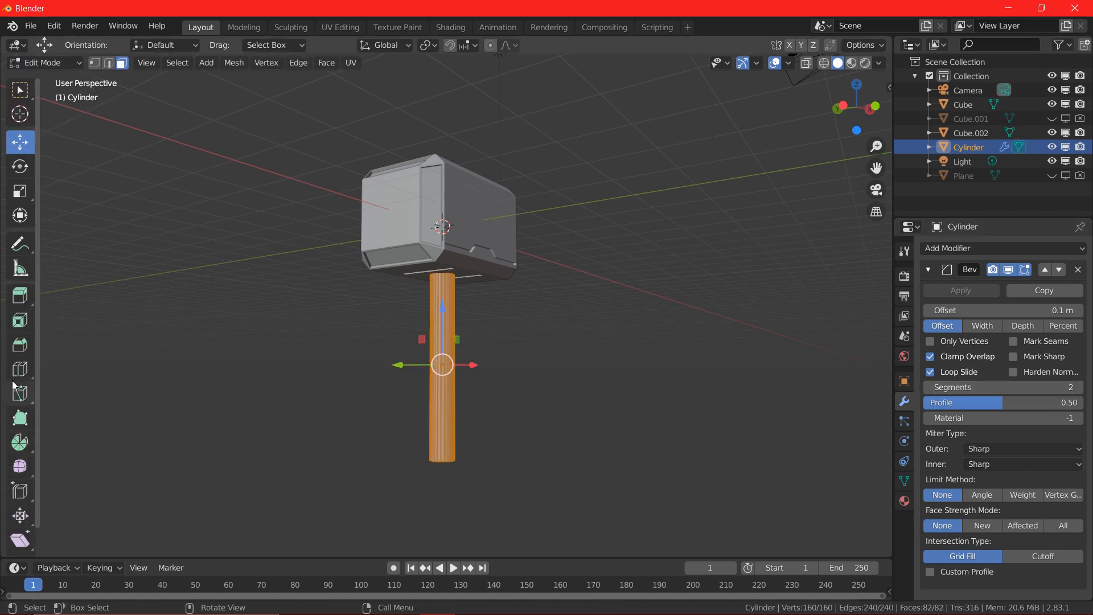
click(19, 369)
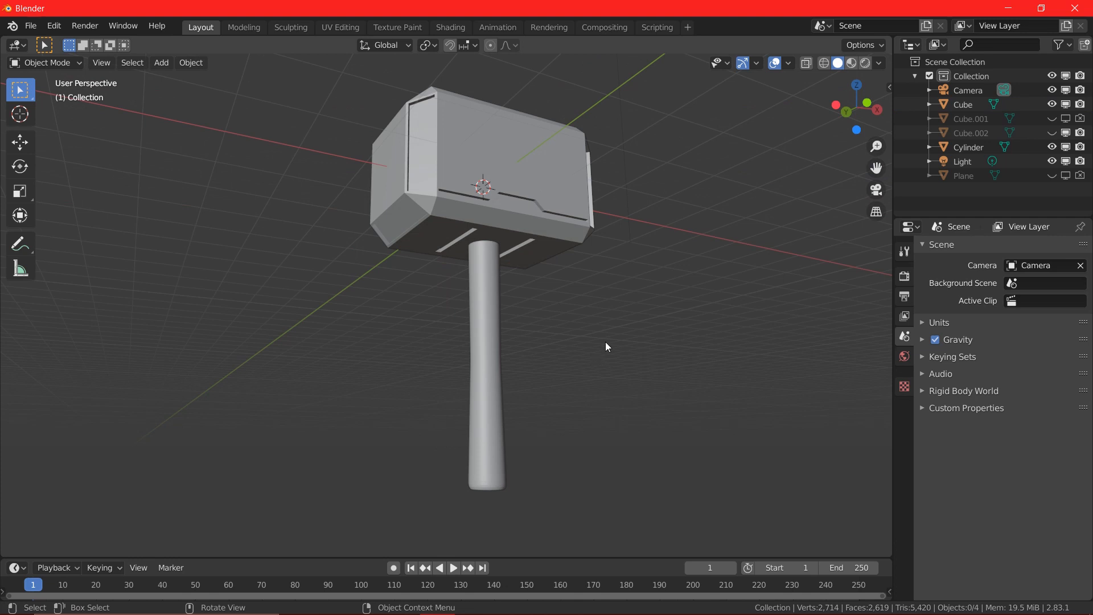
Add a sleeve cylinder and a crosswise disc cylinder at the handle's lower end.
click(161, 62)
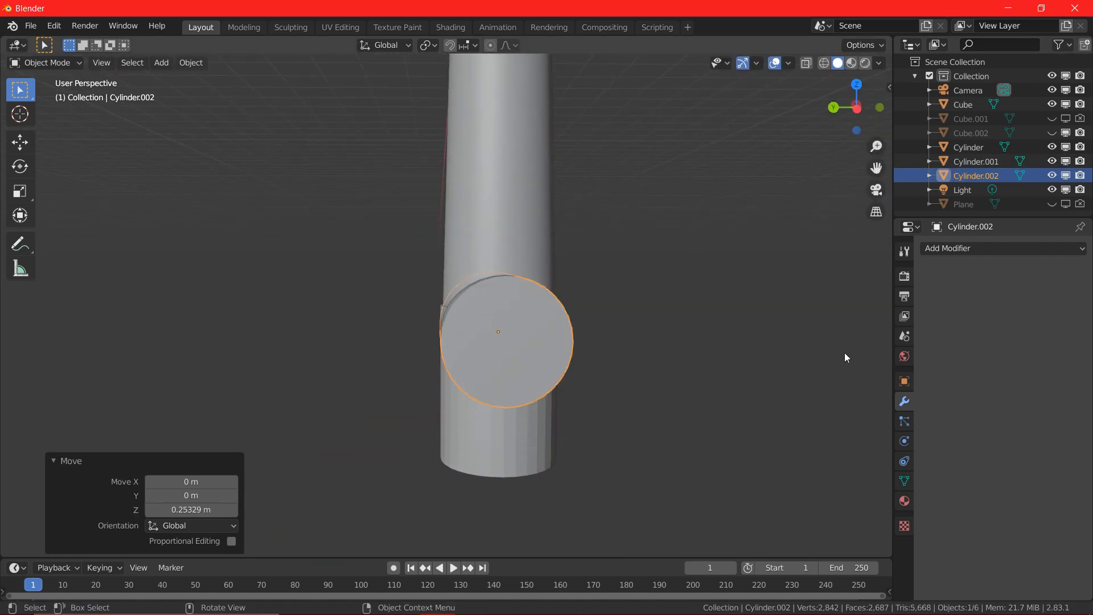
key(s)
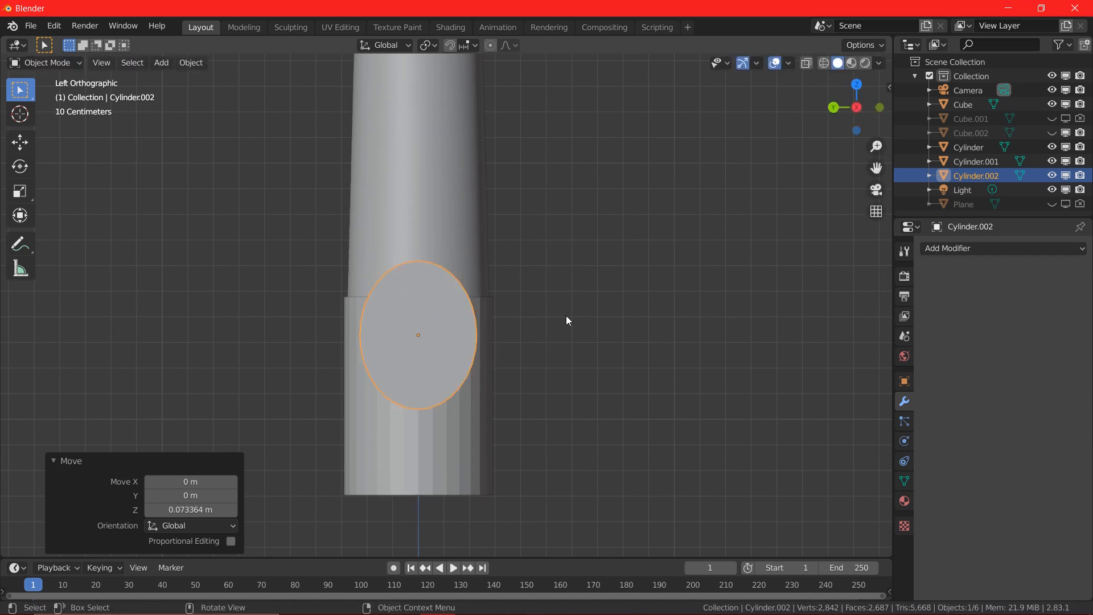
mouse_move(558, 322)
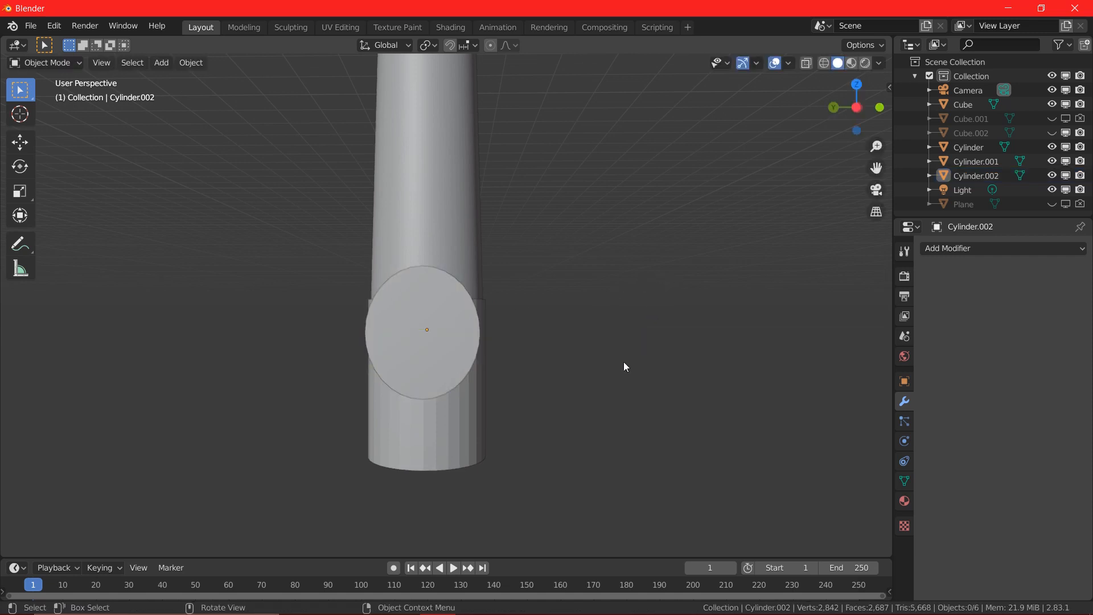
Carve Cylinder.002 out of the sleeve with an applied Boolean Difference, hiding the cutter.
click(1002, 248)
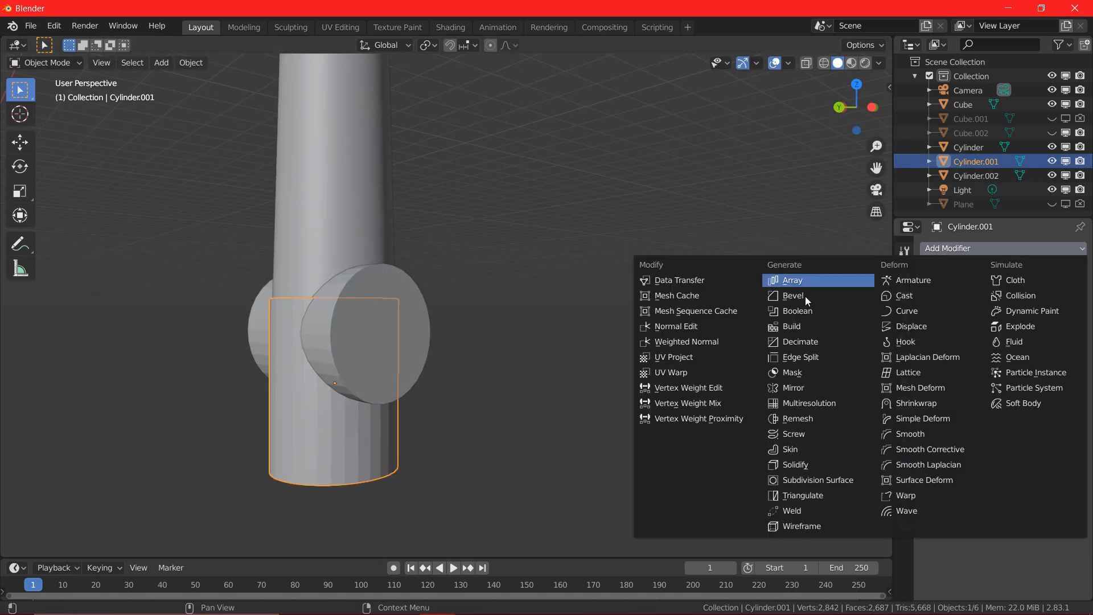
click(799, 310)
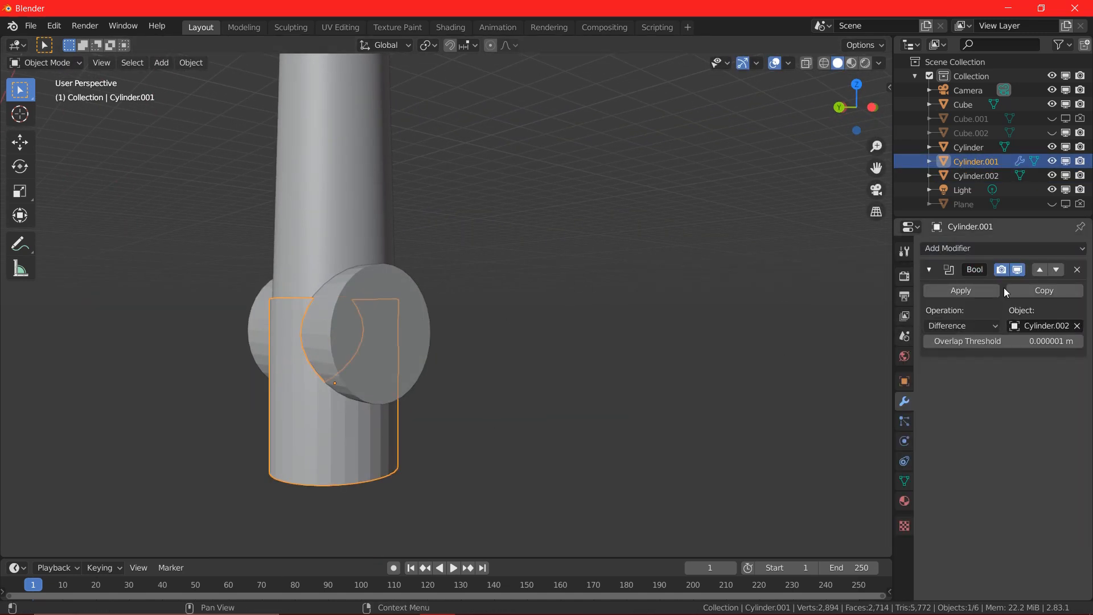
click(975, 175)
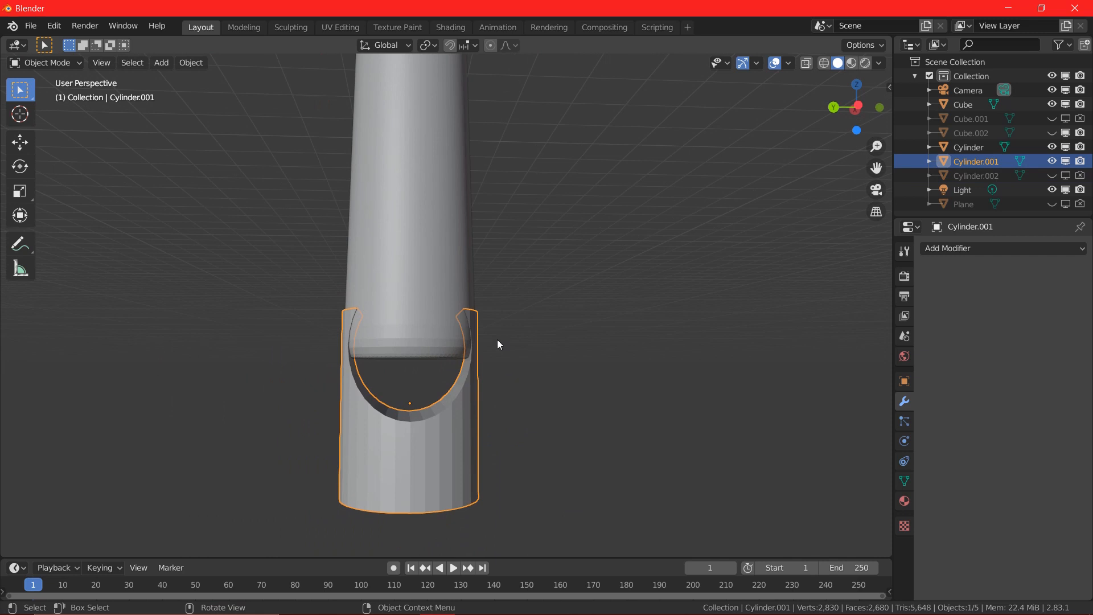
key(s)
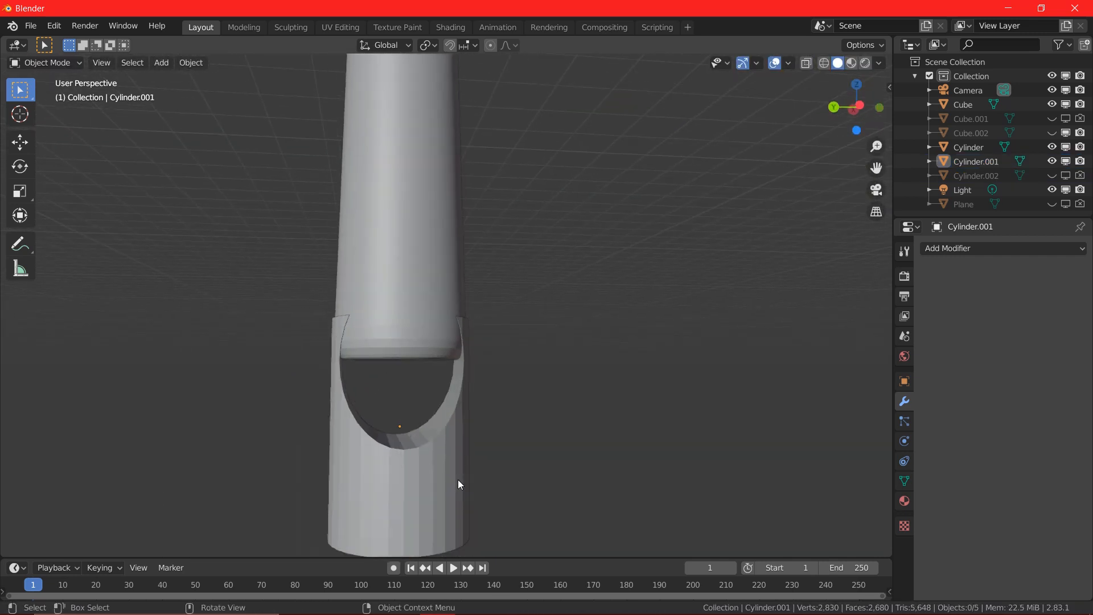
Extrude the sleeve's bottom ring downward and narrow it into a tapered cap.
key(Tab)
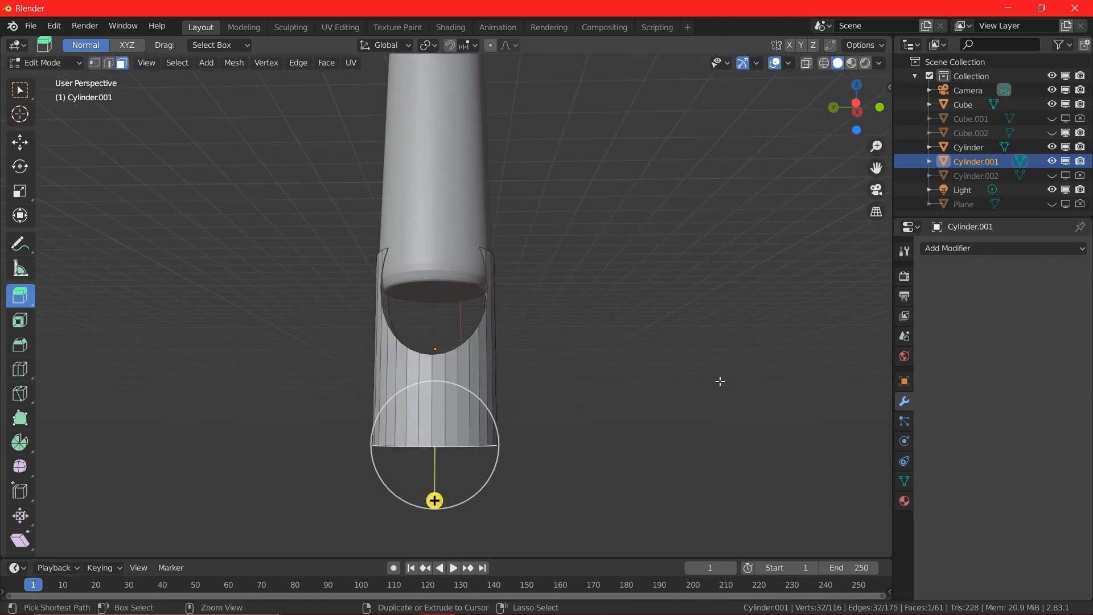
key(s)
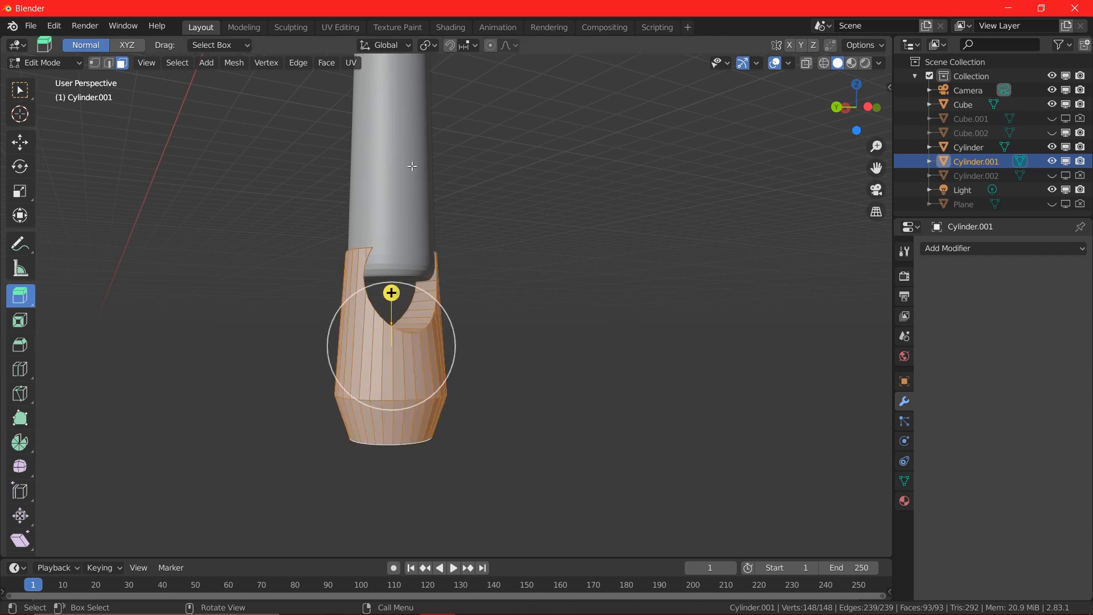
key(s)
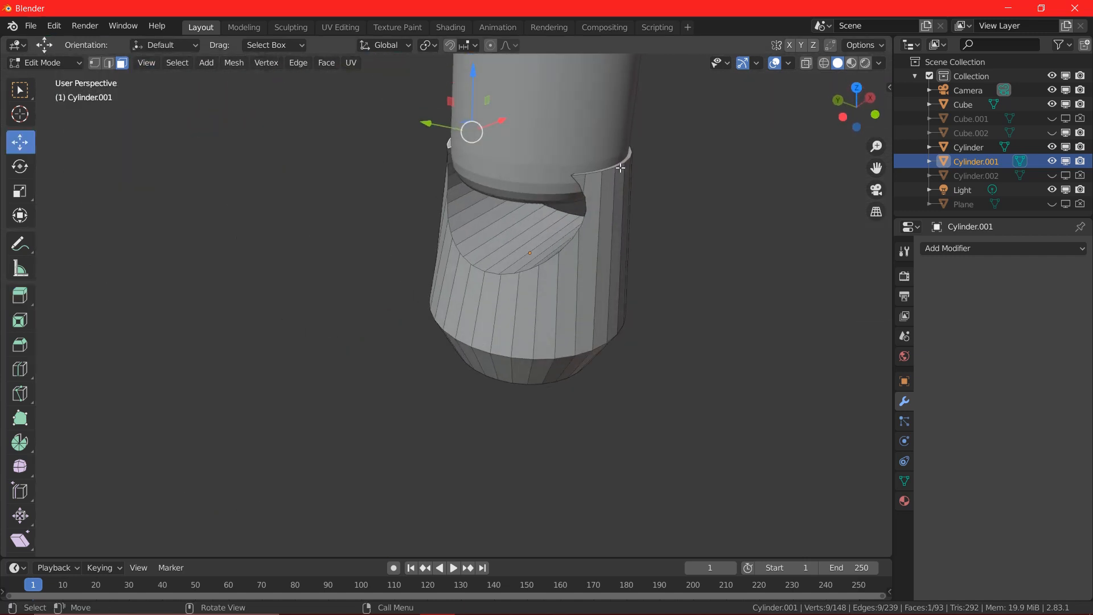
Raise the sleeve's top rim about 0.17 m, then view it from the front.
key(g)
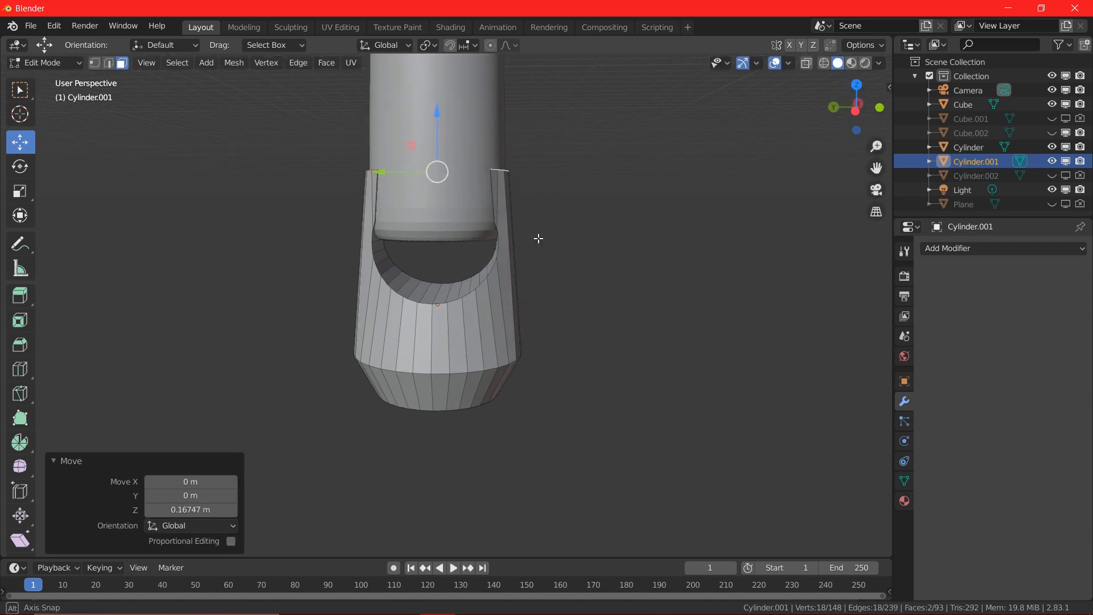
key(g)
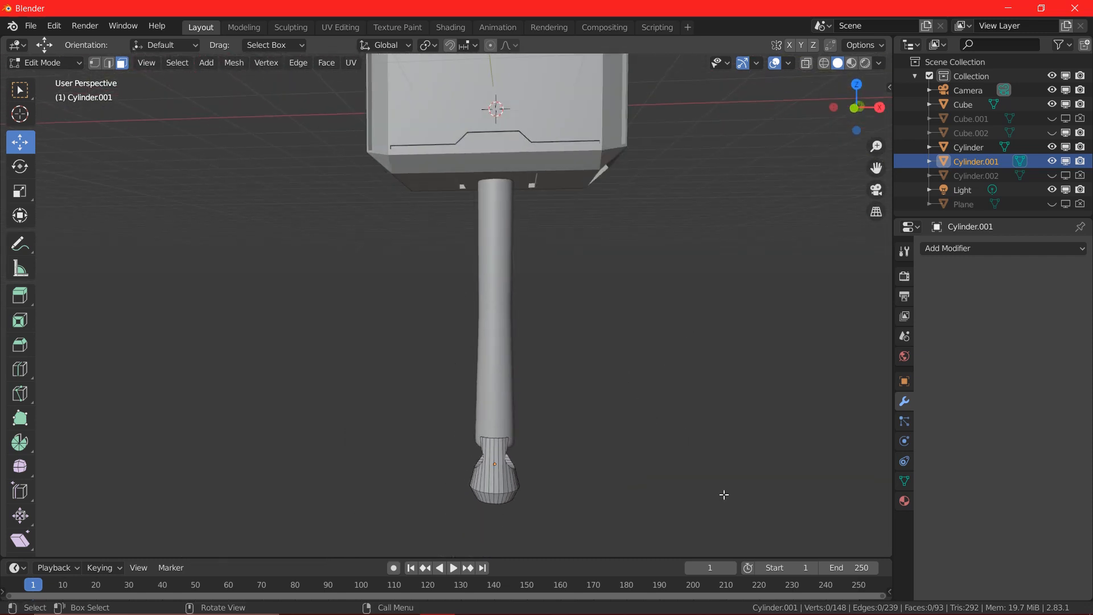
key(Tab)
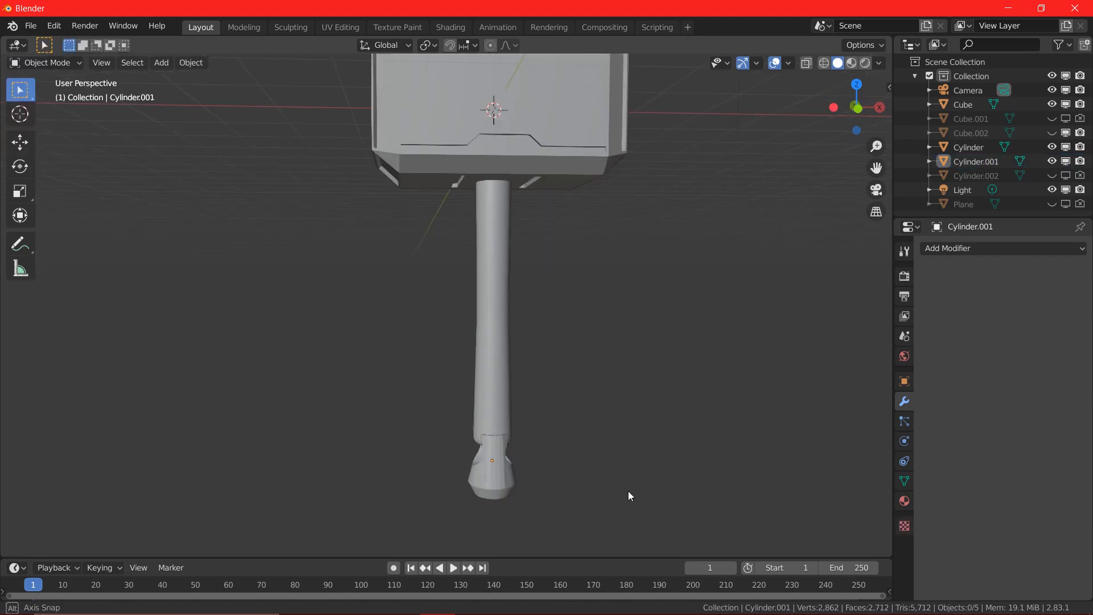
key(g)
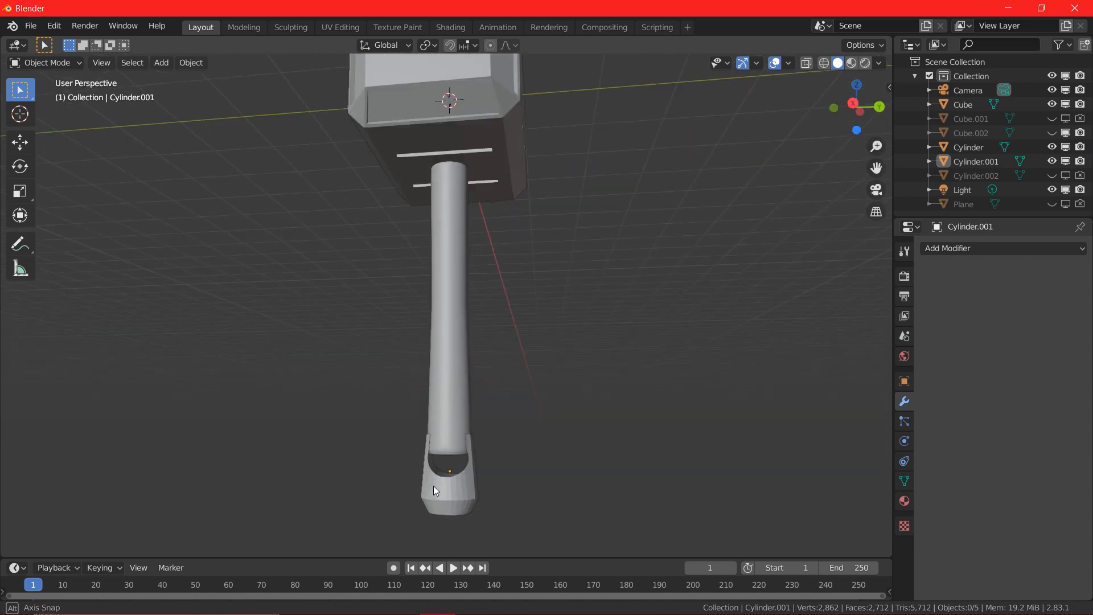
key(KP_1)
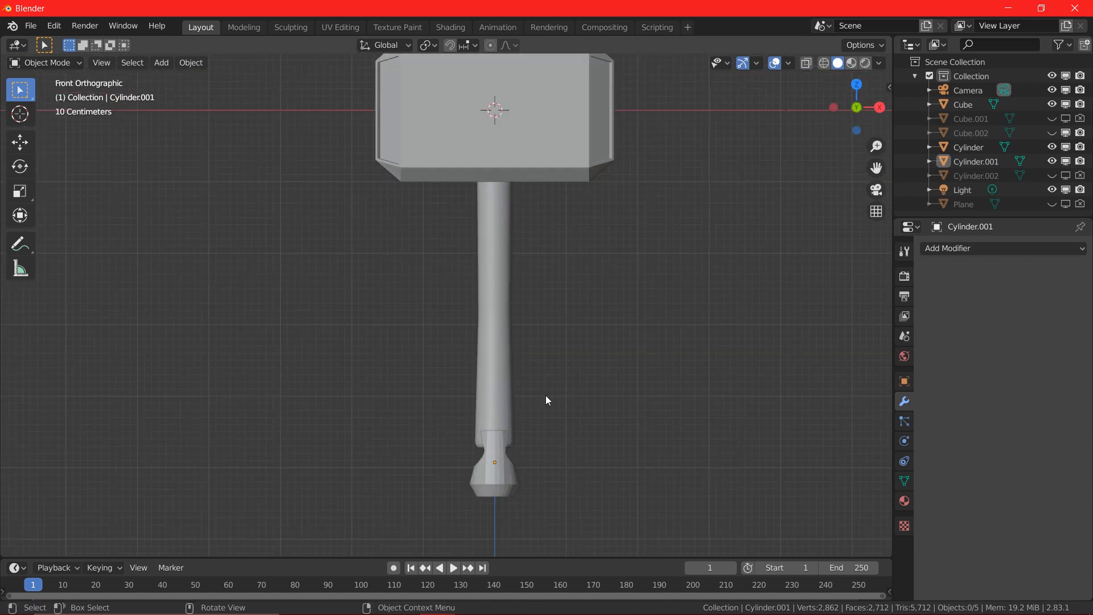
Search the Preferences add-ons list for the Extra Objects add-on.
click(53, 25)
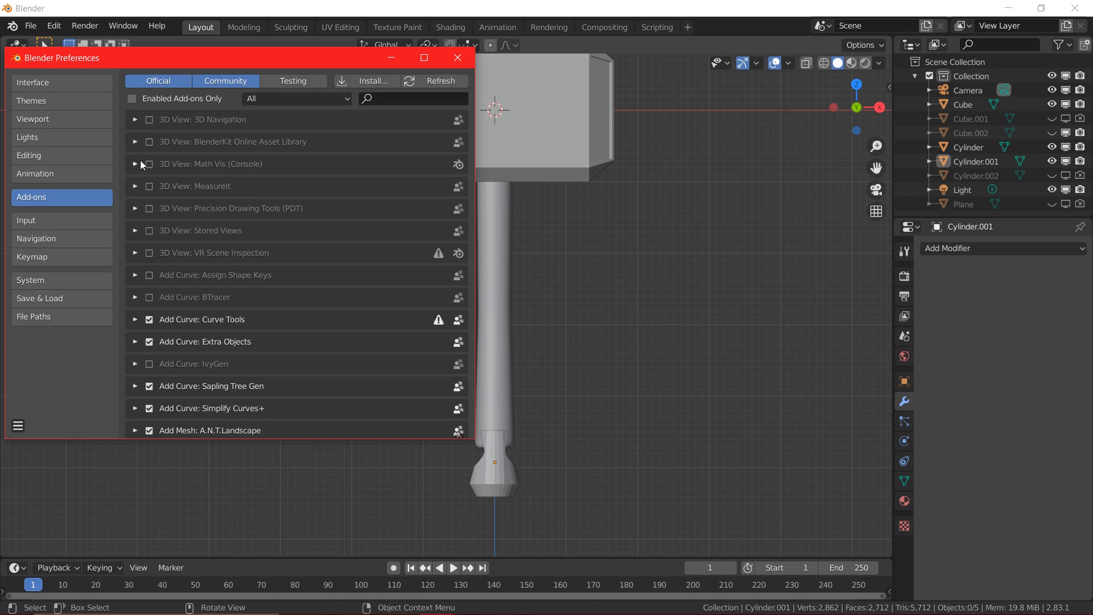
click(413, 98)
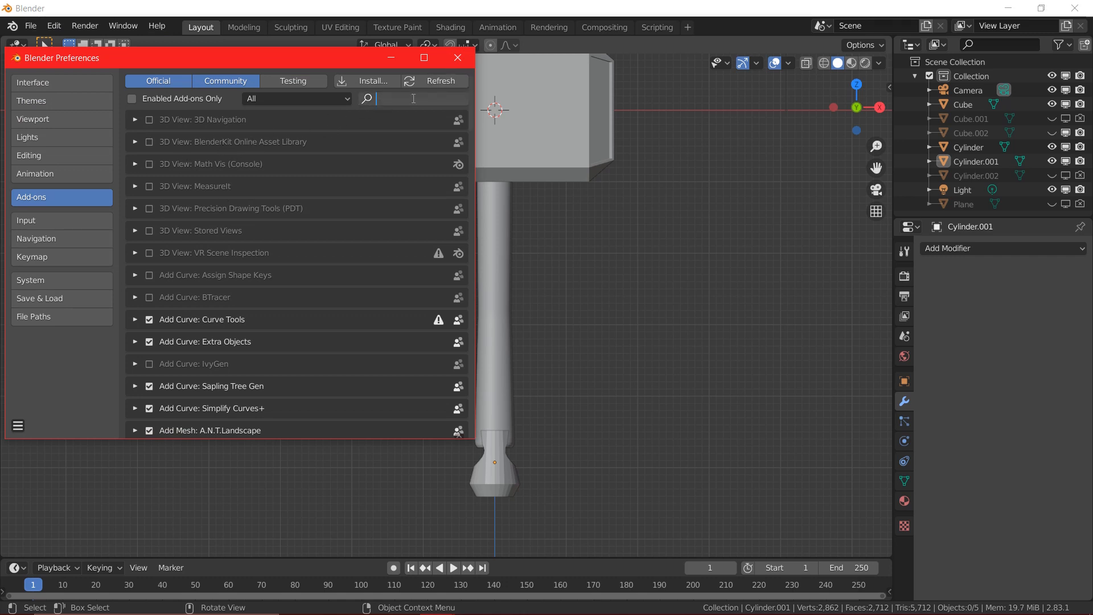
text(ob)
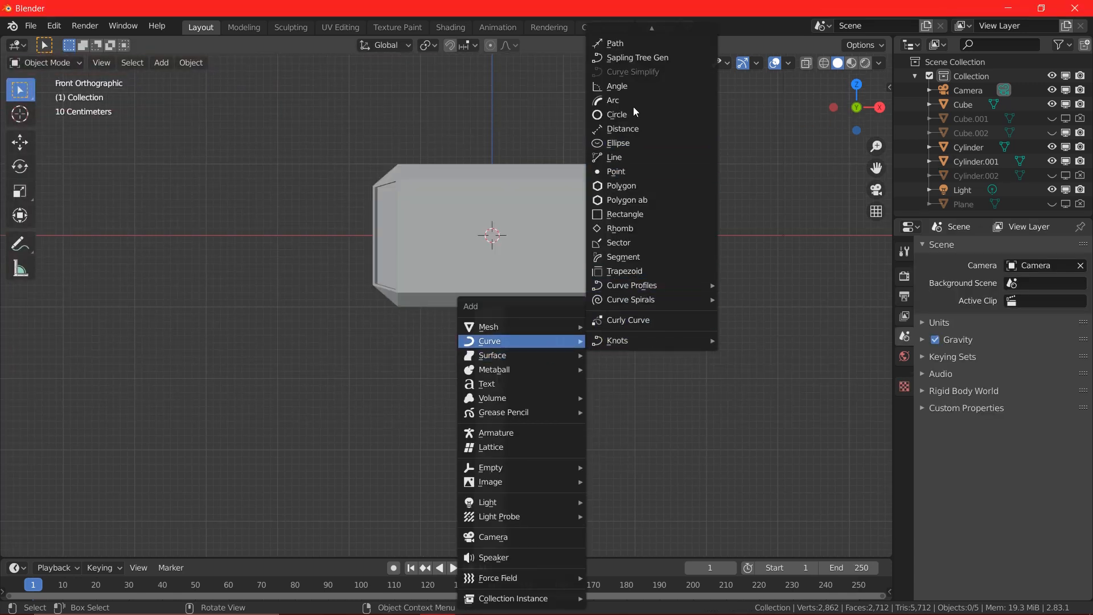
Add a Bezier circle curve and switch it from 2D to 3D.
click(618, 114)
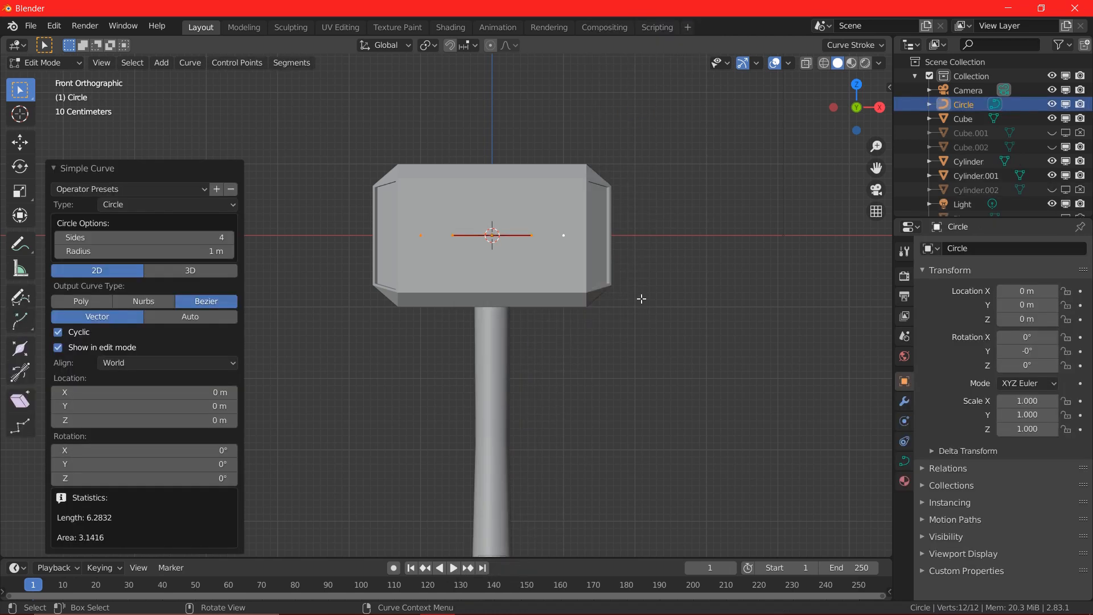
mouse_move(321, 314)
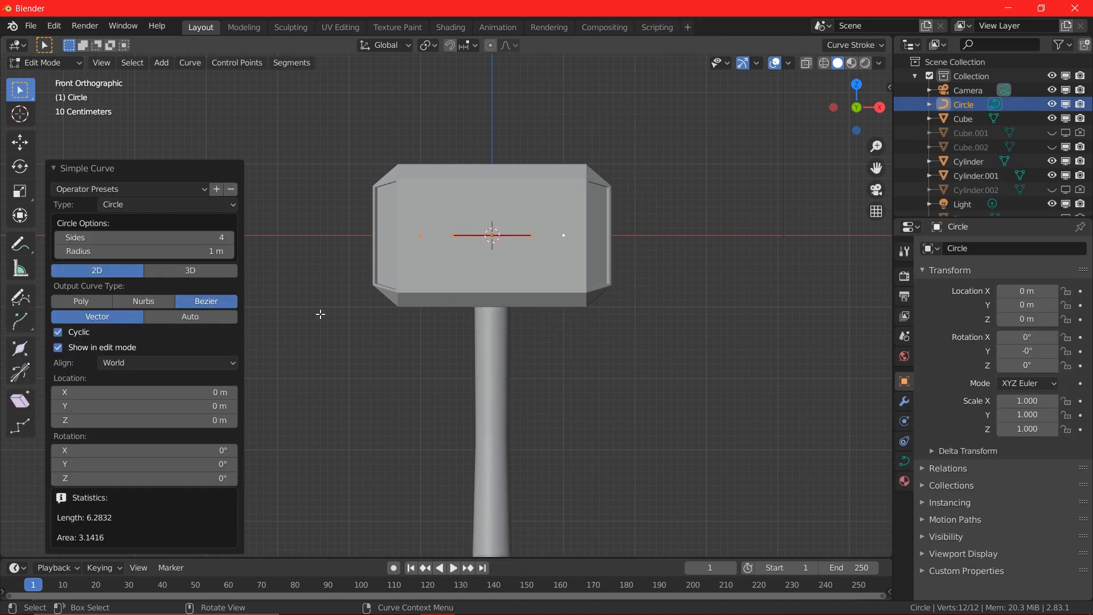
mouse_move(611, 256)
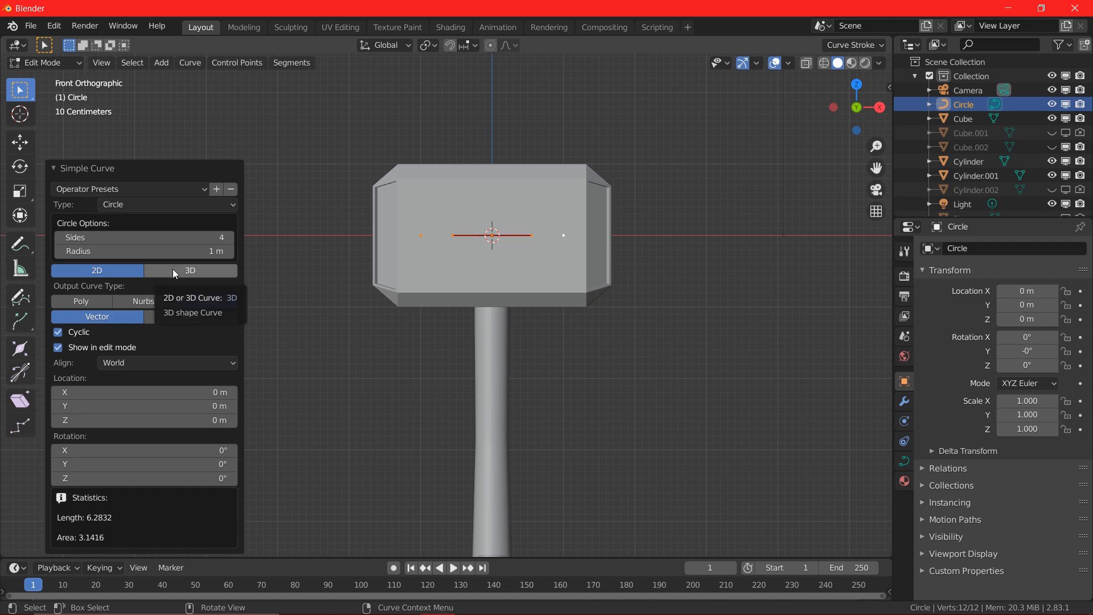
click(190, 270)
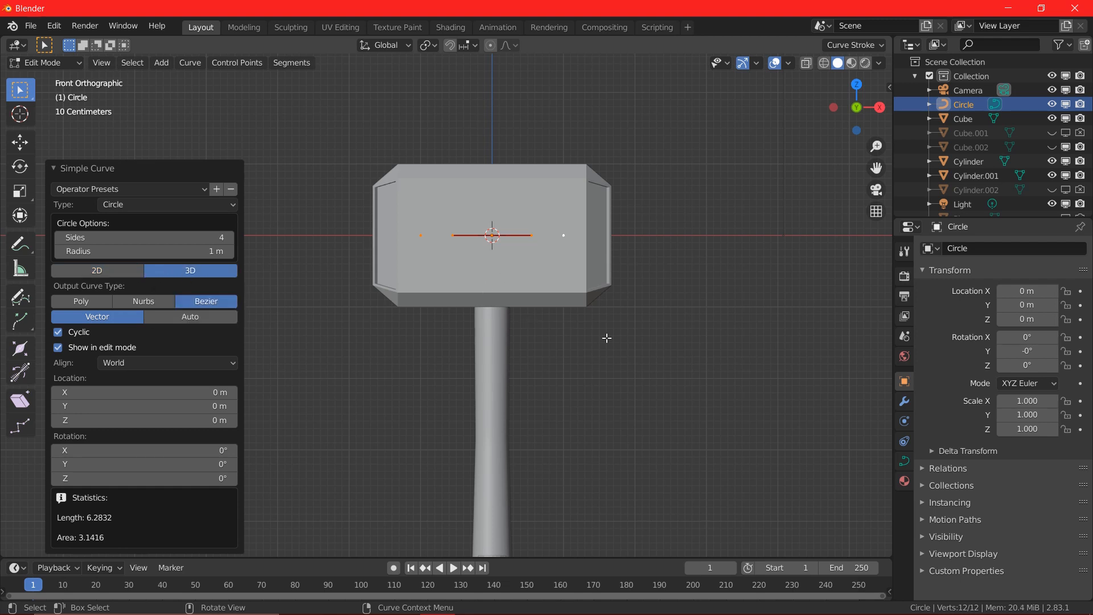
drag(491, 235, 491, 461)
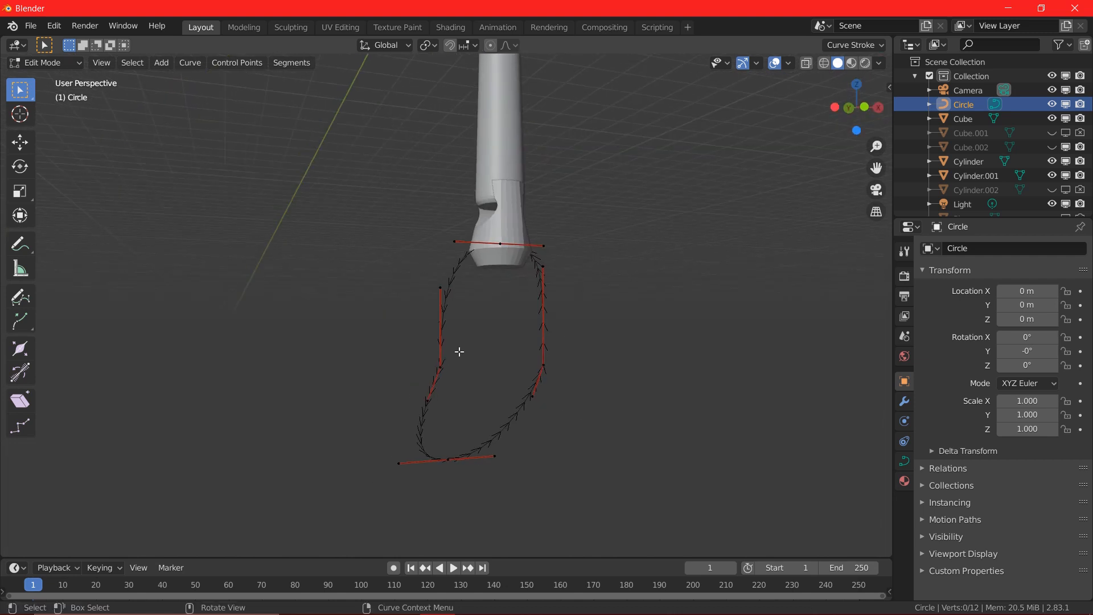
mouse_move(49, 134)
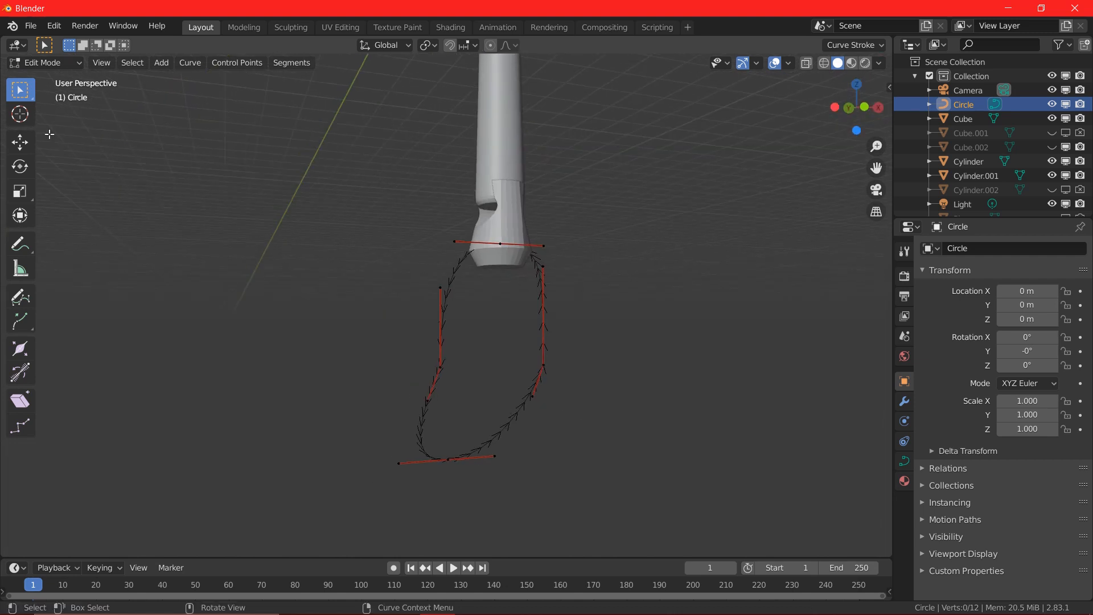
Leave Edit Mode on the finished loop curve, returning to Object Mode.
key(Tab)
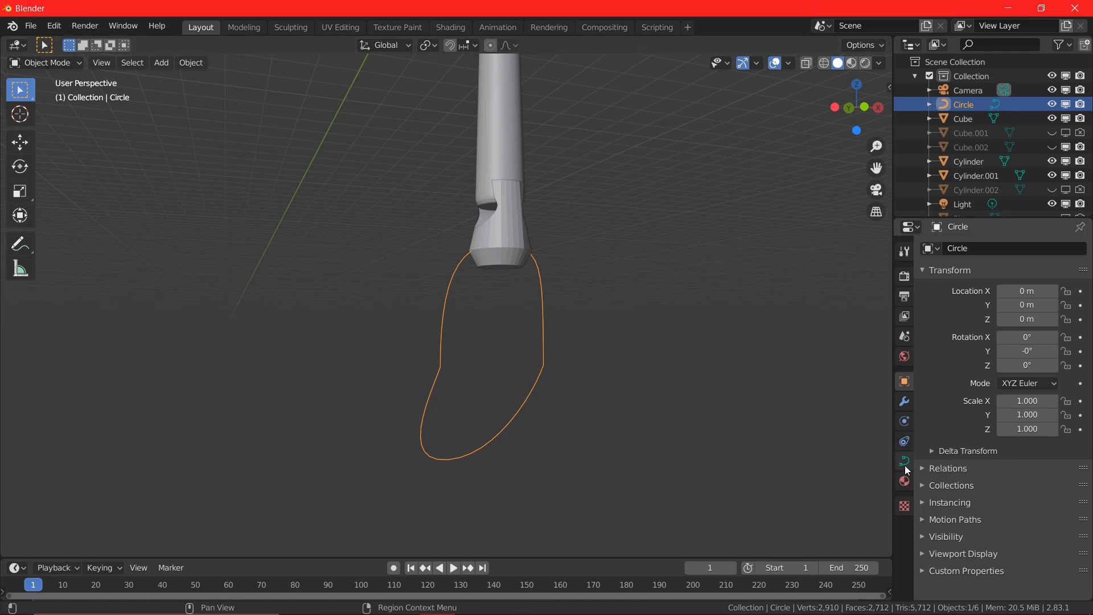
Give the loop a Solidify thickness of 0.022, checking it from side views.
click(903, 460)
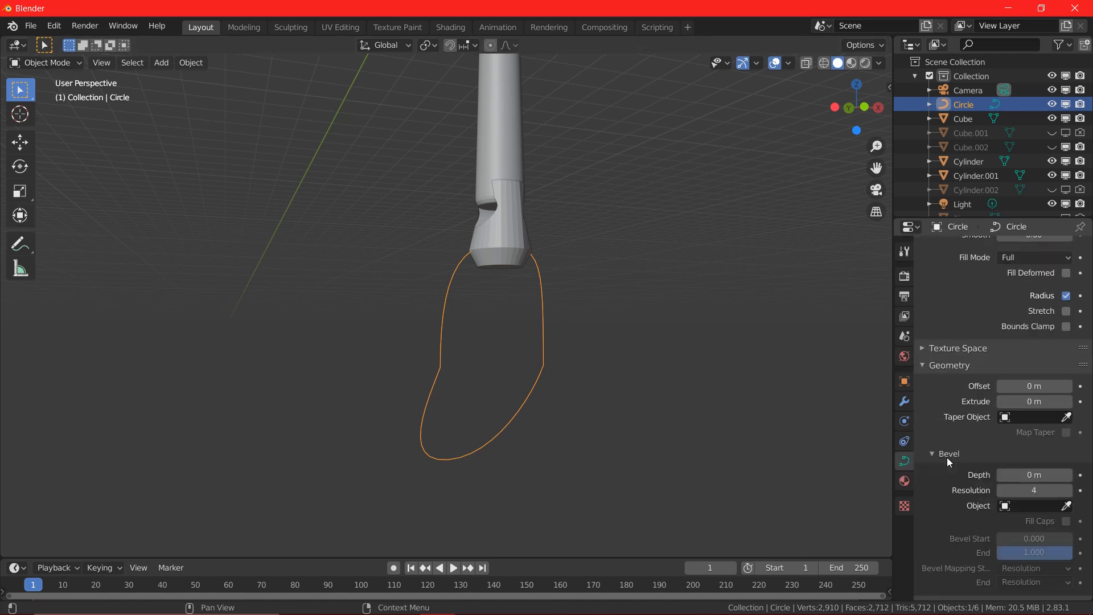
drag(1034, 401, 1034, 355)
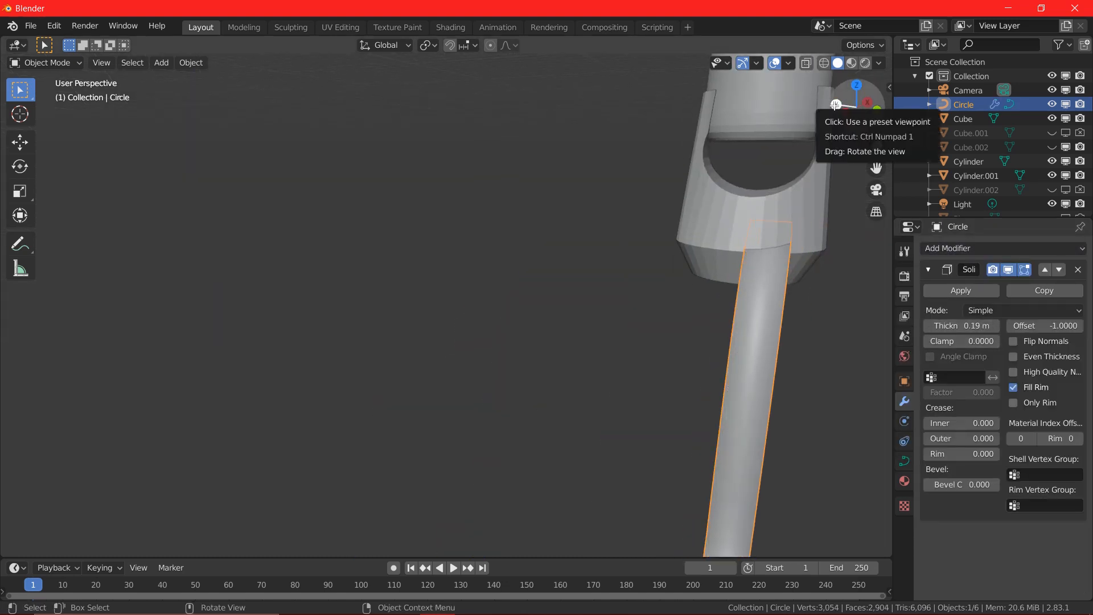
click(834, 107)
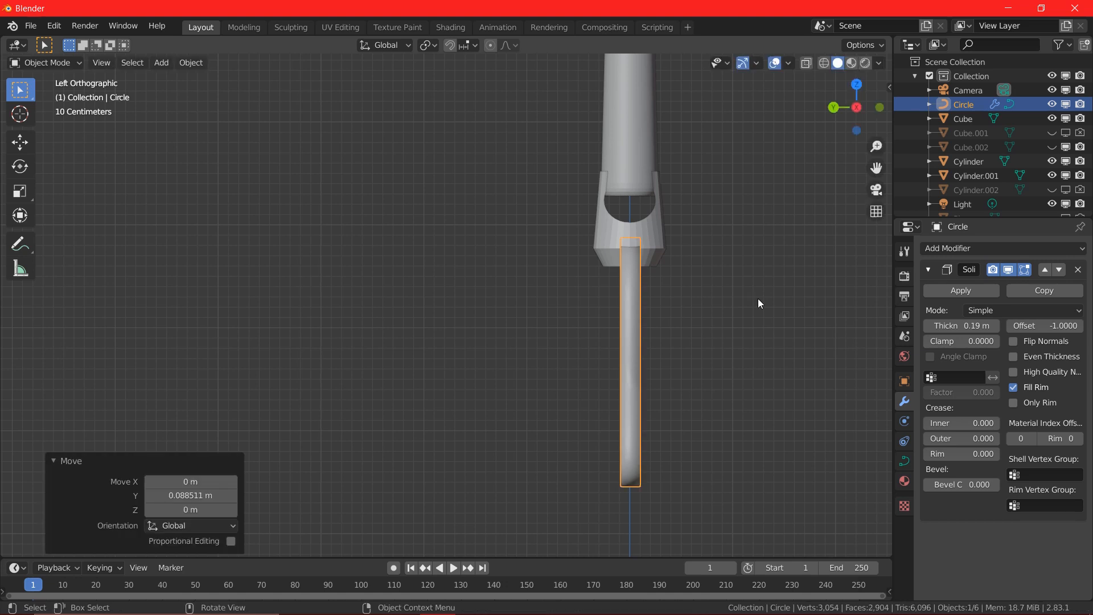
text(0.022)
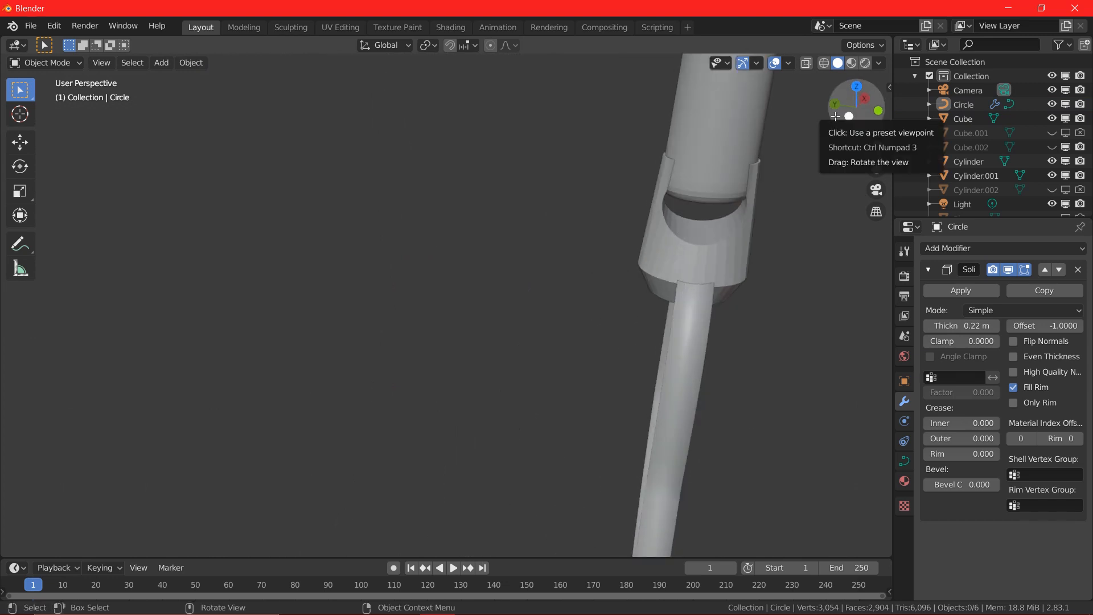
click(834, 108)
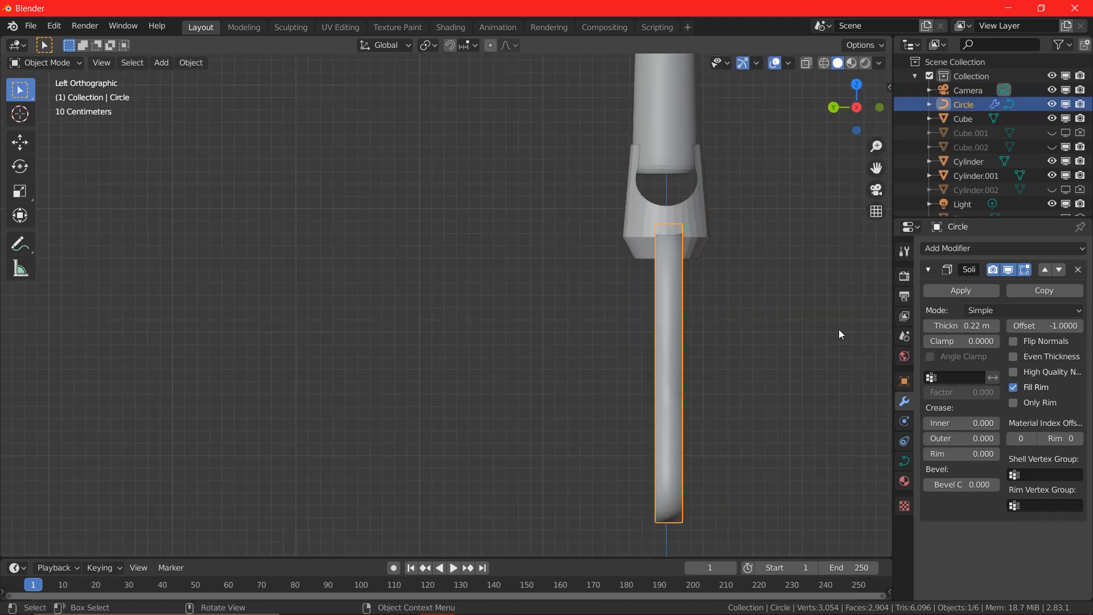
key(g)
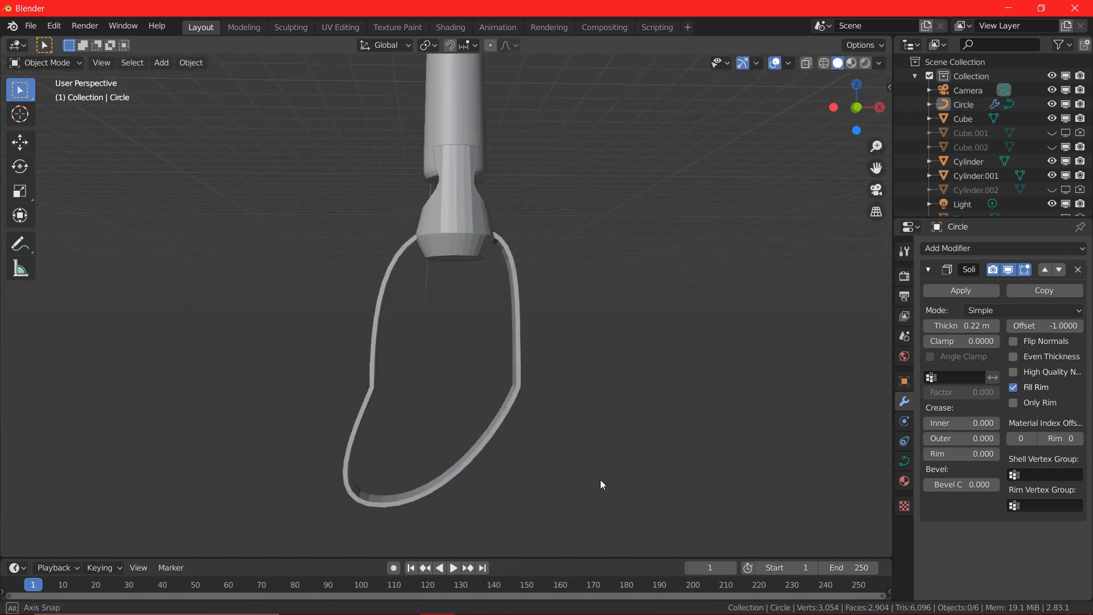
Tab into Edit Mode on the loop, then switch back to Object Mode.
key(Tab)
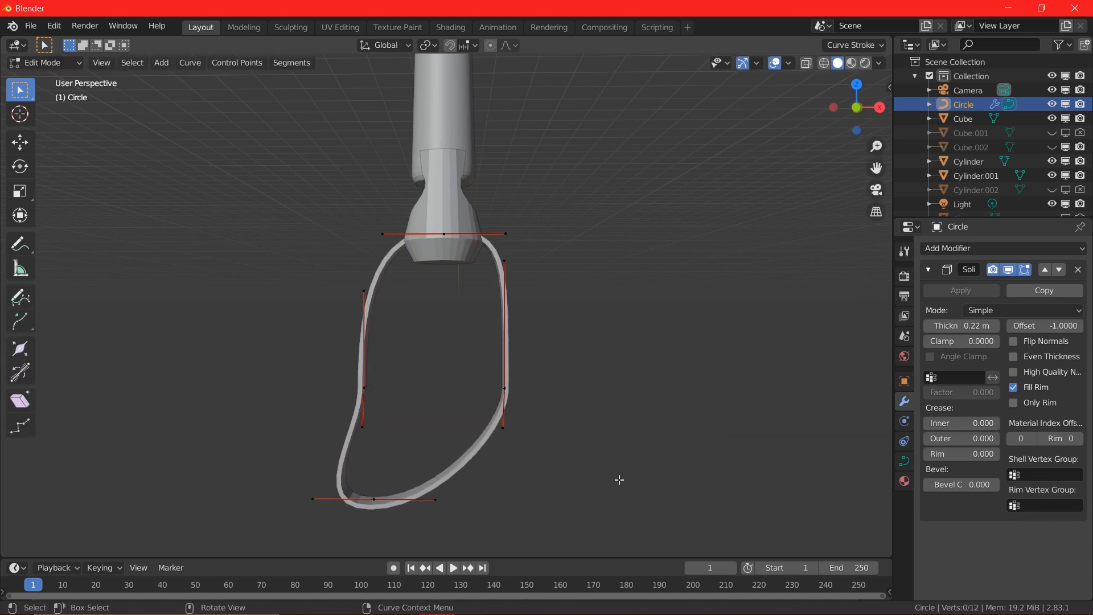
click(43, 62)
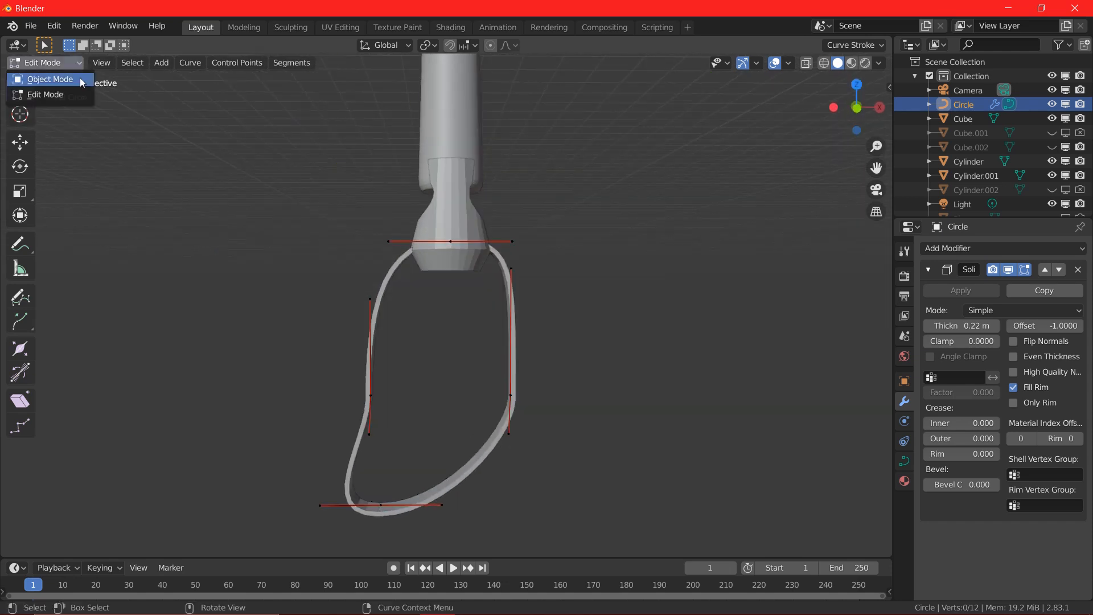
click(50, 79)
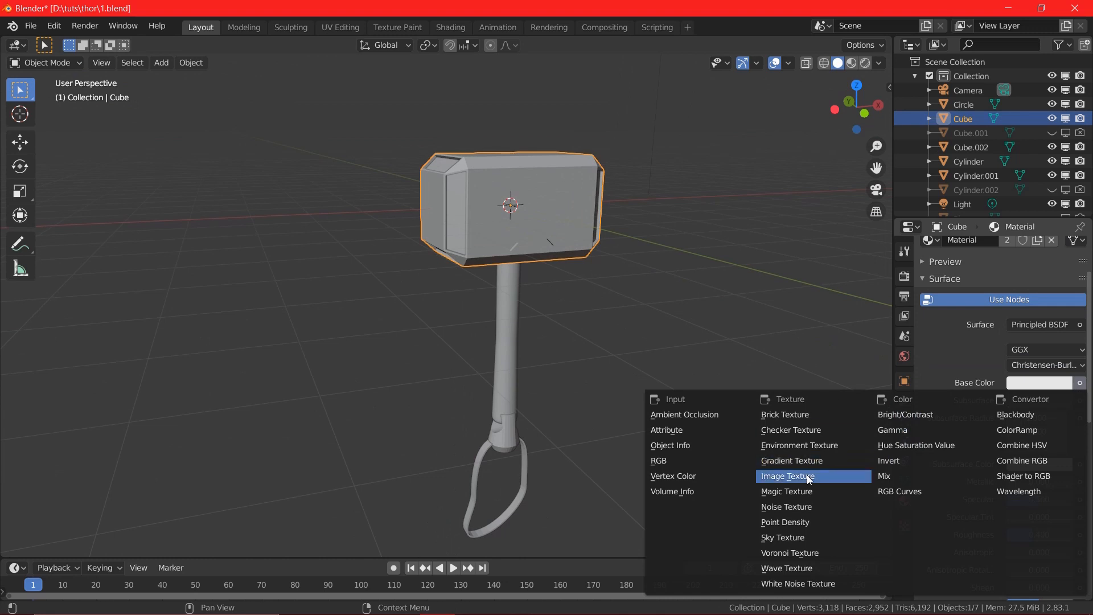
Drive the hammer head's Base Color with the metal image texture, then open UV Editing.
click(787, 476)
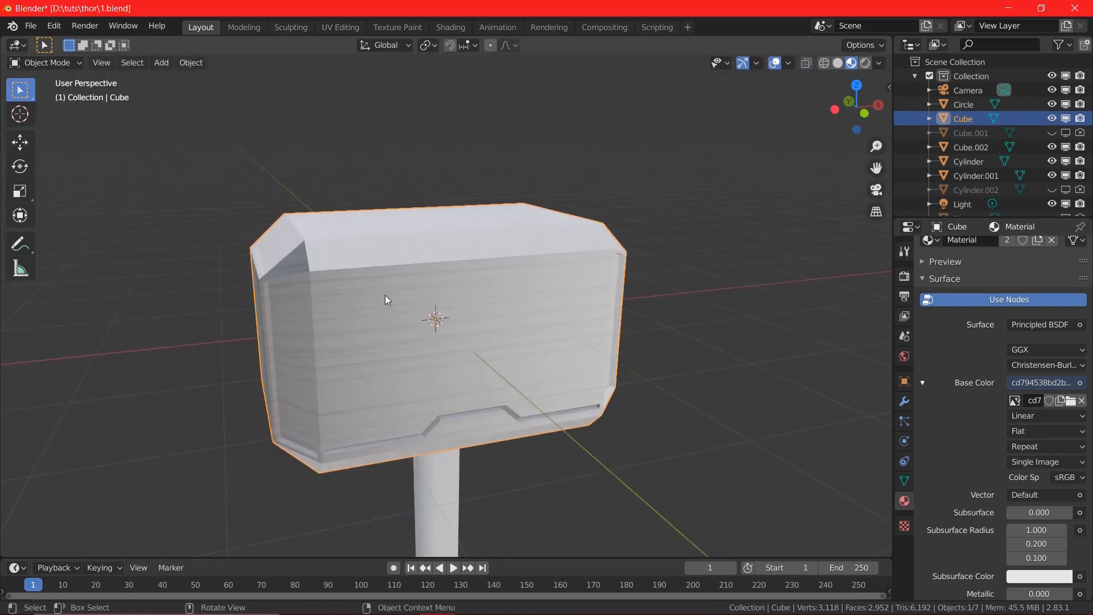
click(341, 27)
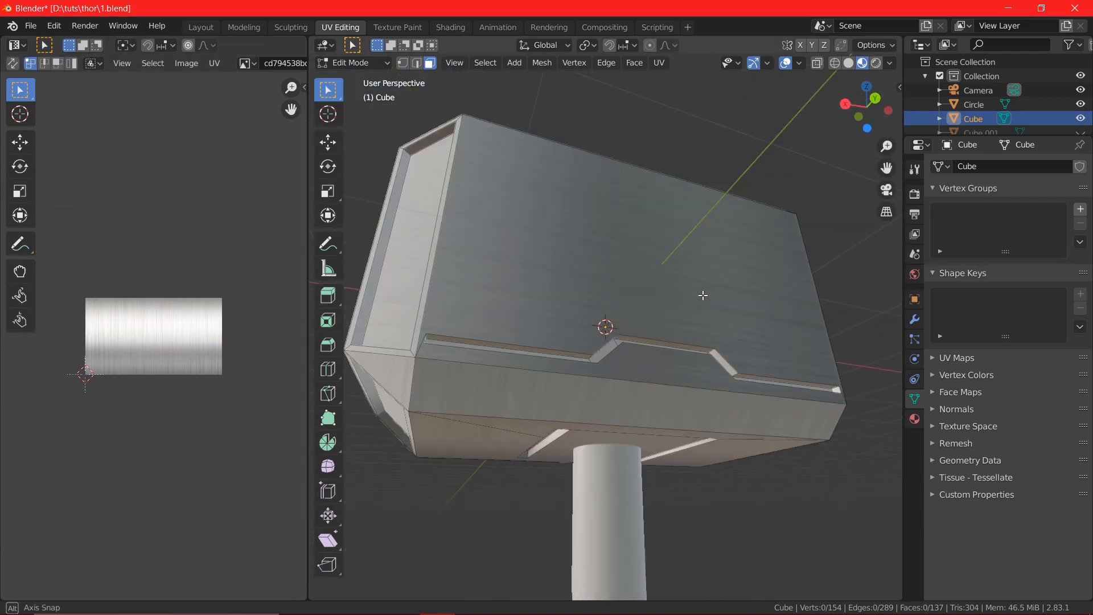
Back in Layout, add Image Texture colours to the end piece and handle materials.
click(200, 27)
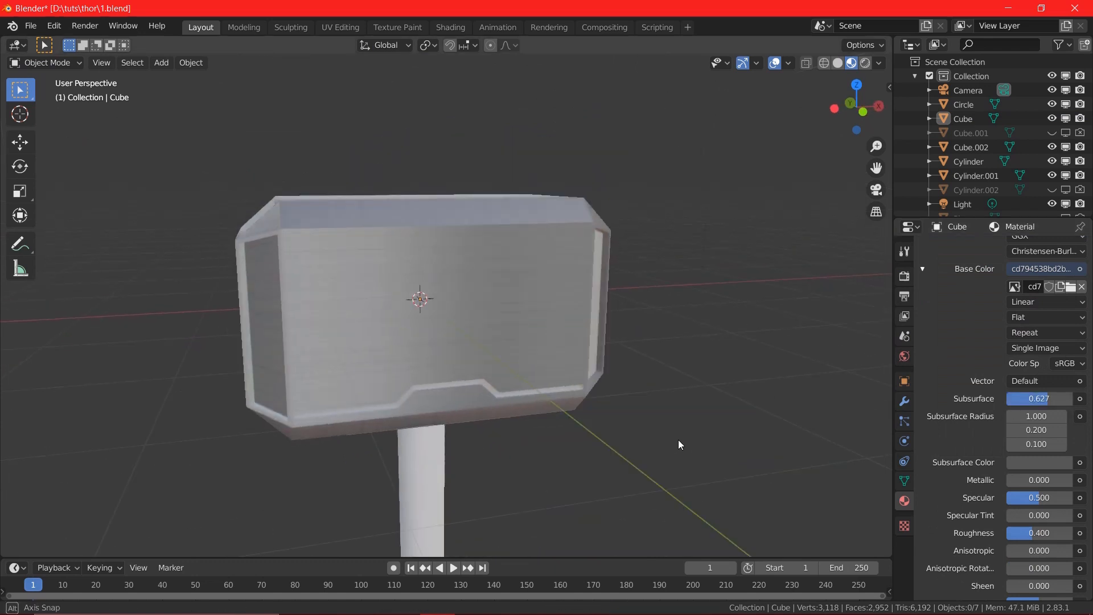
drag(680, 444, 584, 533)
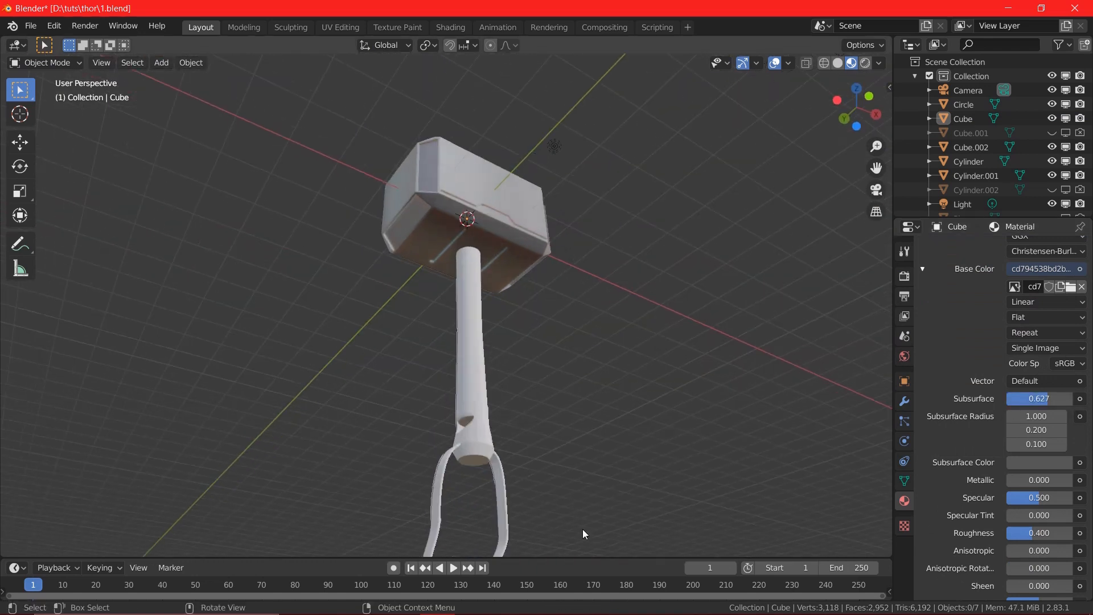
click(1083, 383)
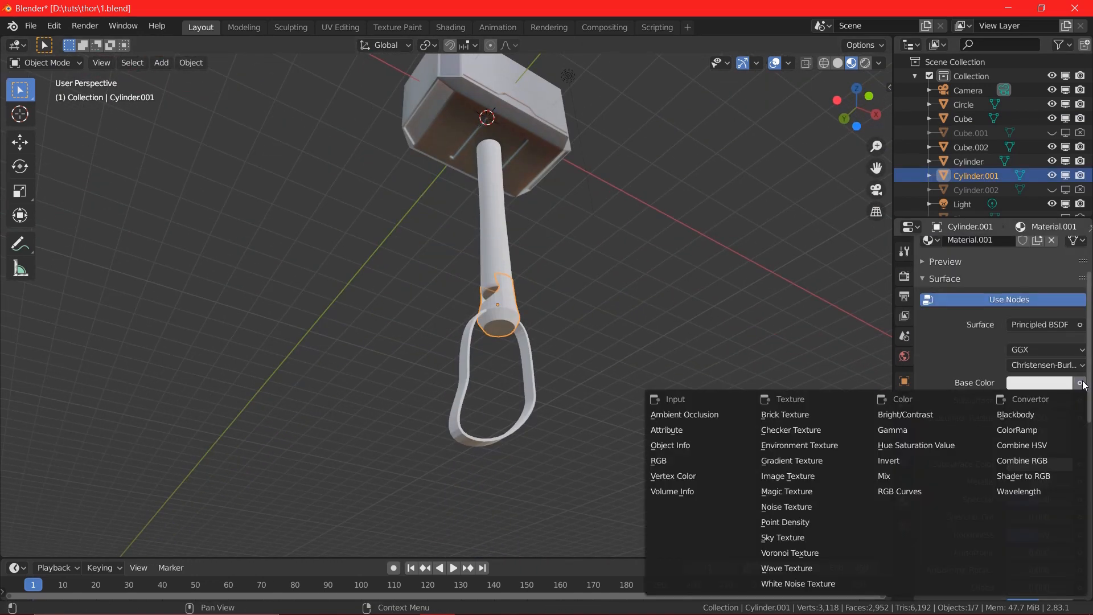
mouse_move(786, 568)
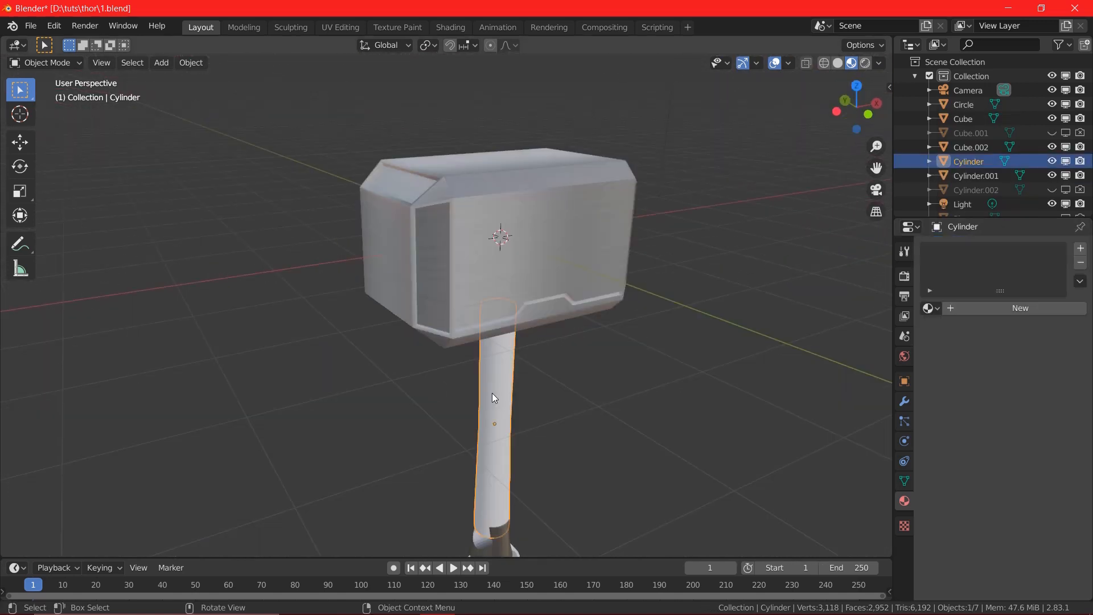
click(1038, 382)
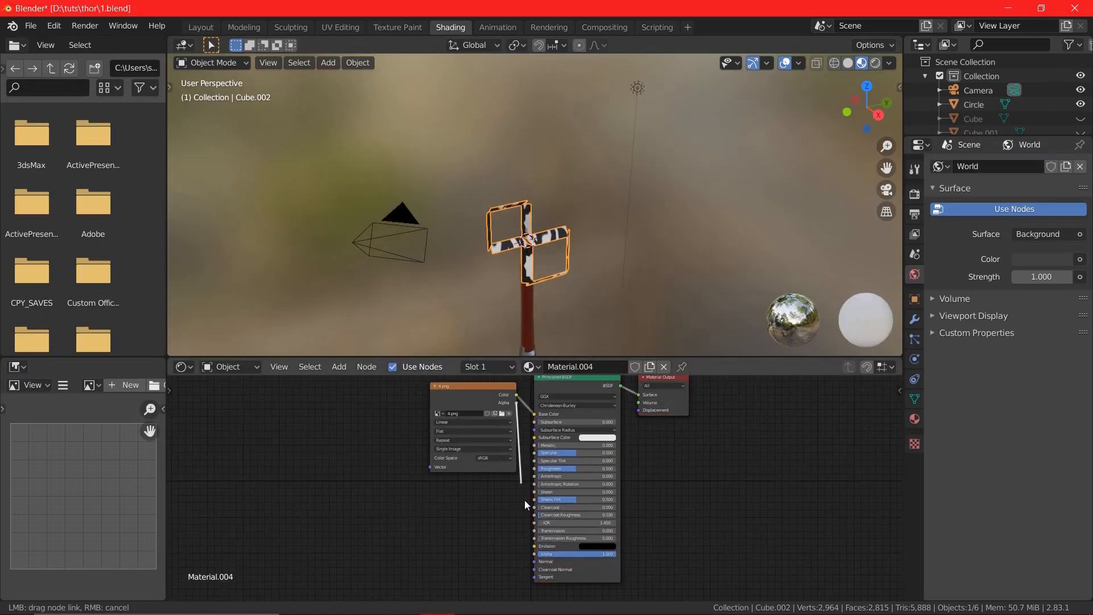
Stretch the side plates' UVs along X over the 4.png pattern, then play the animation.
click(340, 27)
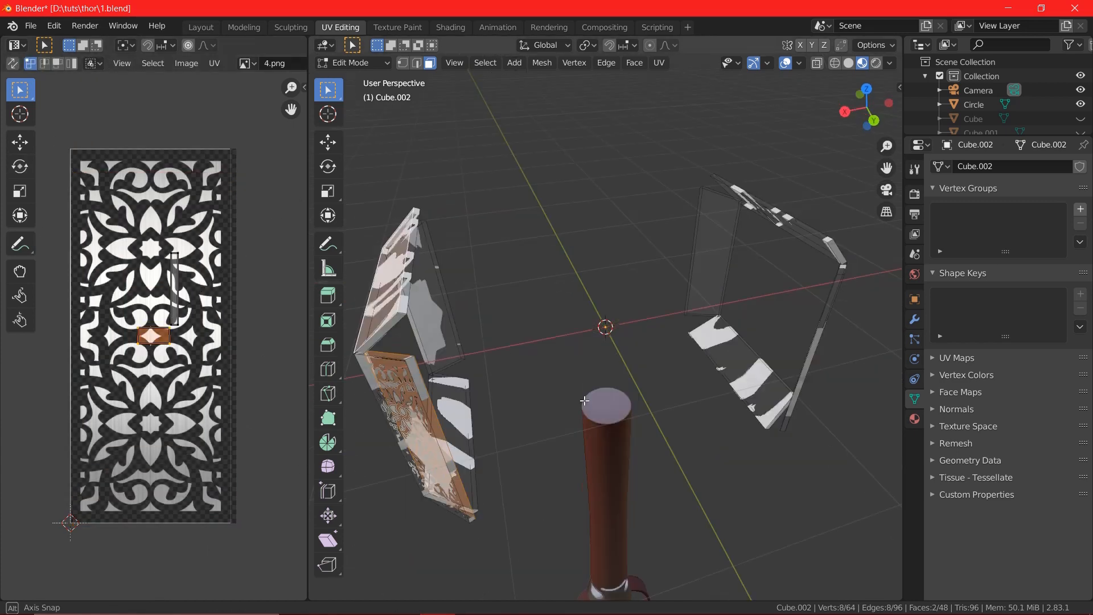
key(s)
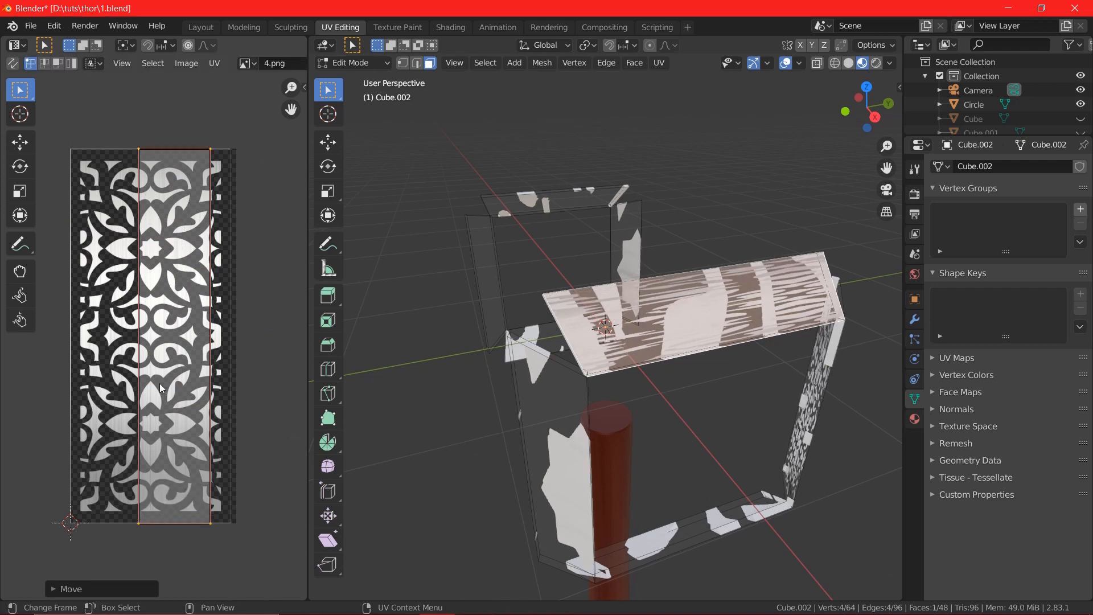
key(r)
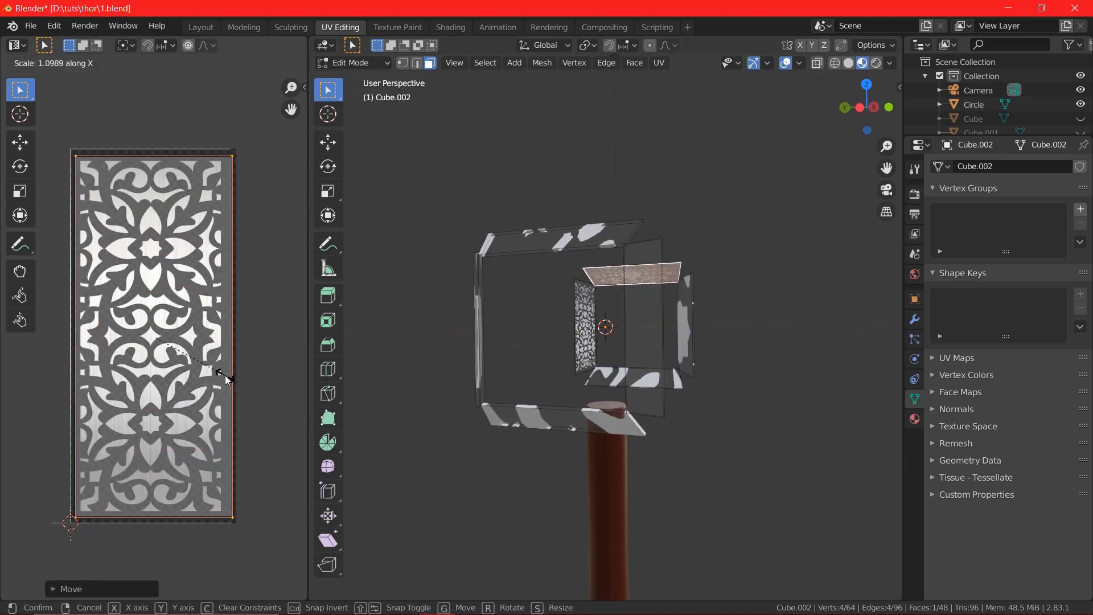
click(199, 26)
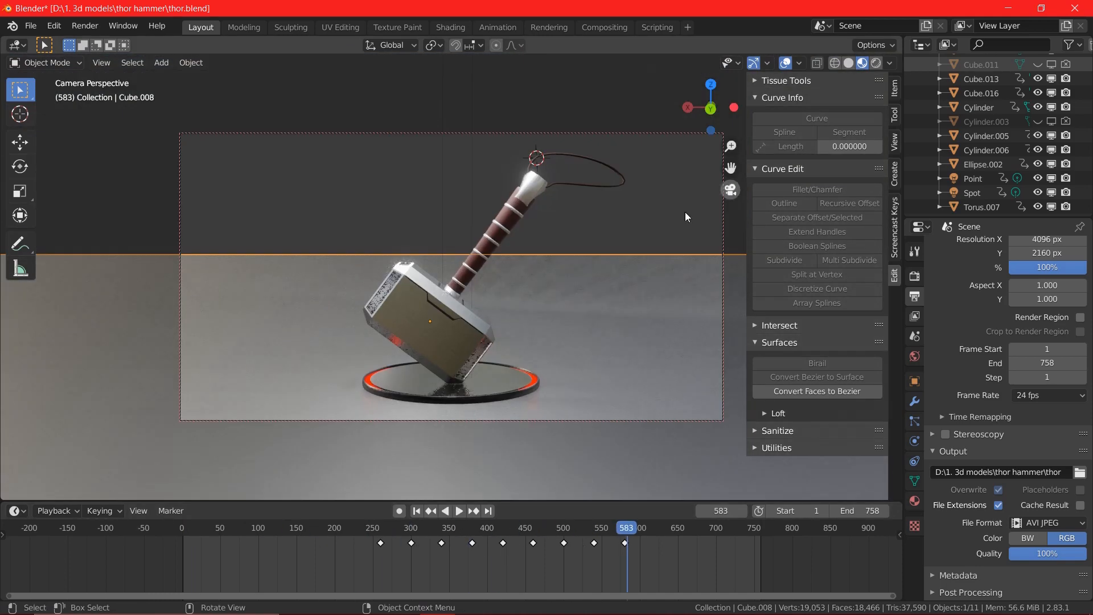
click(459, 510)
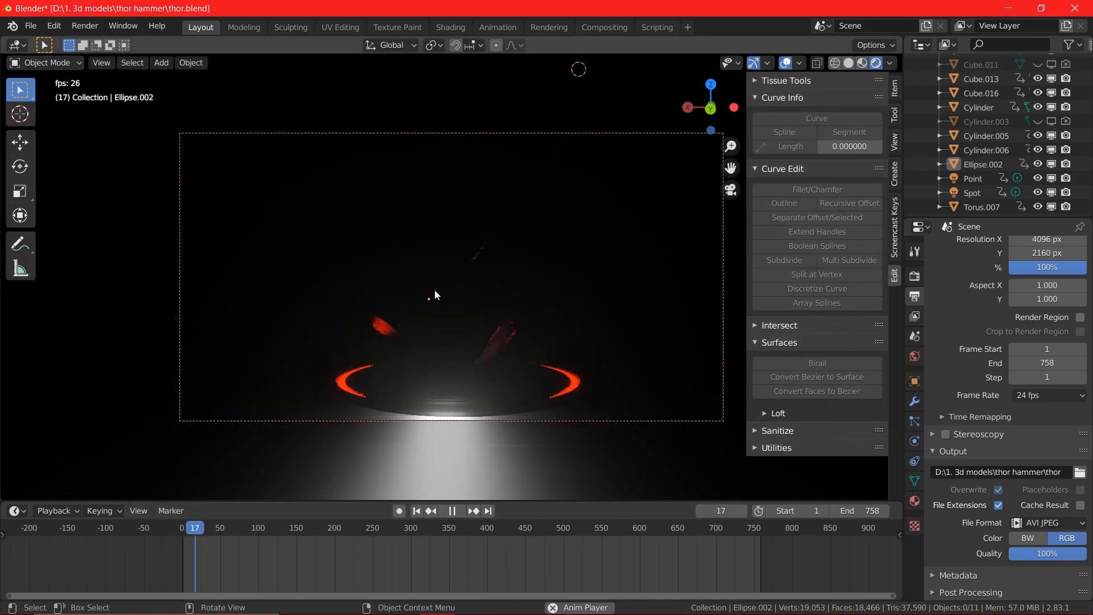